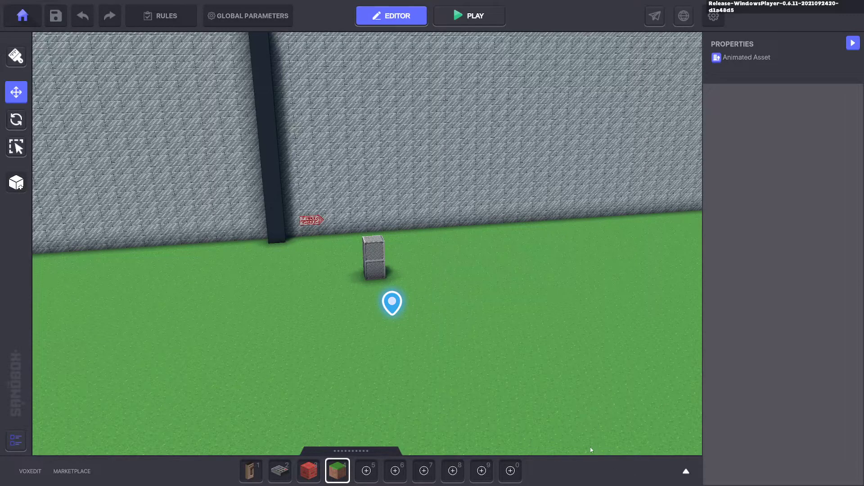
mouse_move(516, 399)
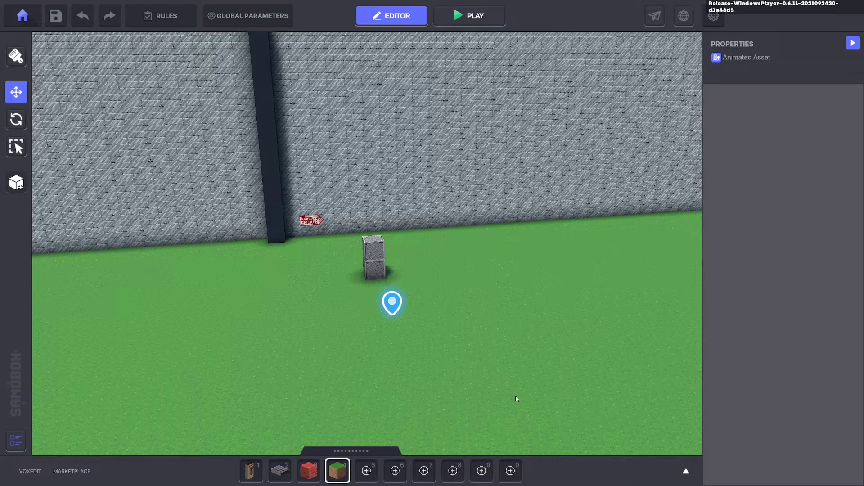
mouse_move(517, 397)
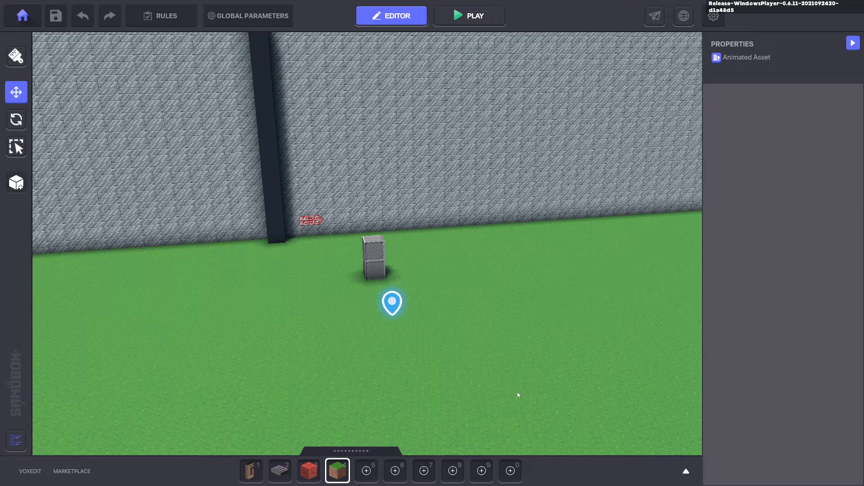
mouse_move(354, 307)
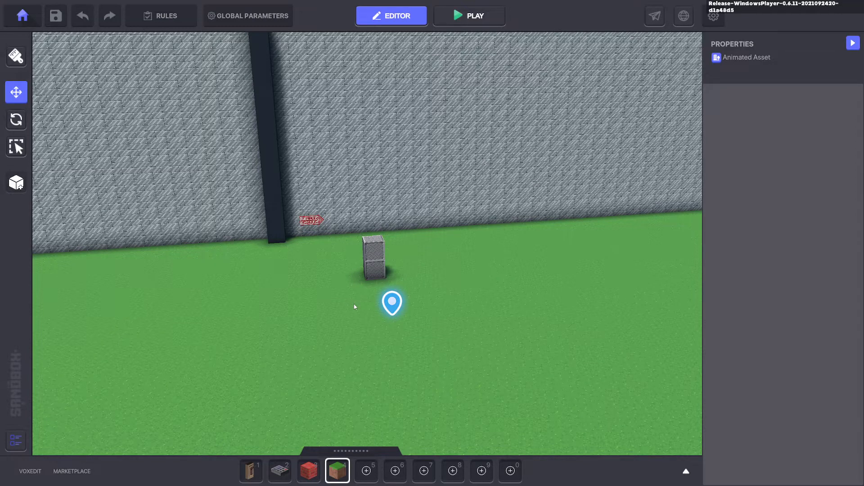
mouse_move(335, 314)
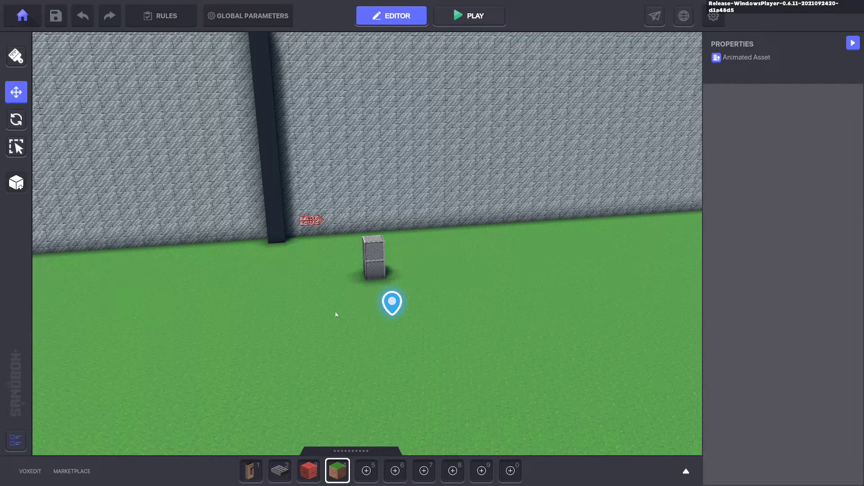
mouse_move(347, 330)
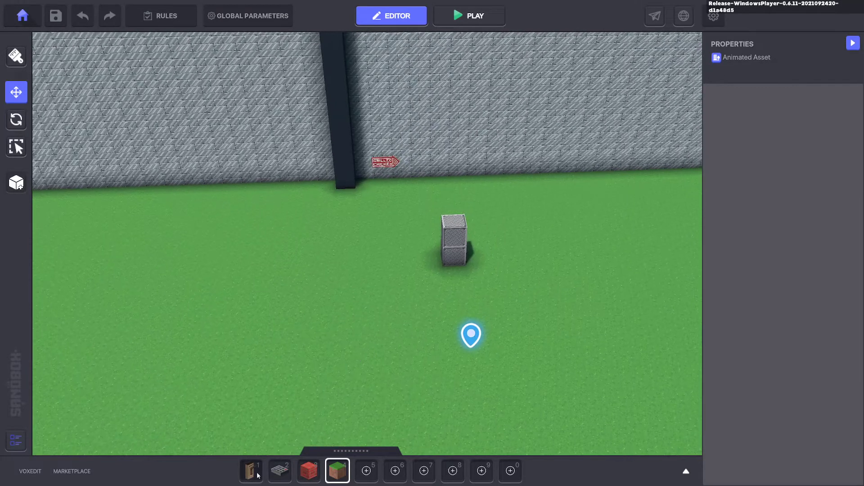
Nudge the Ancient Lever against the stone pillar and make its button send Start instead of Trigger
left_click(250, 471)
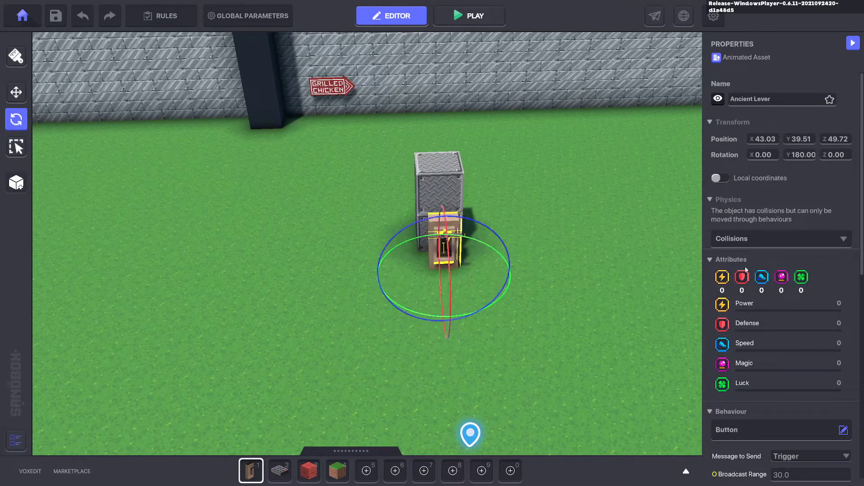
left_click(16, 92)
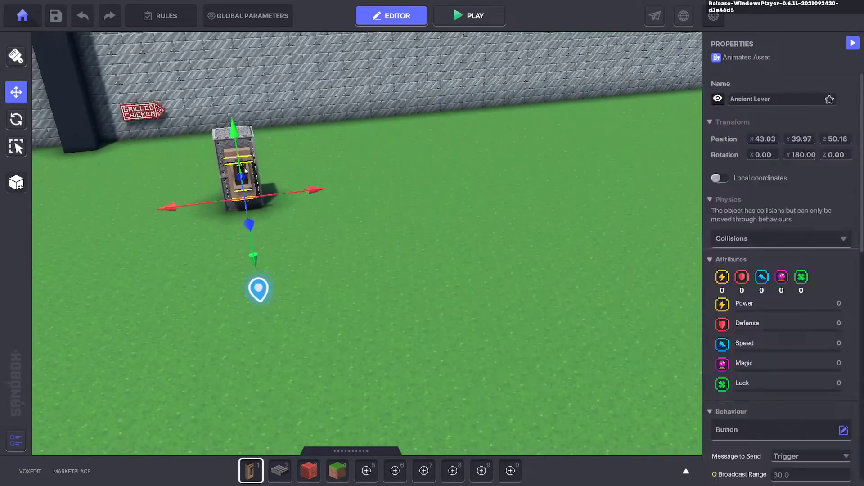
scroll("down", 3)
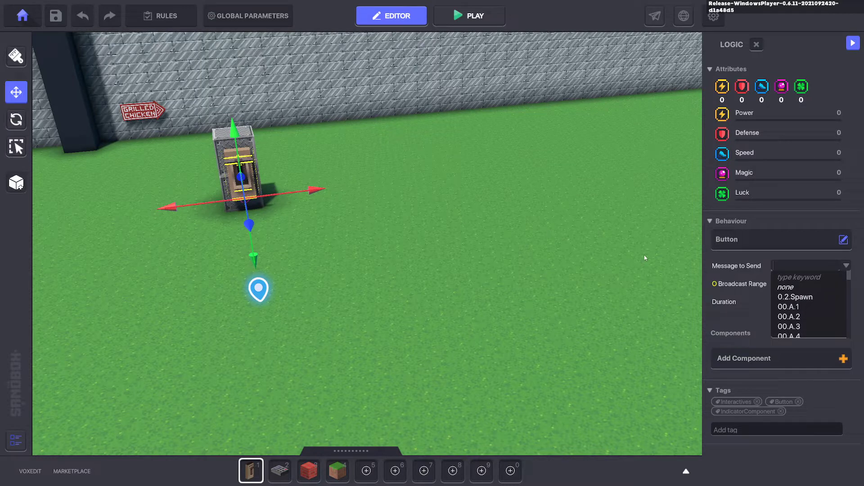
mouse_move(734, 262)
type("Start")
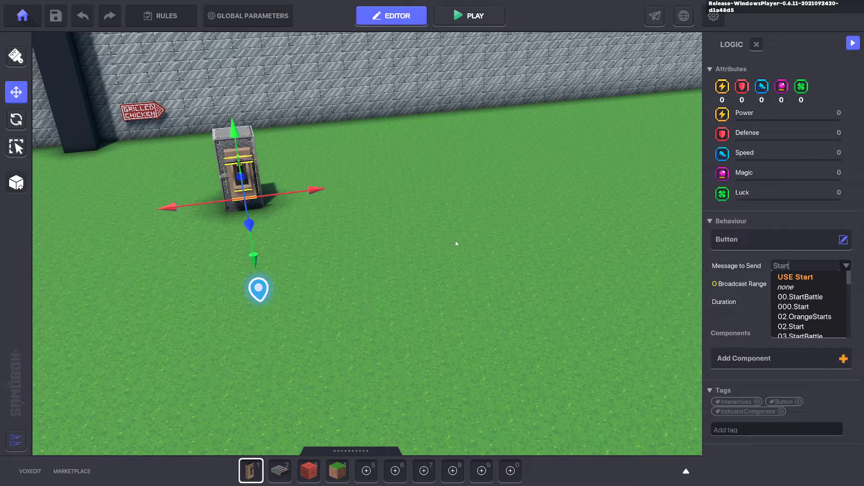
mouse_move(382, 233)
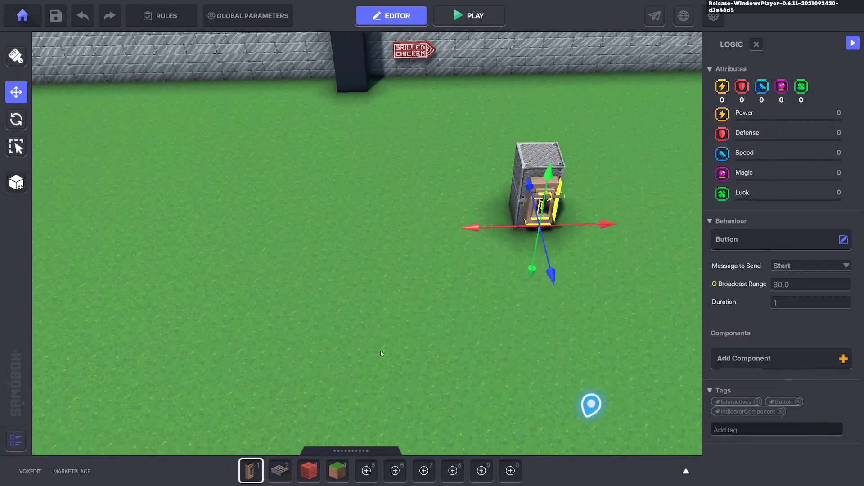
left_click(308, 470)
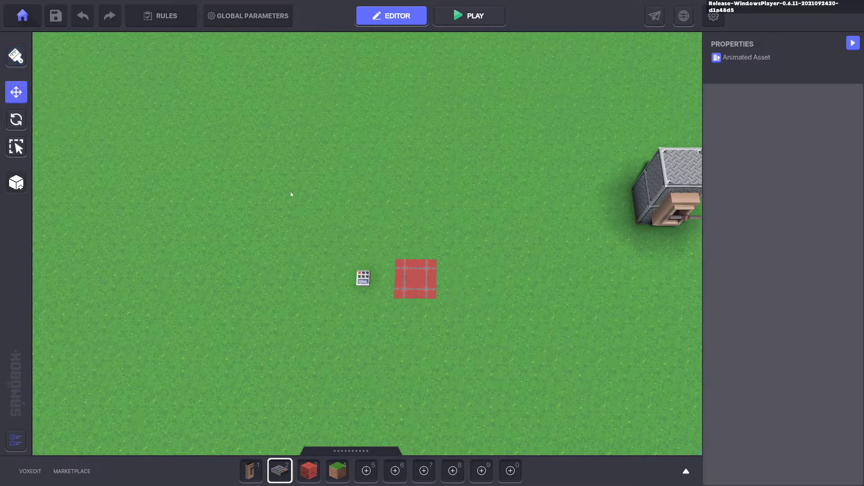
Give the NumPad Switch Bird behaviour, remove its indicator, and set Fly Max Width to 2.0
left_click(363, 277)
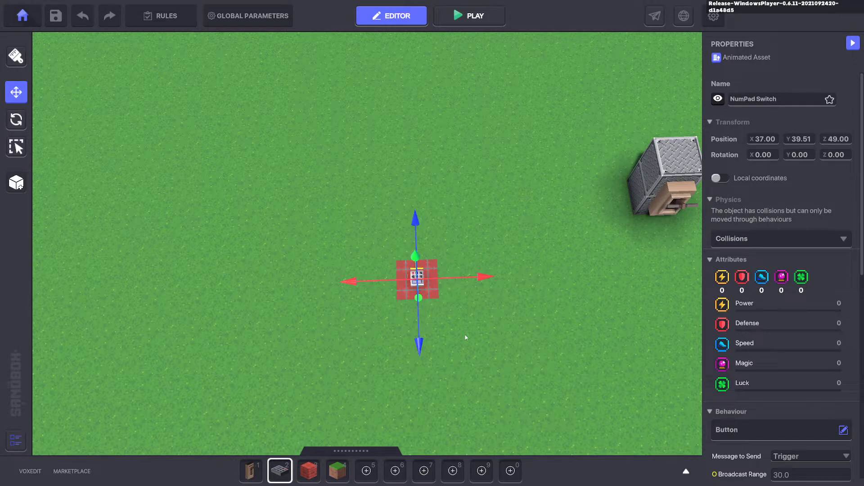
scroll("down", 3)
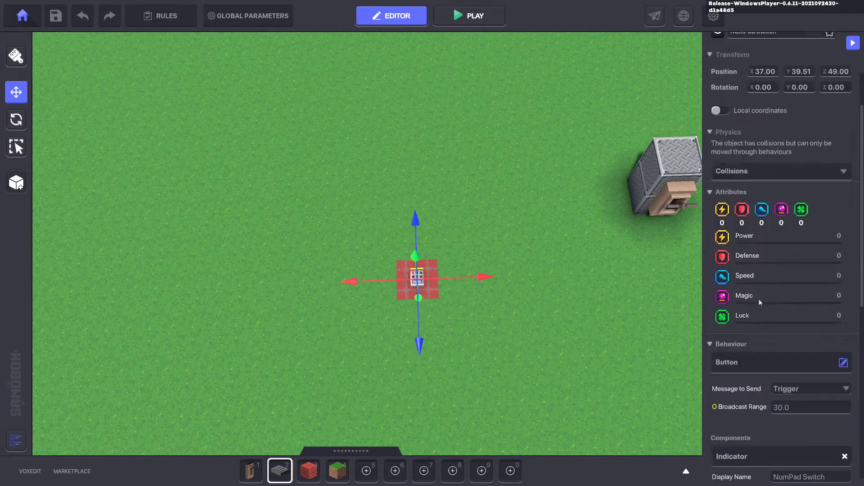
left_click(843, 362)
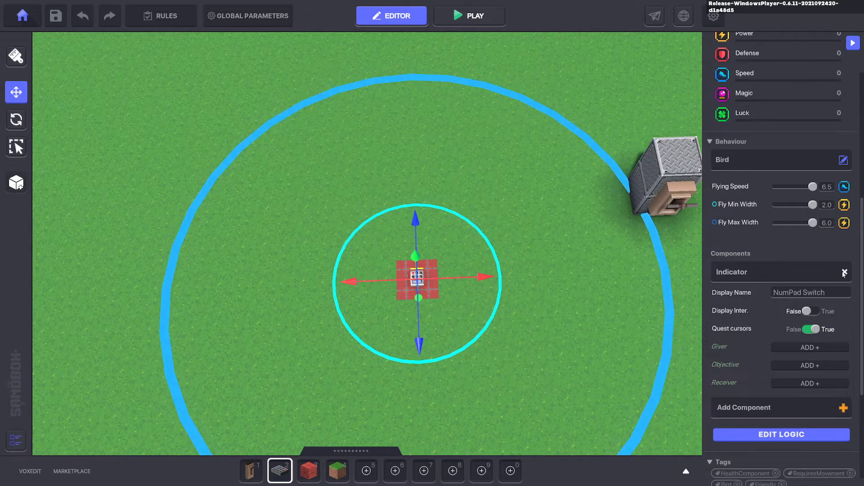
left_click(845, 271)
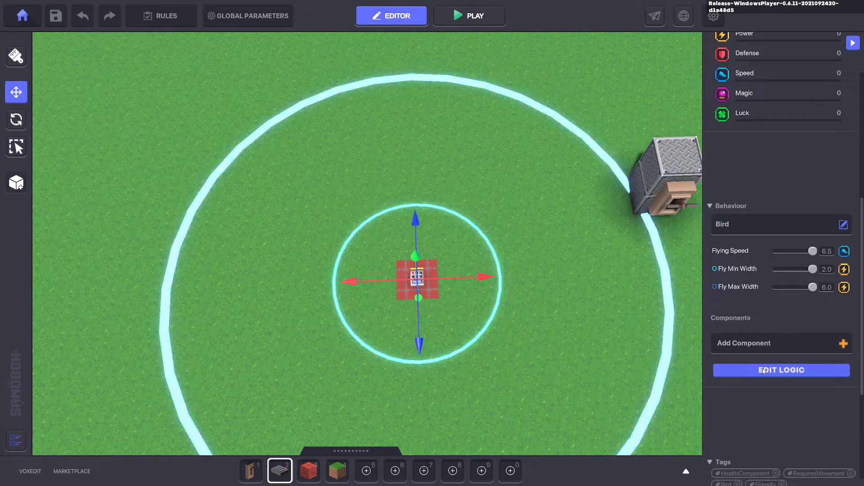
left_click(780, 370)
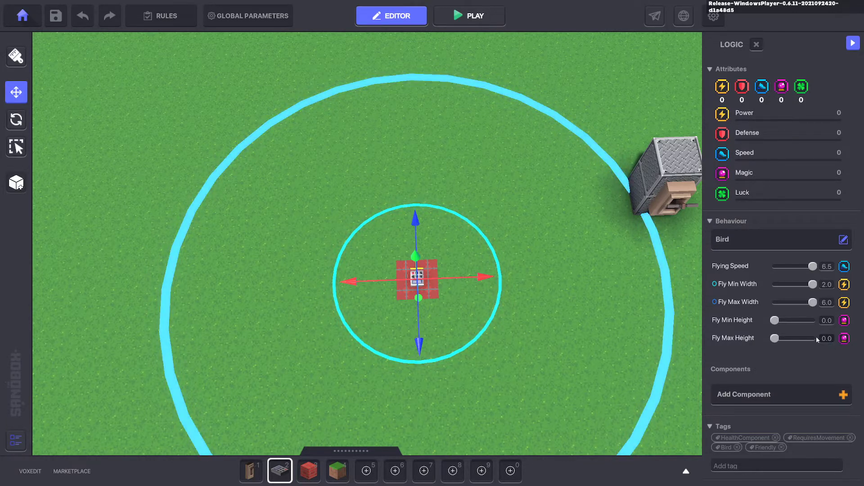
mouse_move(737, 284)
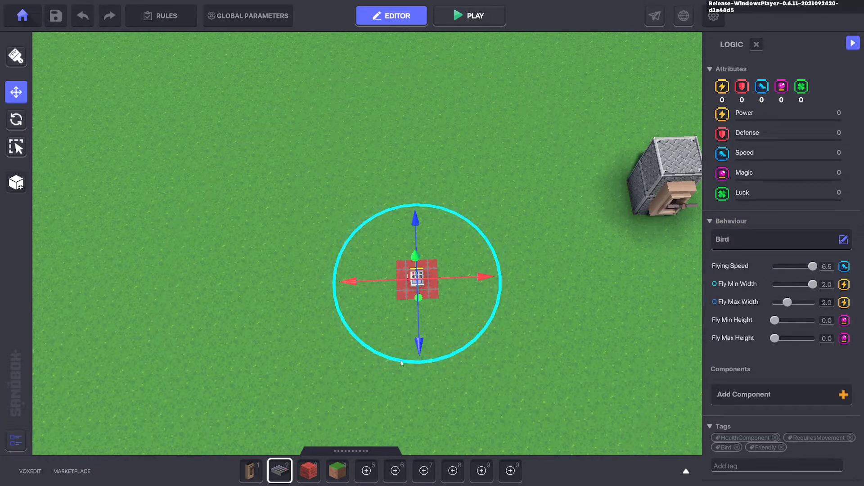
left_click(543, 351)
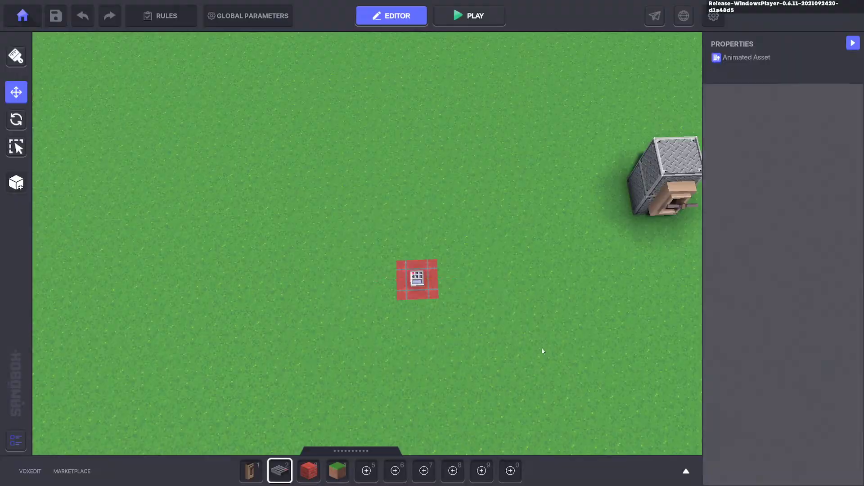
Play-test the scene, inspect the NumPad Switch, then place Brick Block tiles around it
left_click(469, 15)
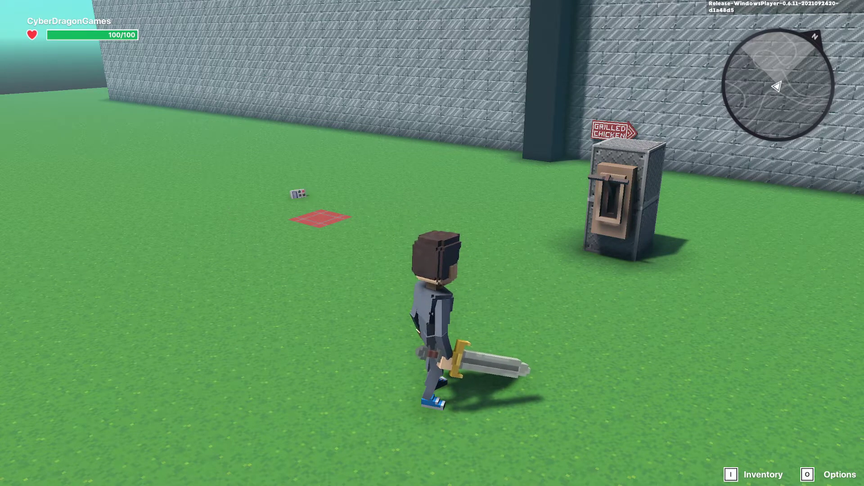
left_click(392, 15)
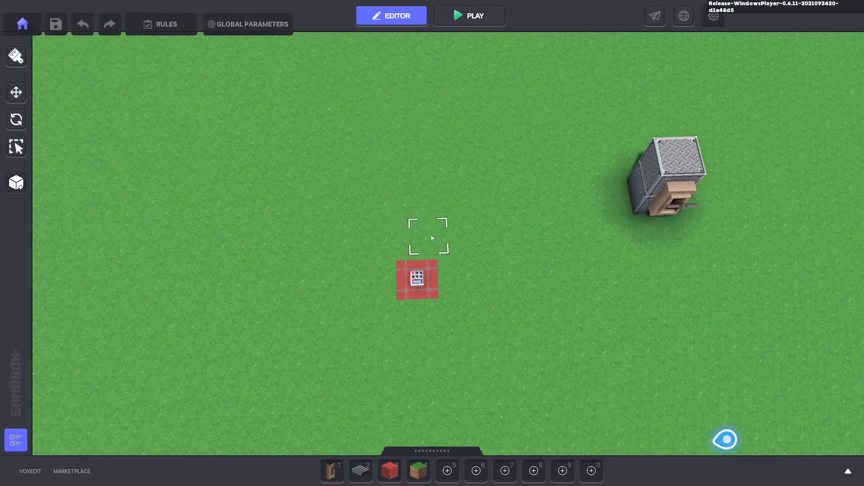
left_click(417, 278)
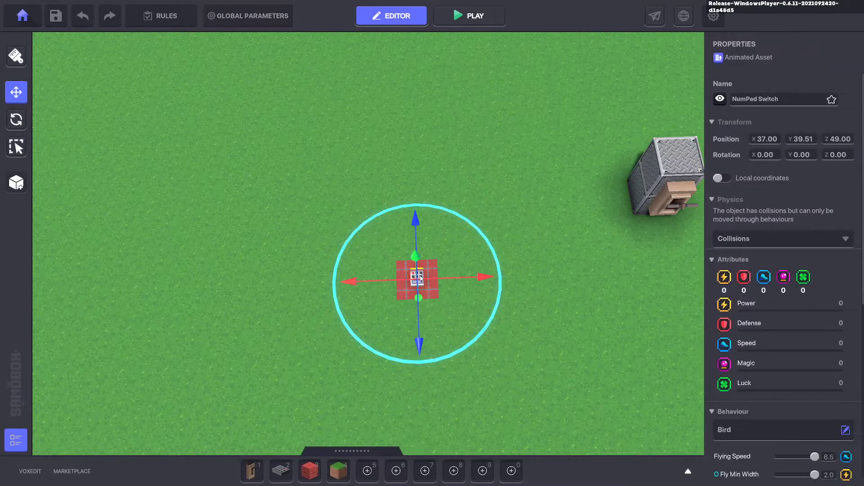
scroll("down", 3)
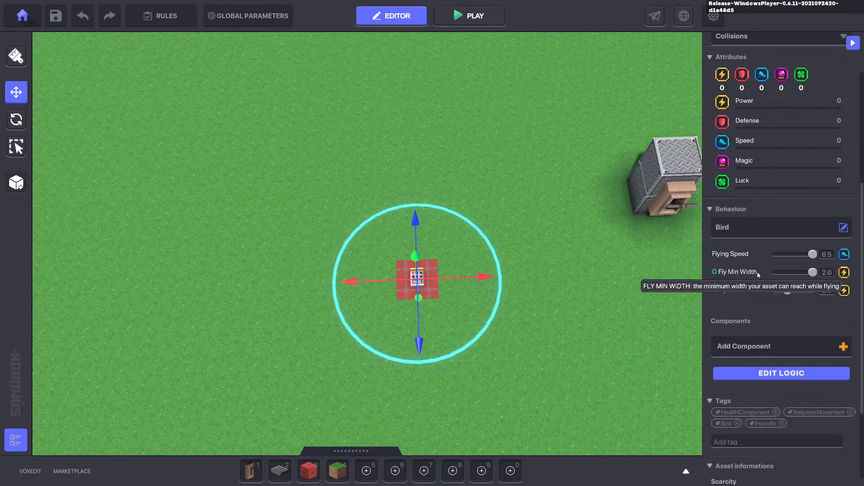
mouse_move(825, 289)
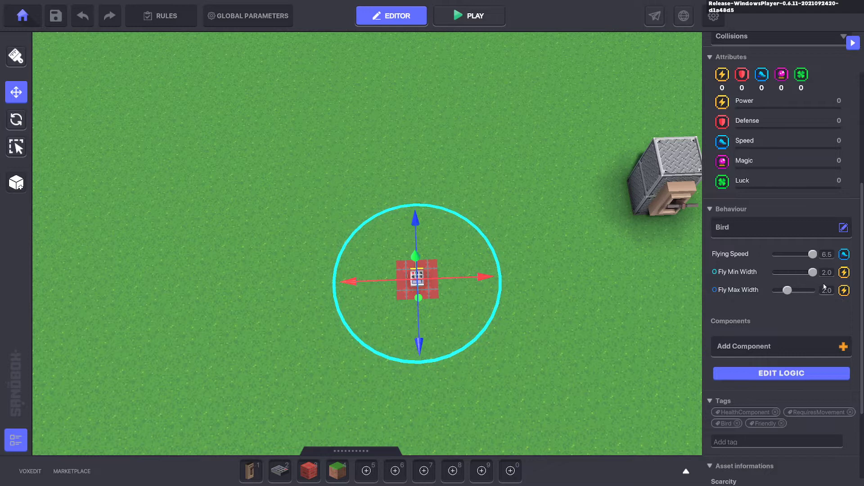
left_click(308, 471)
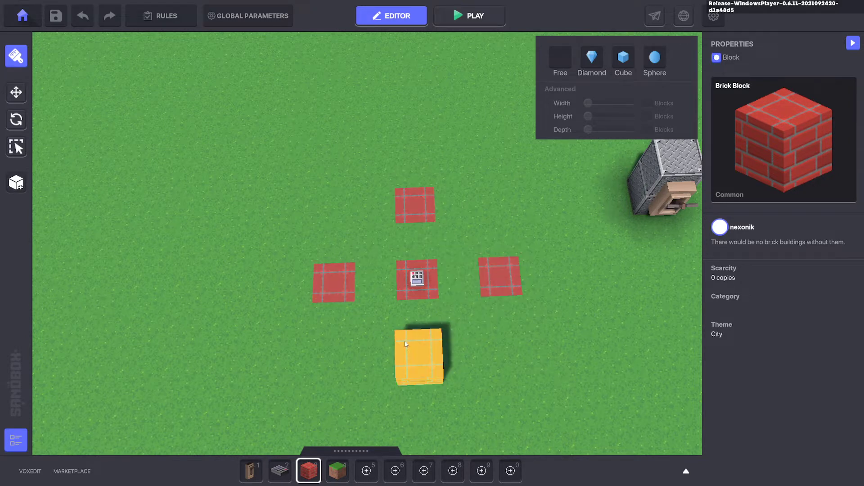
Play-test again and return to the editor to complete the 3x3 brick grid
left_click(469, 15)
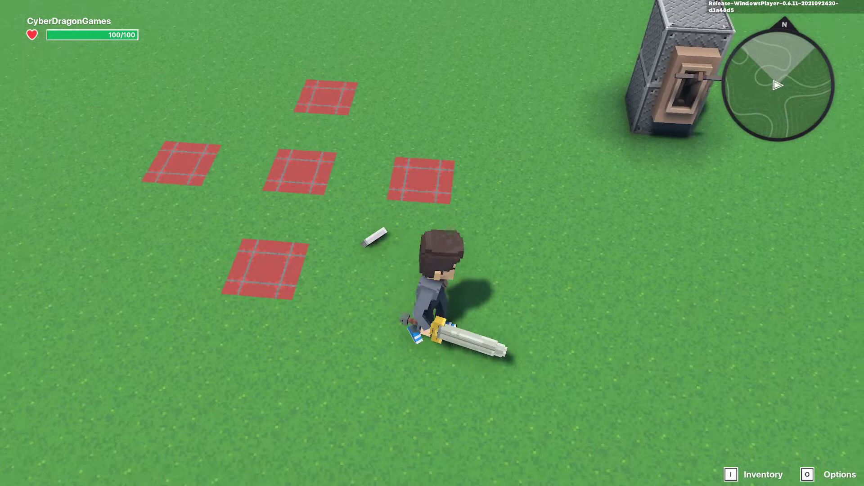
left_click(391, 15)
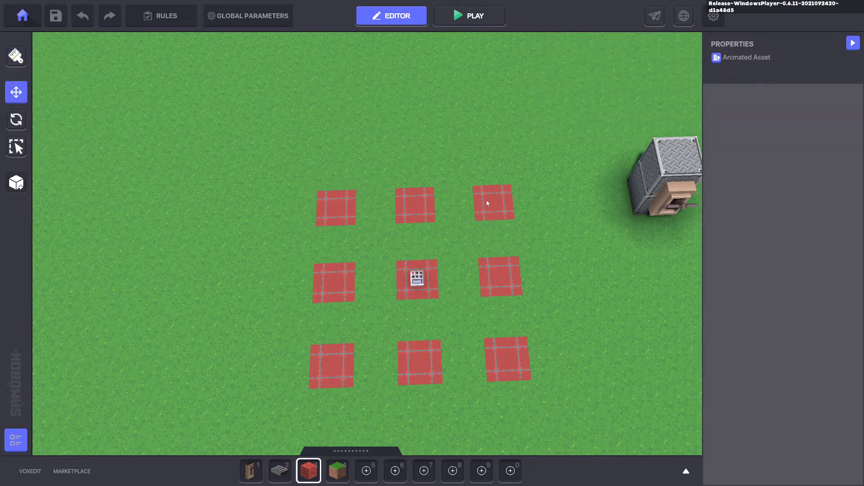
mouse_move(469, 322)
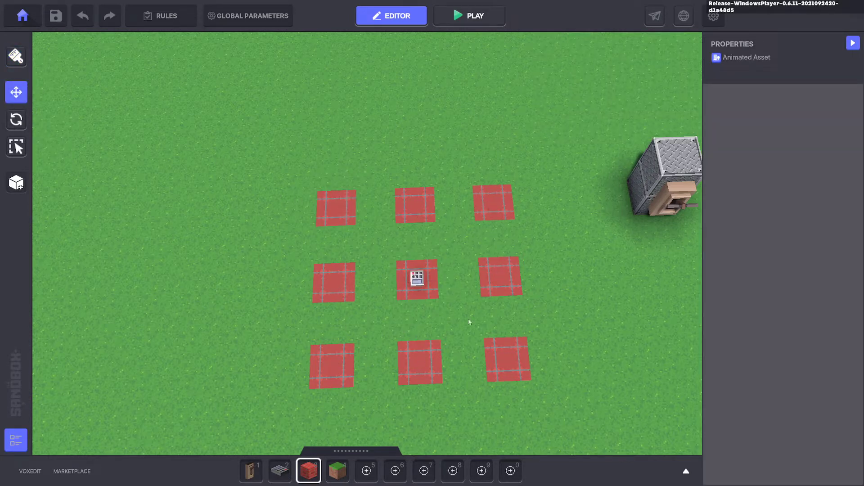
mouse_move(555, 351)
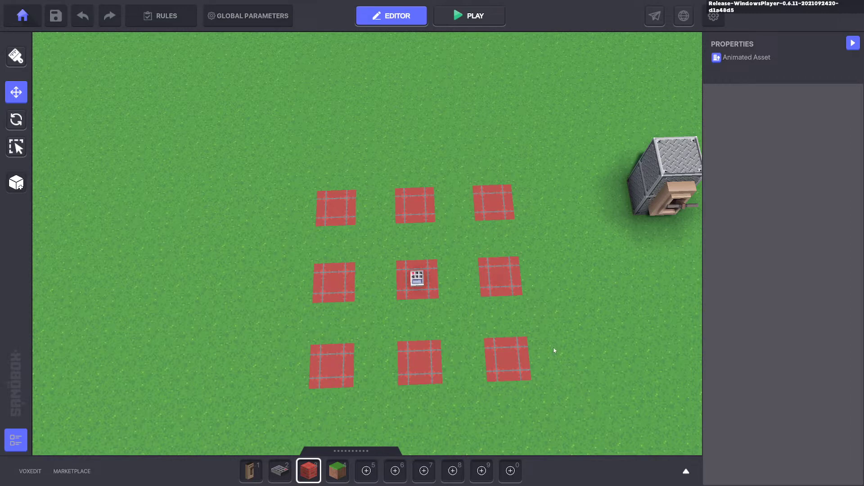
mouse_move(552, 354)
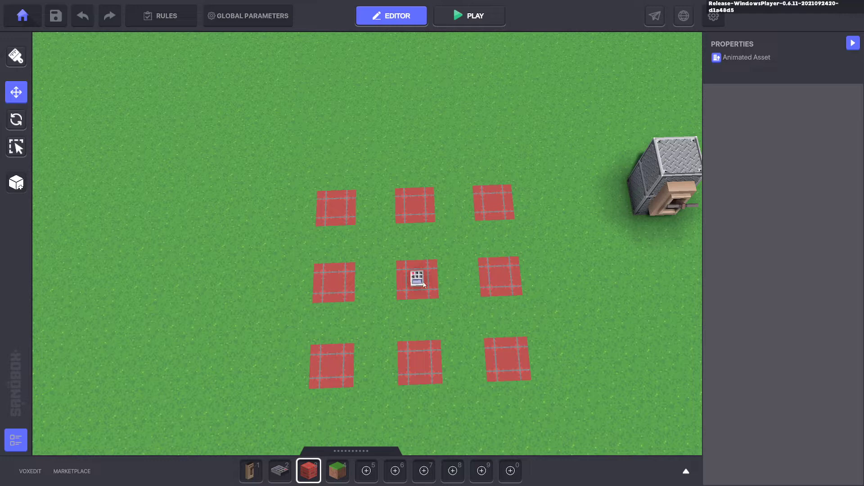
mouse_move(446, 361)
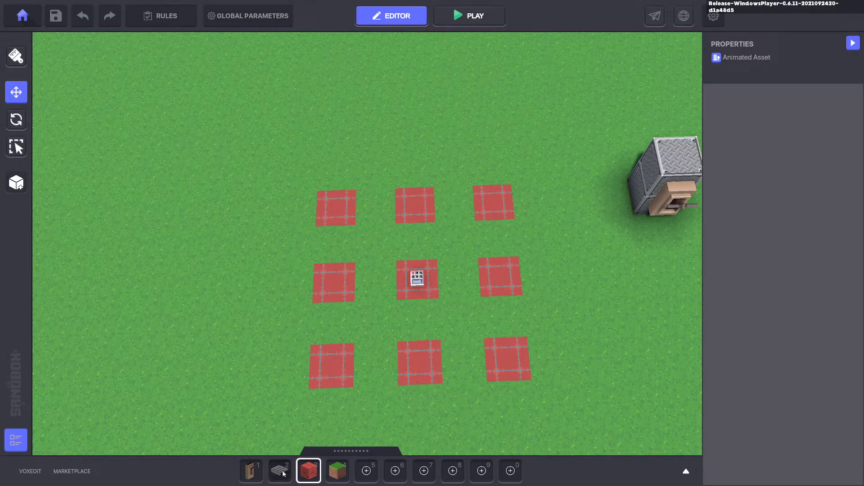
Select the numpad switch on the red pad and check its name, entering Bird
left_click(280, 470)
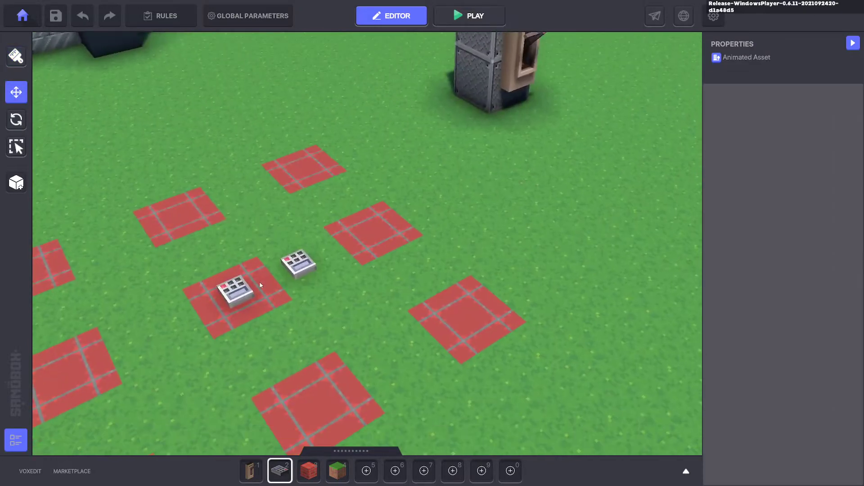
left_click(231, 287)
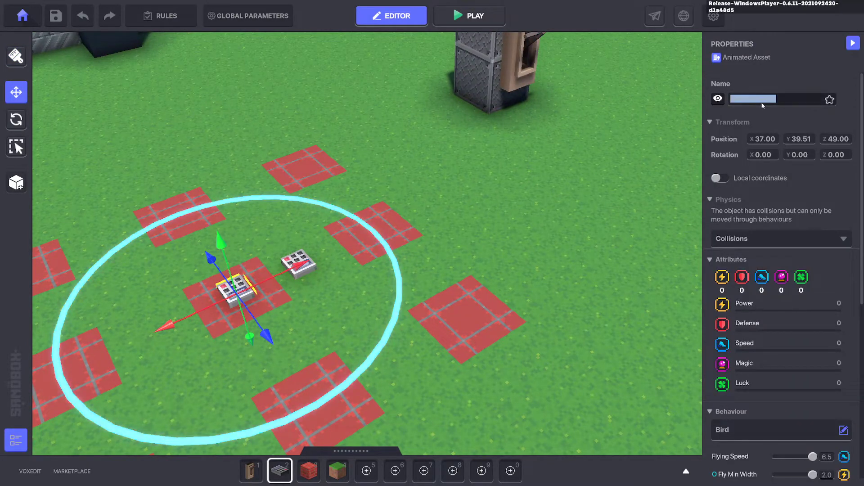
type("Bird")
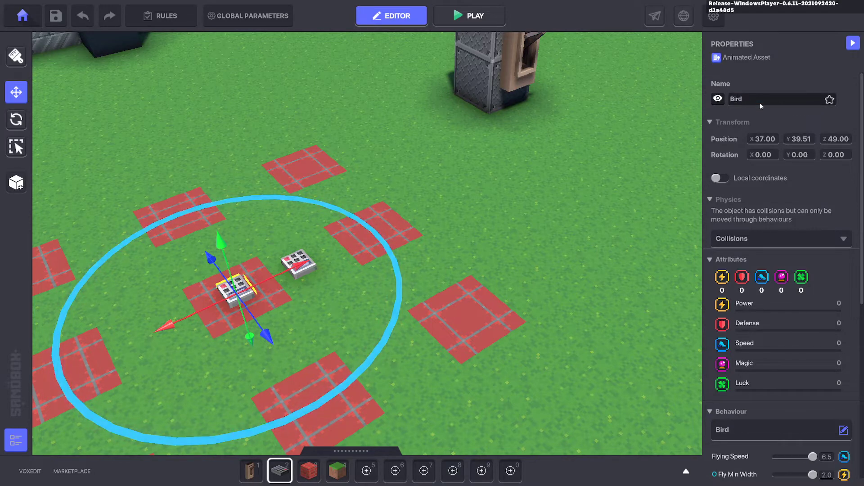
left_click(287, 225)
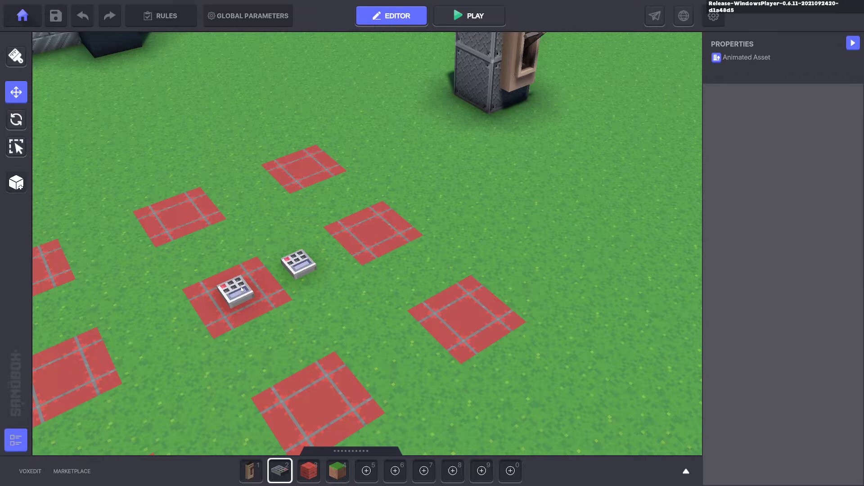
left_click(236, 289)
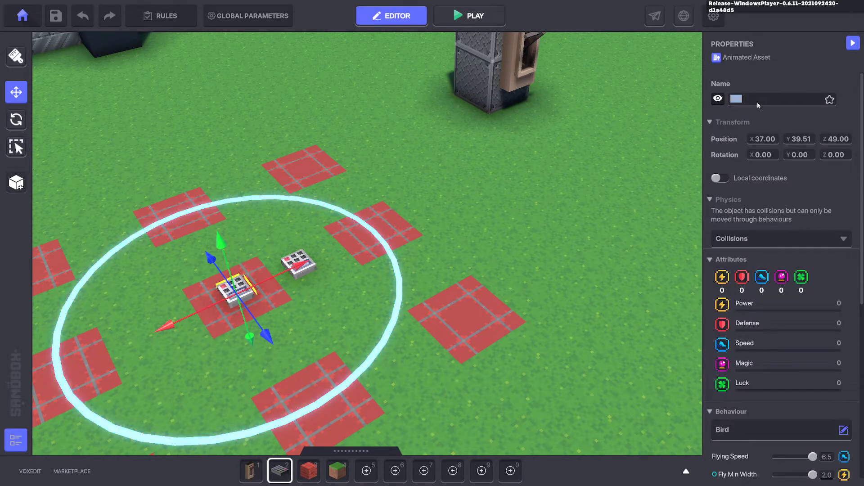
type("Bird2")
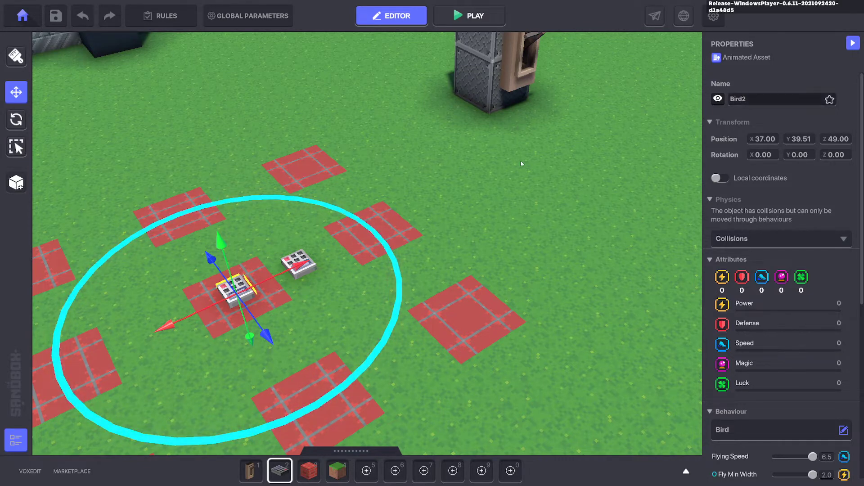
Select the other numpad switch, name it Bird2, and enter Drop in its name
left_click(299, 263)
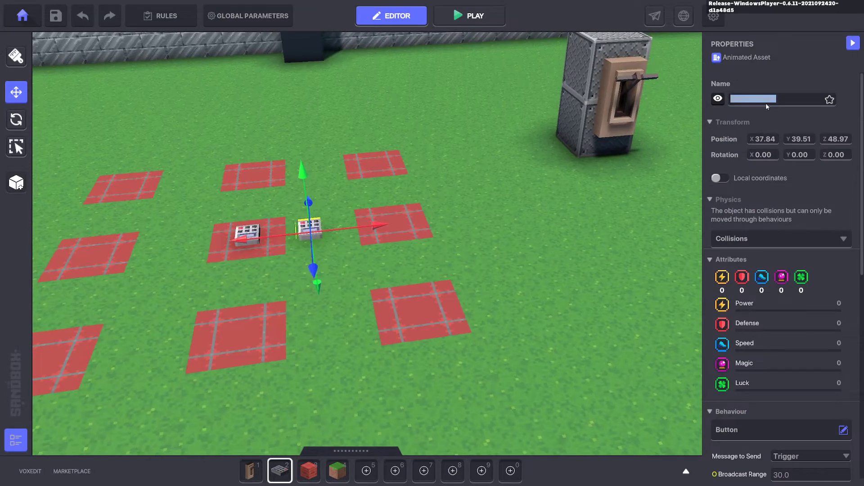
type("Bird2")
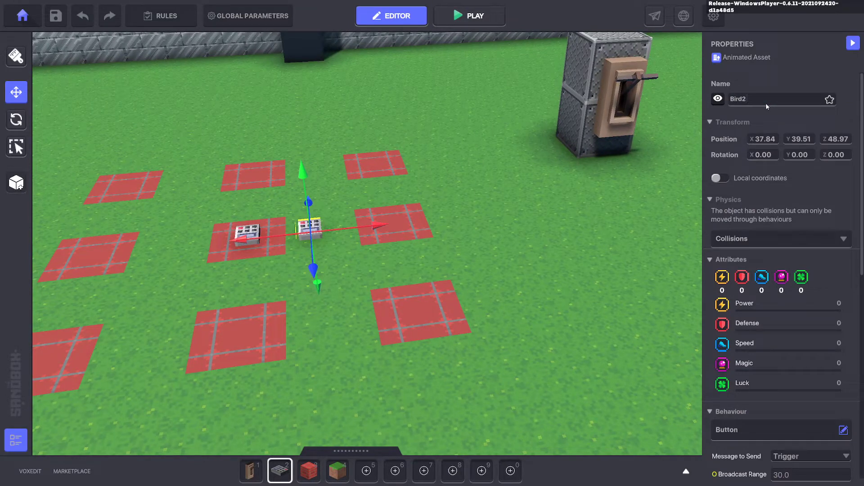
left_click(772, 98)
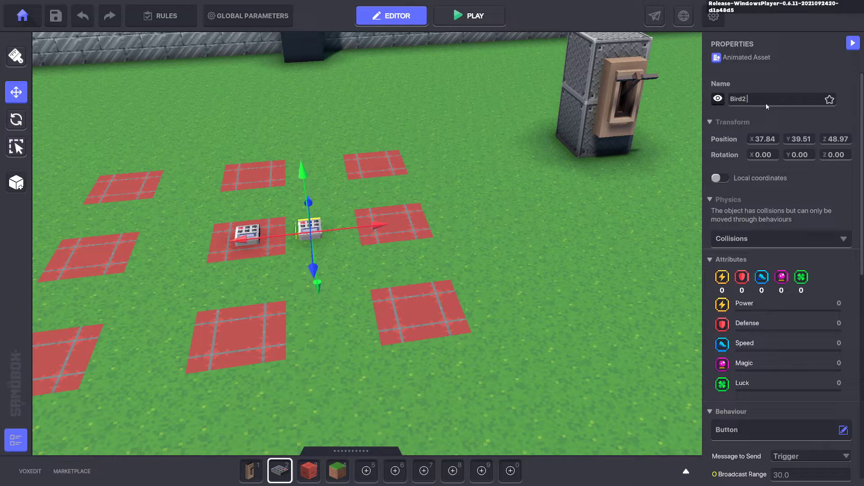
type("Drop")
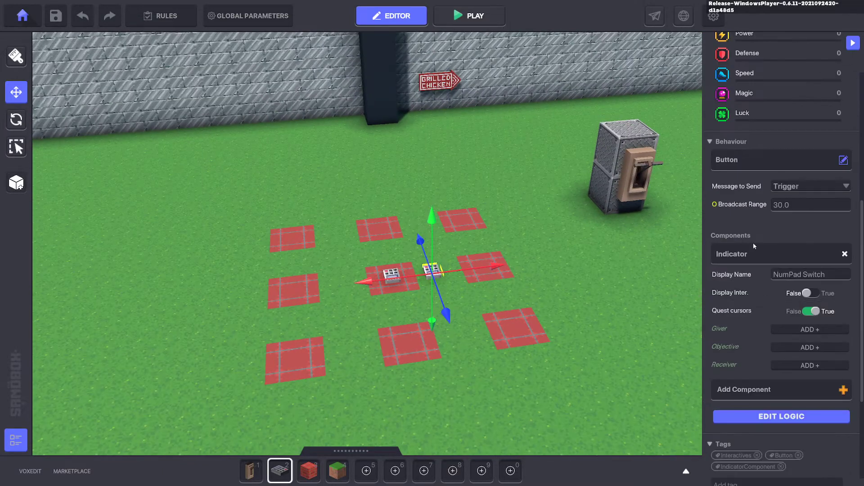
Replace the switch's behaviour with Asset Spawner and remove its Indicator component
left_click(844, 160)
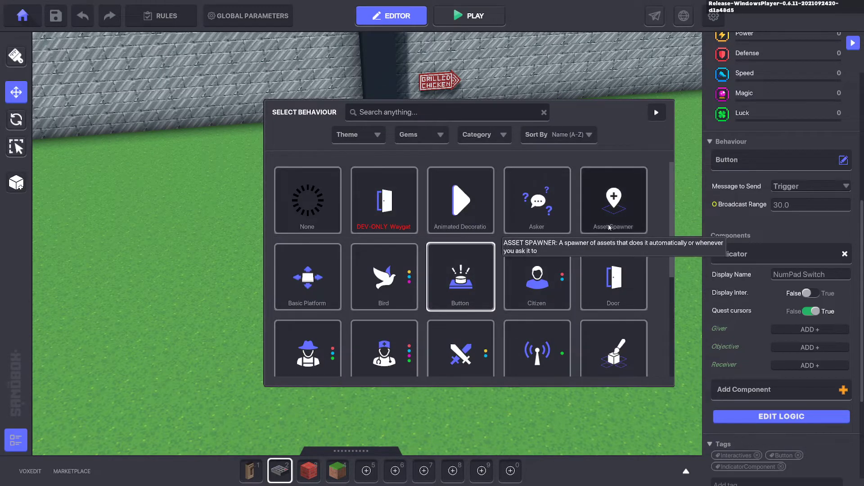
left_click(612, 199)
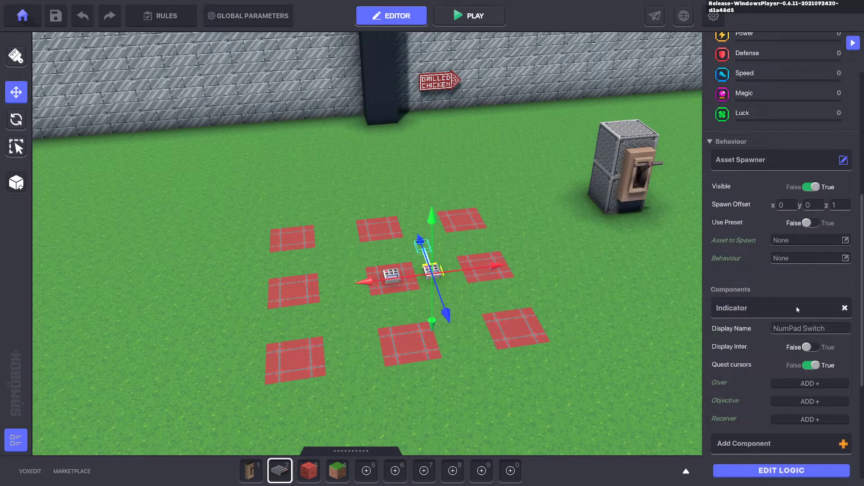
left_click(845, 307)
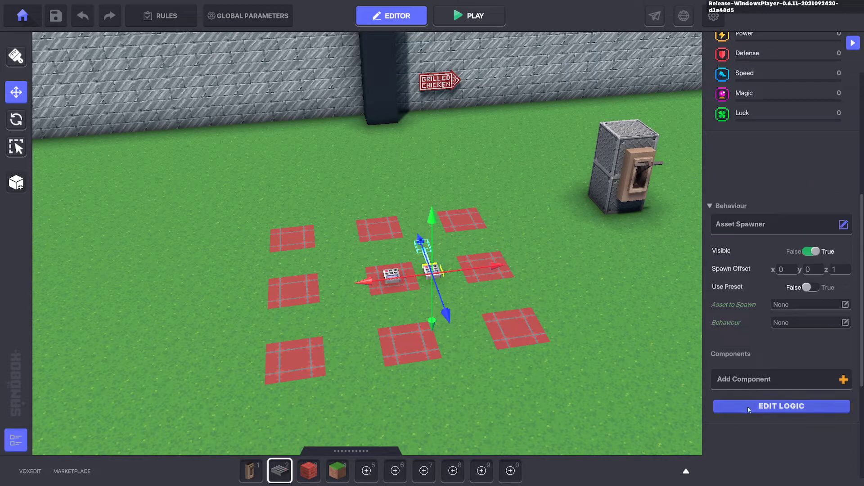
mouse_move(827, 389)
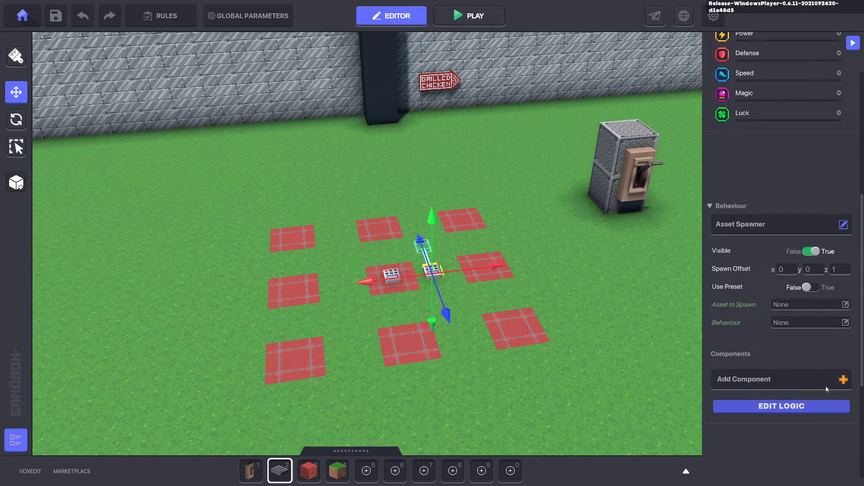
left_click(780, 406)
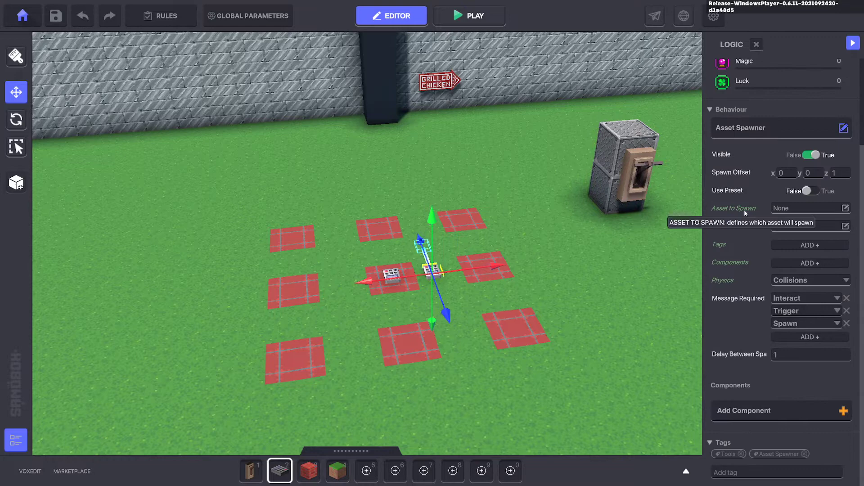
Make the spawner create a Drop-tagged NumPad Switch with collisions turned off
left_click(844, 208)
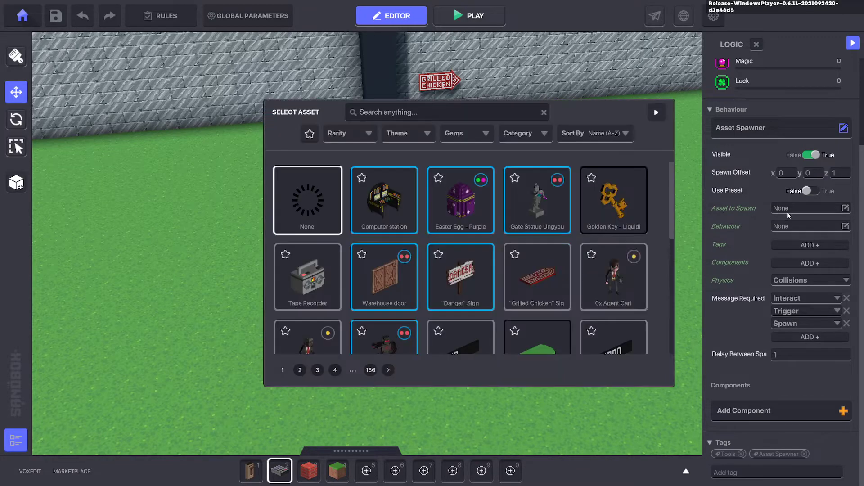
type("p")
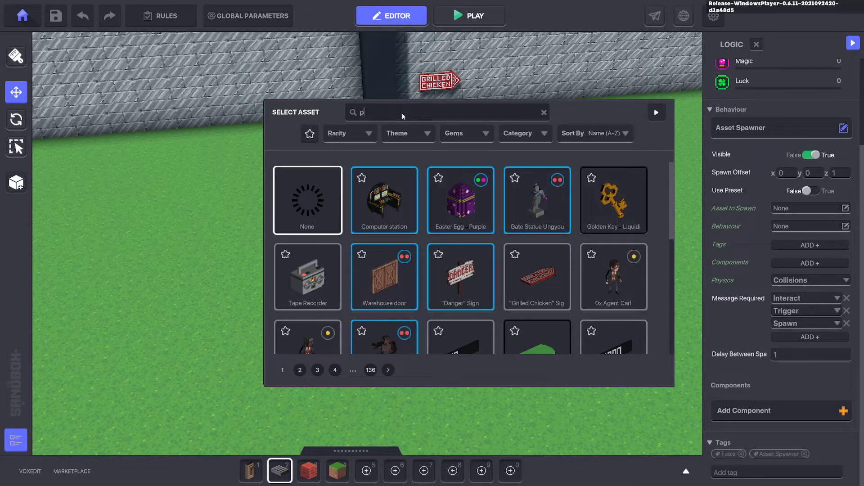
type("ad")
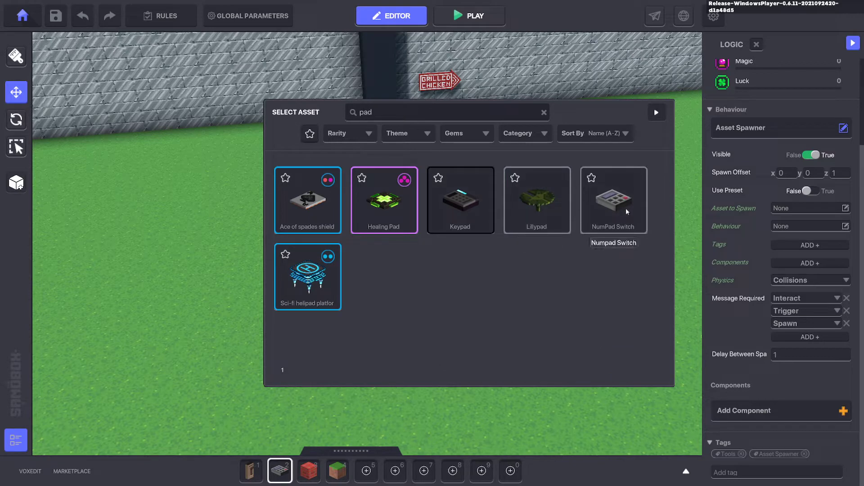
mouse_move(613, 193)
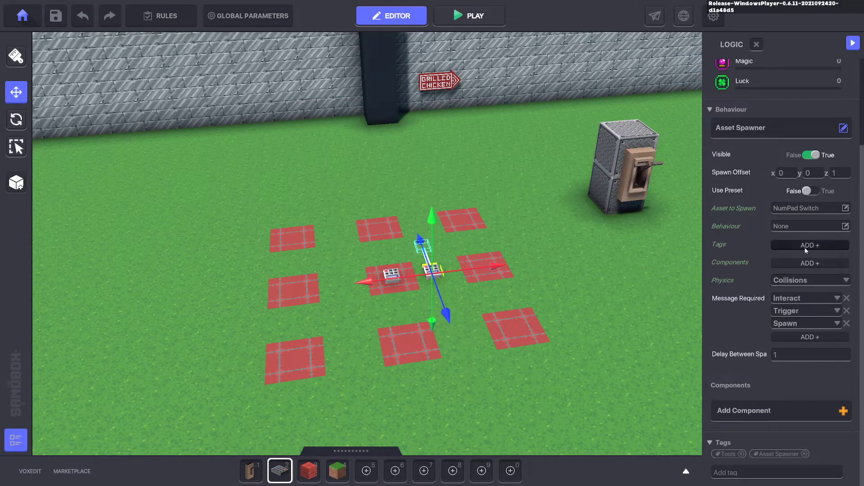
left_click(810, 245)
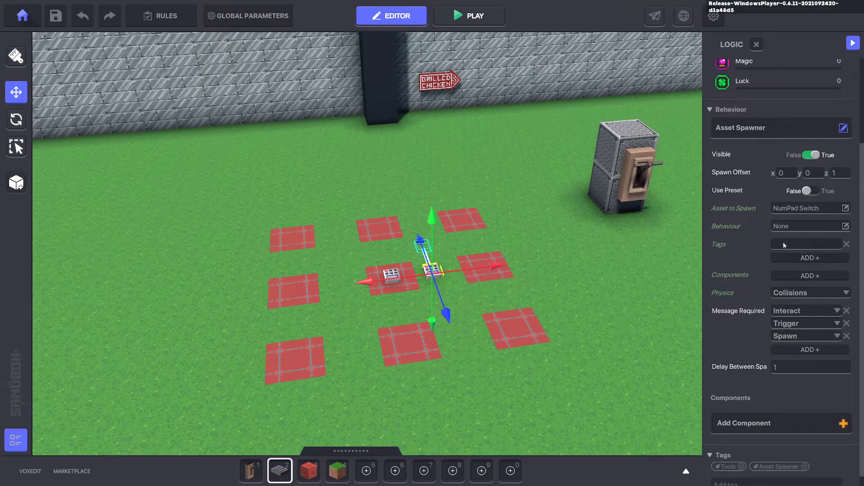
type("Drop")
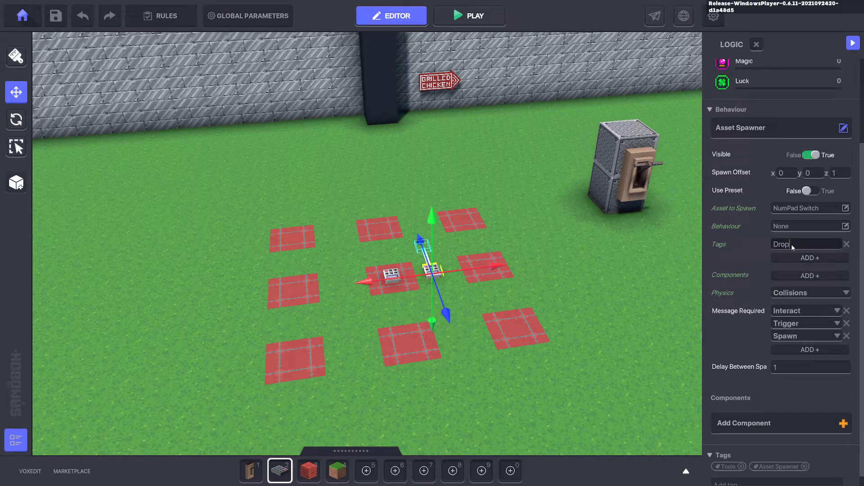
left_click(810, 292)
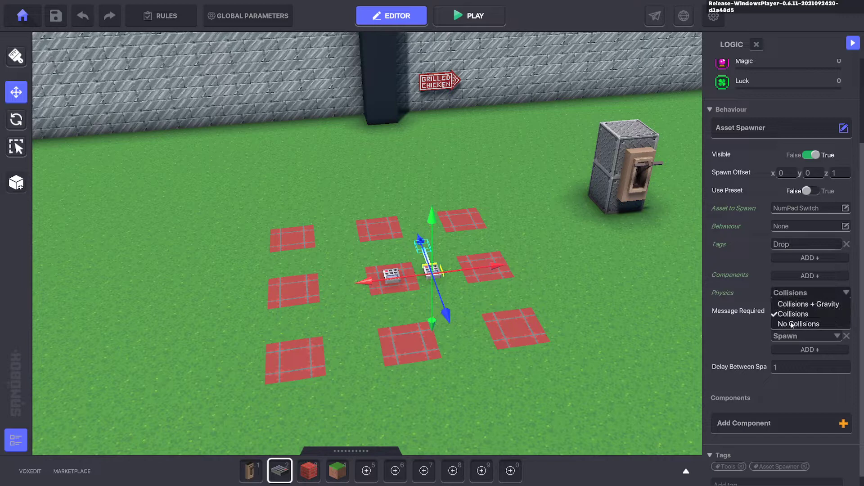
left_click(798, 324)
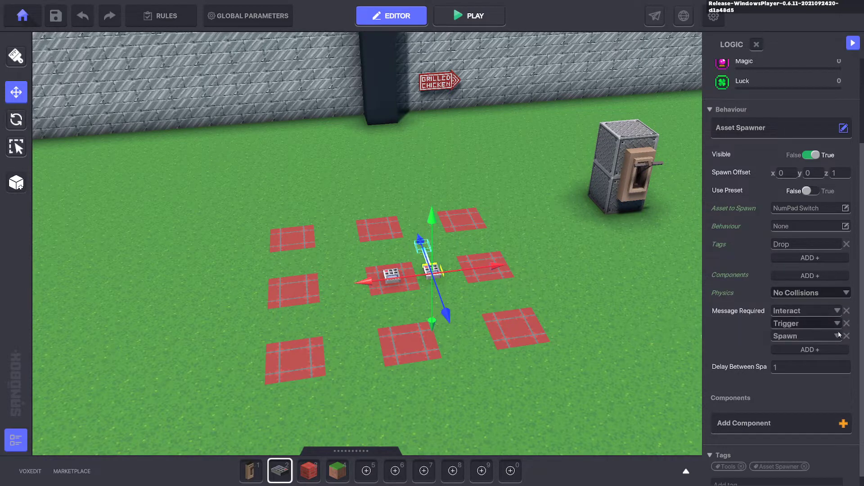
Replace the Trigger and Spawn required messages with Start
left_click(847, 323)
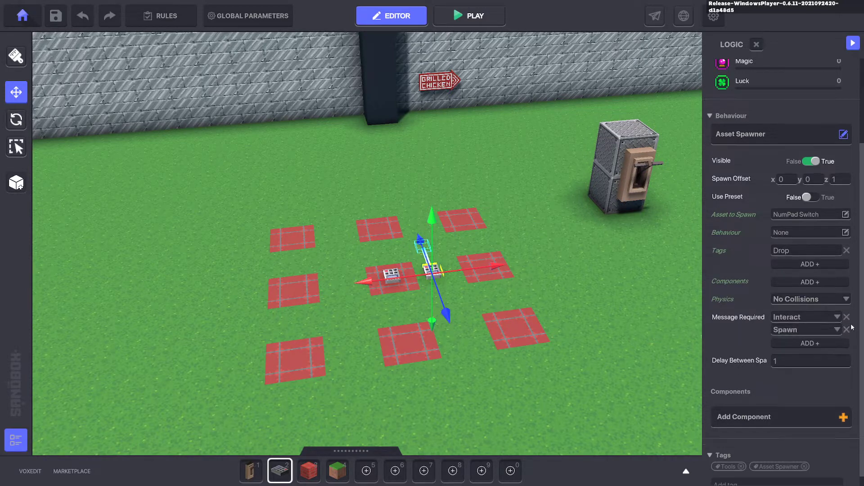
left_click(847, 329)
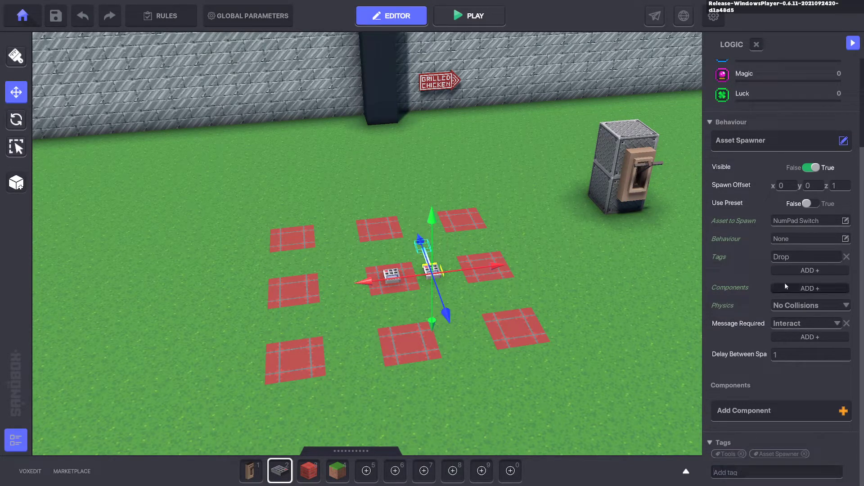
mouse_move(765, 326)
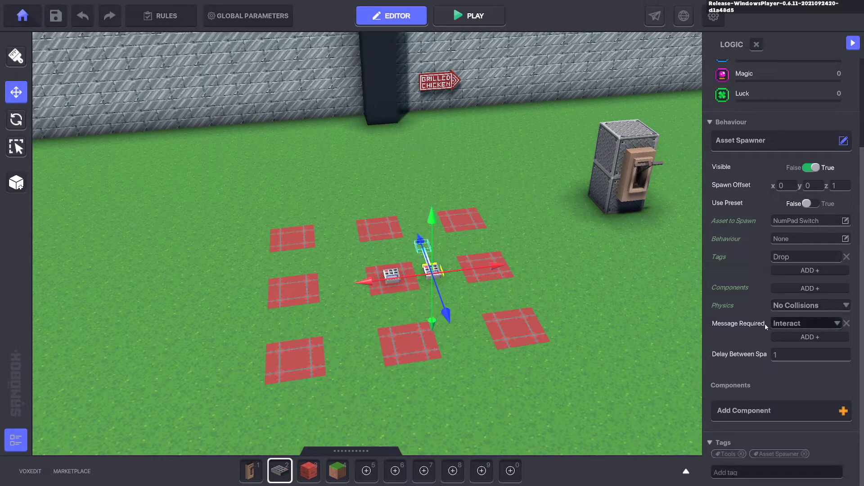
mouse_move(743, 329)
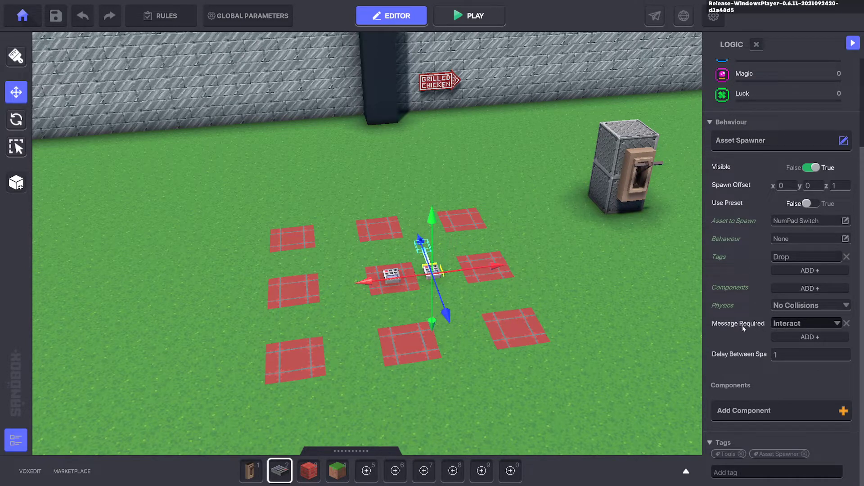
mouse_move(792, 329)
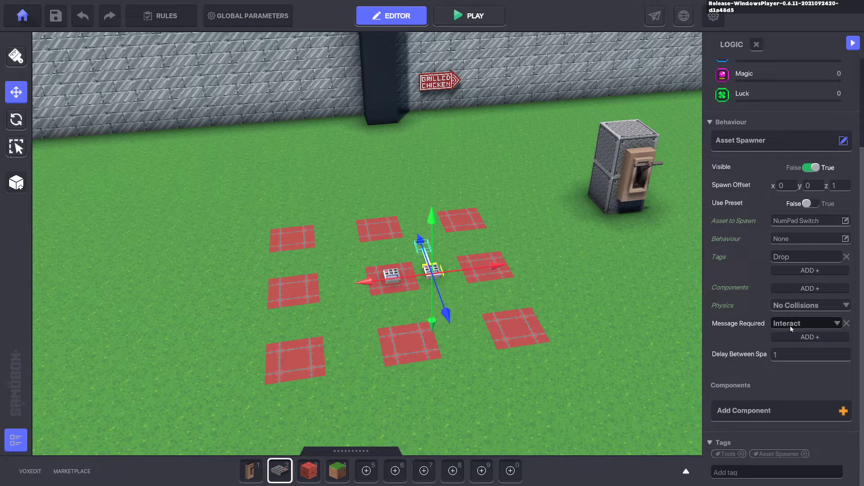
left_click(806, 323)
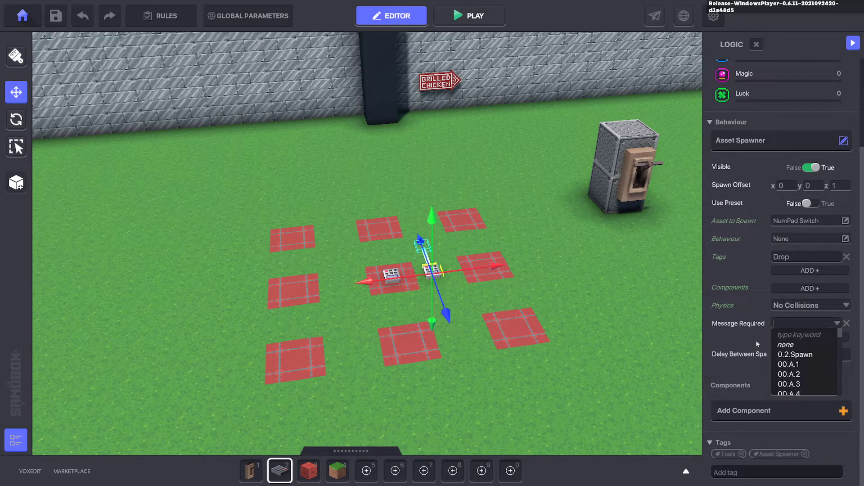
mouse_move(805, 223)
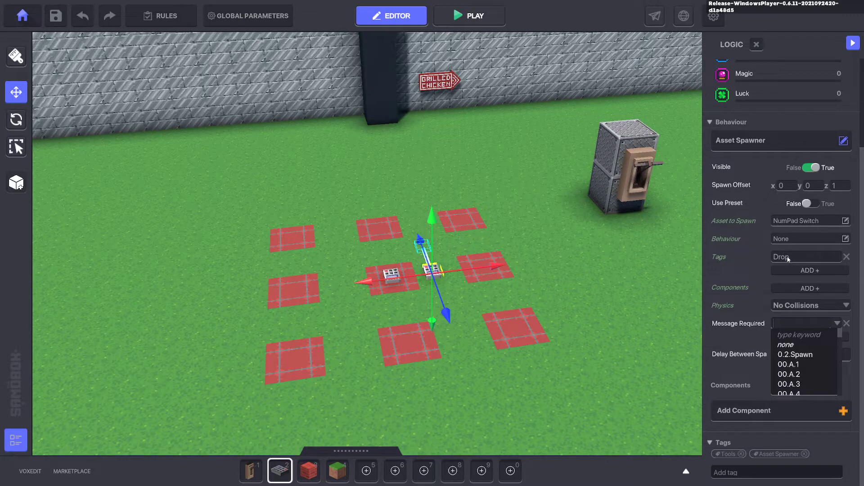
type("Start")
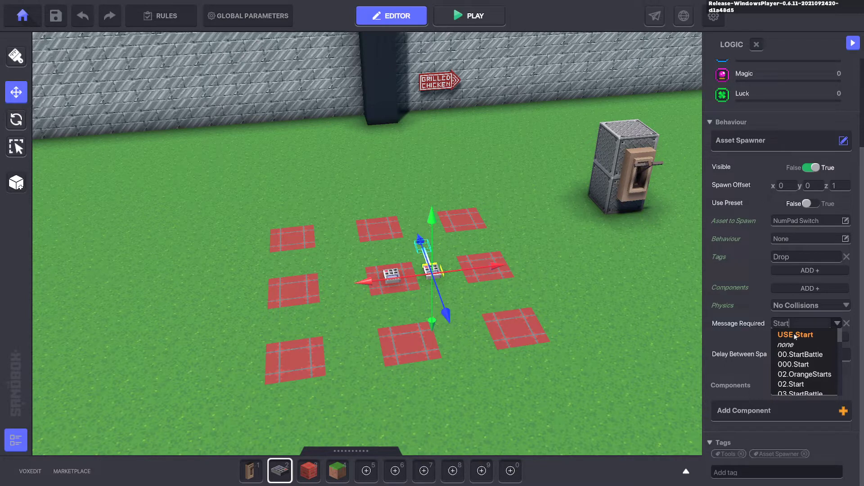
mouse_move(797, 292)
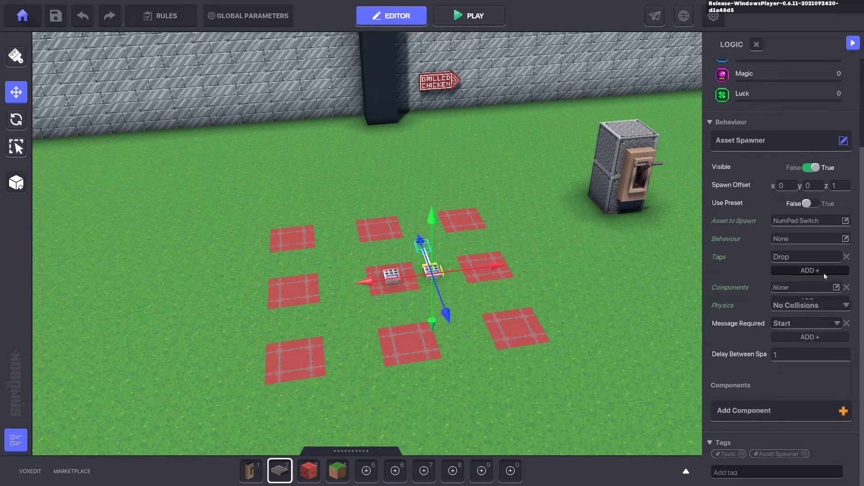
Open the Add Component list and dismiss it without adding anything
left_click(810, 301)
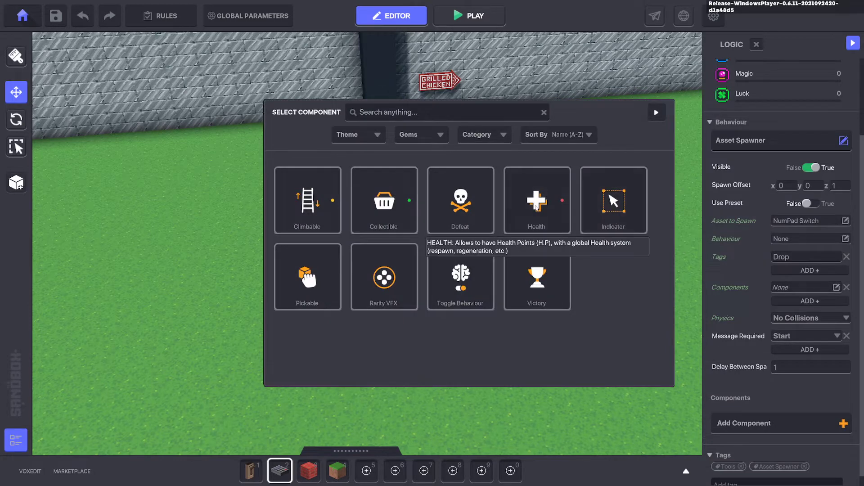
left_click(536, 199)
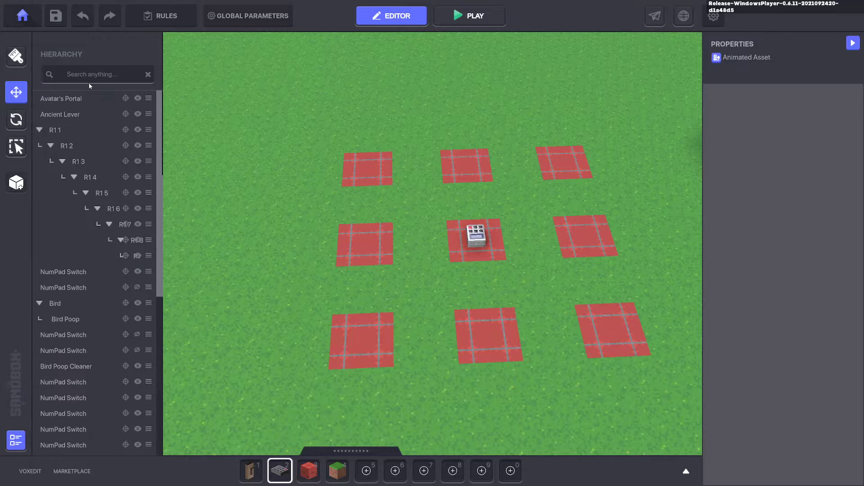
Search the hierarchy for bird2, parent Bird2 Drop under Bird2, and start a play test
type("bird2")
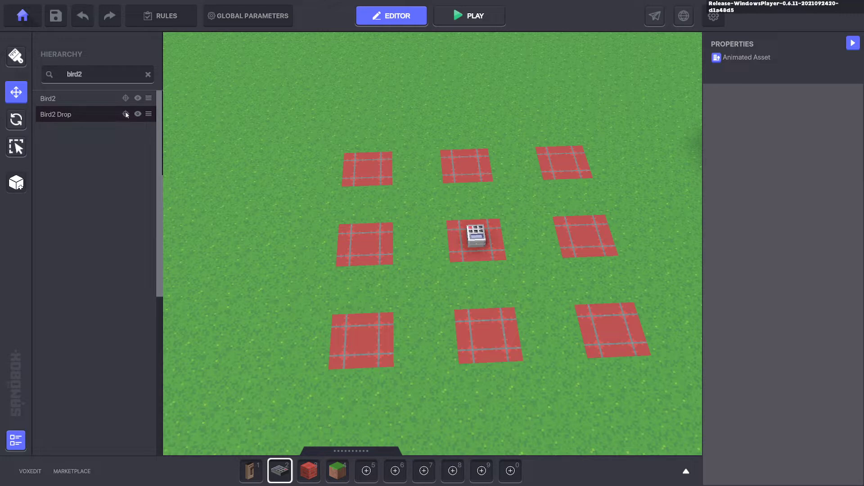
left_click(39, 98)
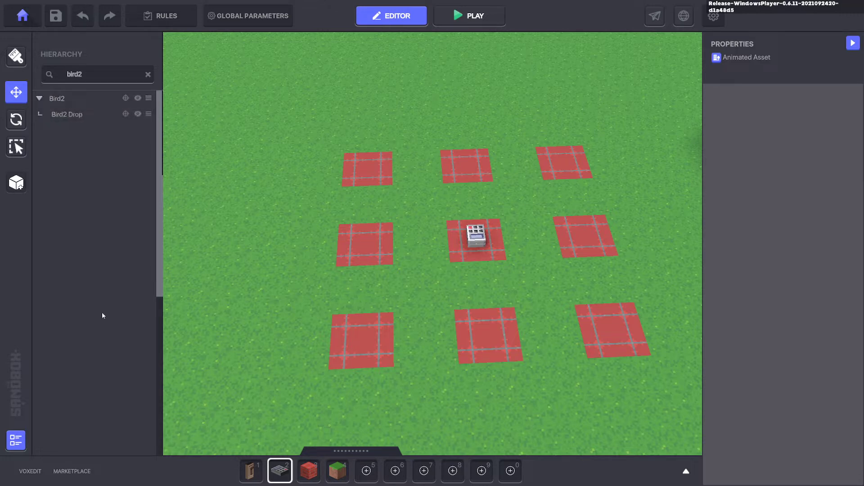
left_click(469, 15)
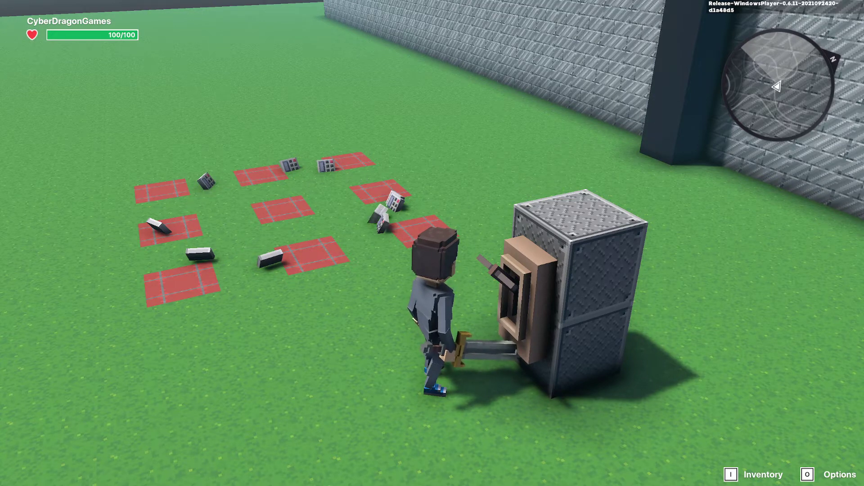
Stop the play test and return to the editor
left_click(391, 15)
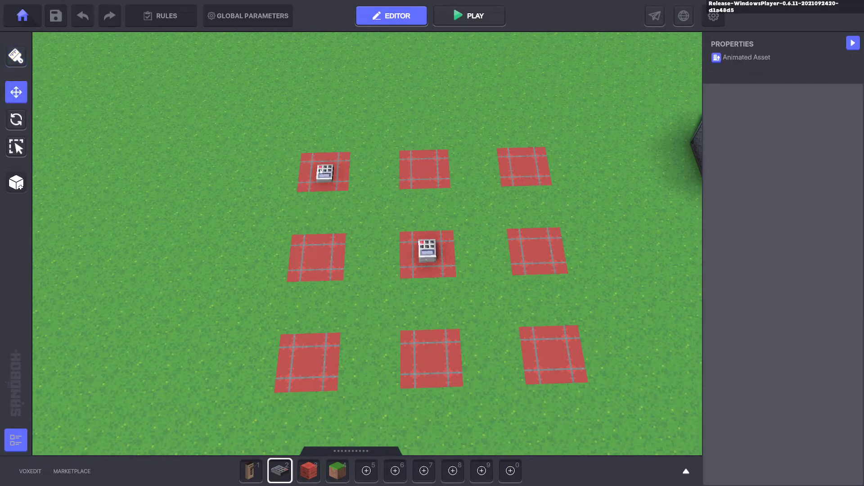
Set the top-left numpad switch's behaviour to None and attach a Speaker component
left_click(323, 171)
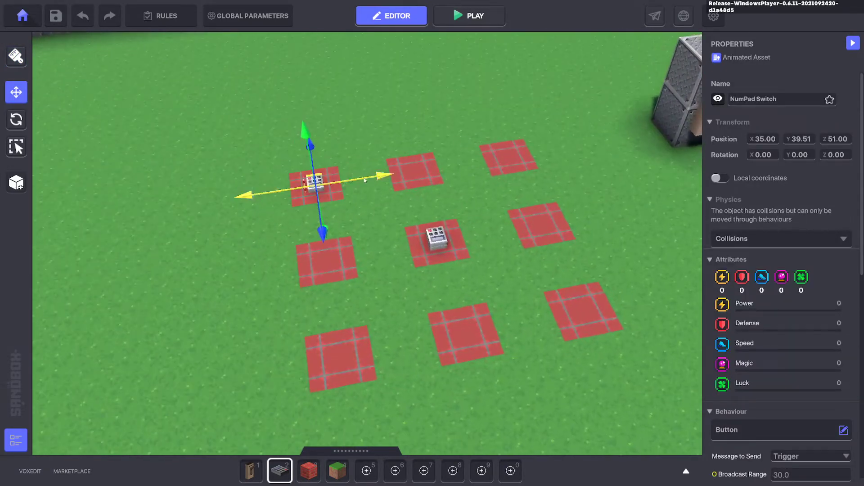
left_click(843, 429)
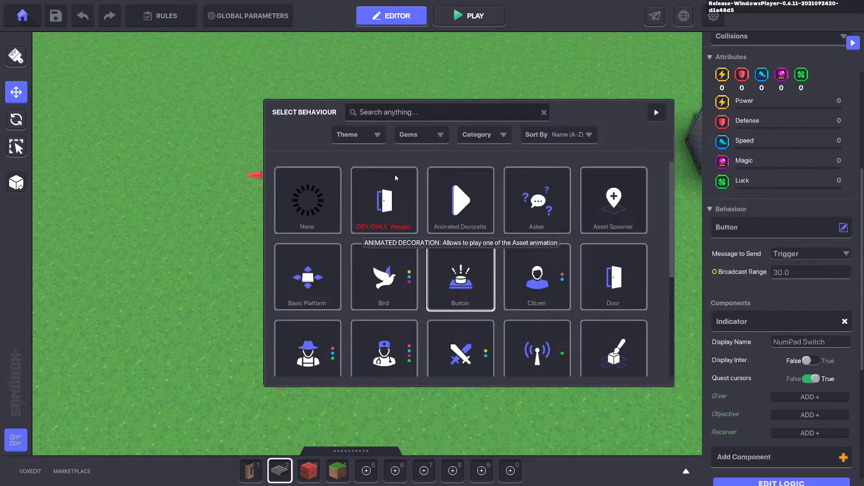
left_click(307, 200)
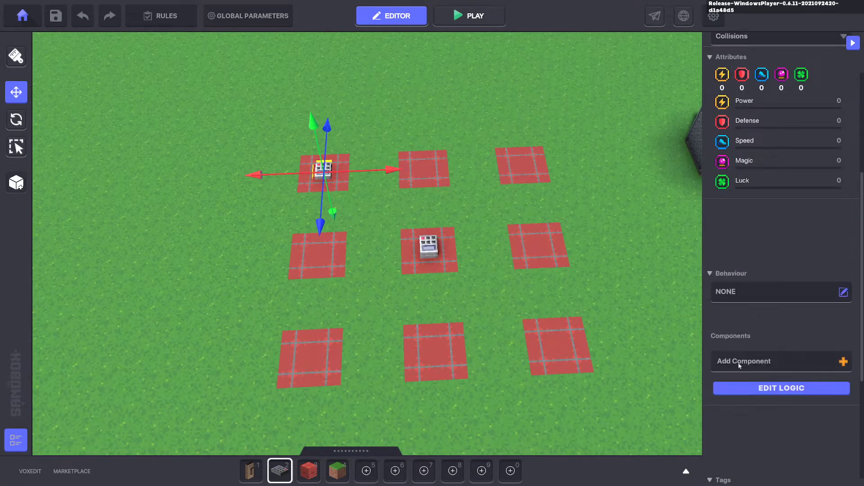
left_click(780, 361)
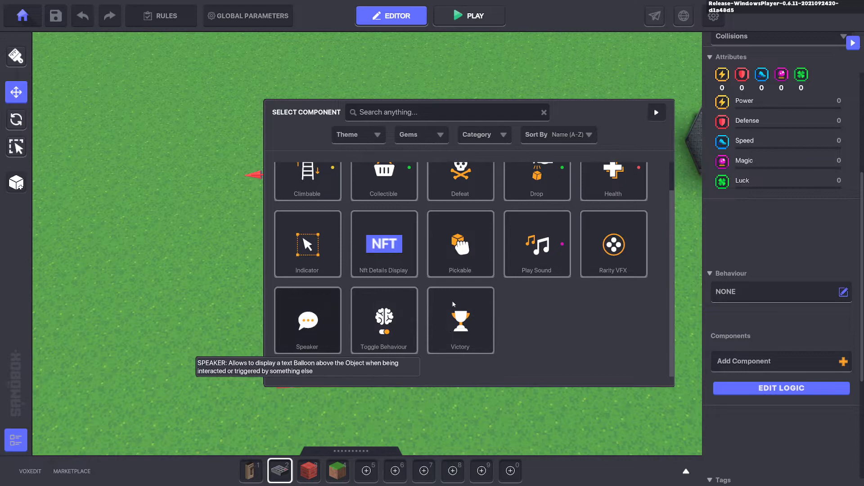
left_click(307, 320)
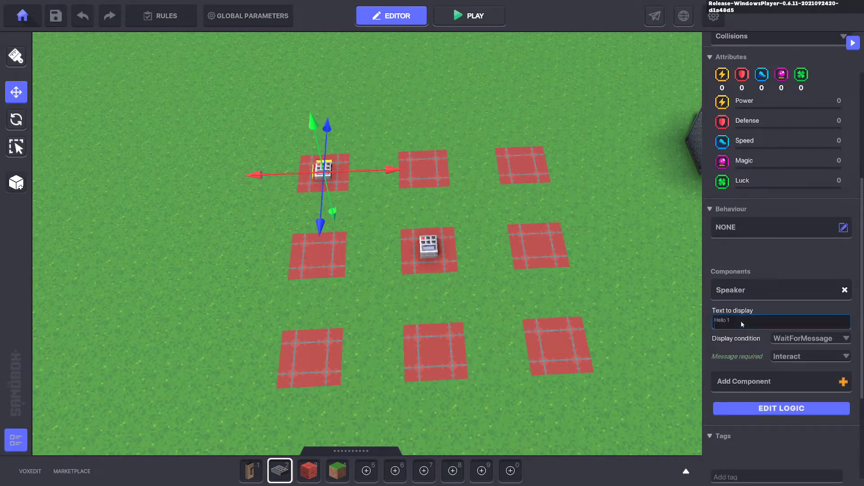
Make the speaker say Hello 1 when a Drop-tagged entity is detected nearby
left_click(780, 321)
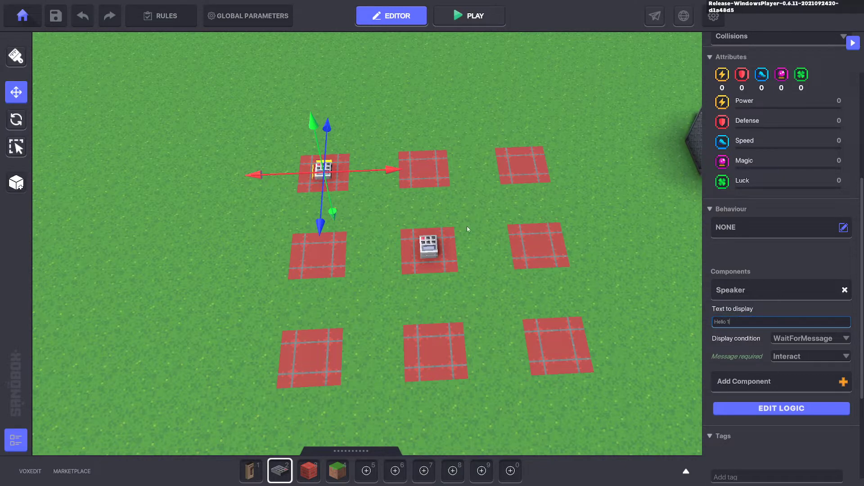
left_click(809, 338)
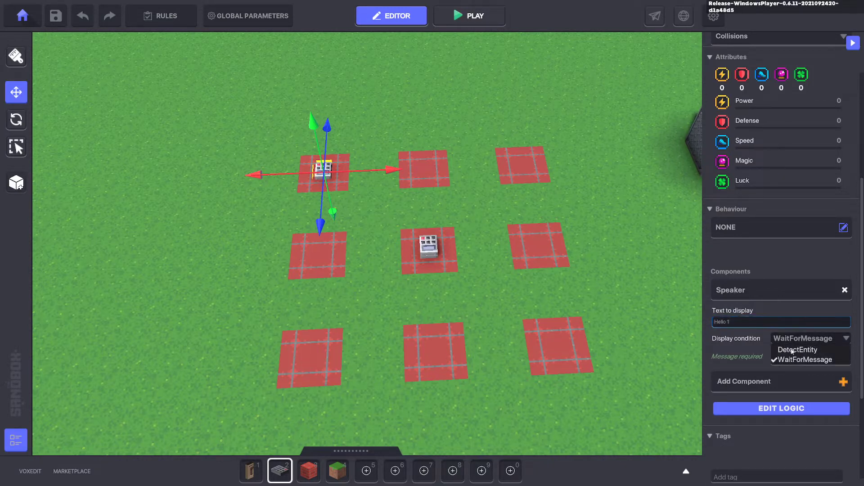
left_click(794, 350)
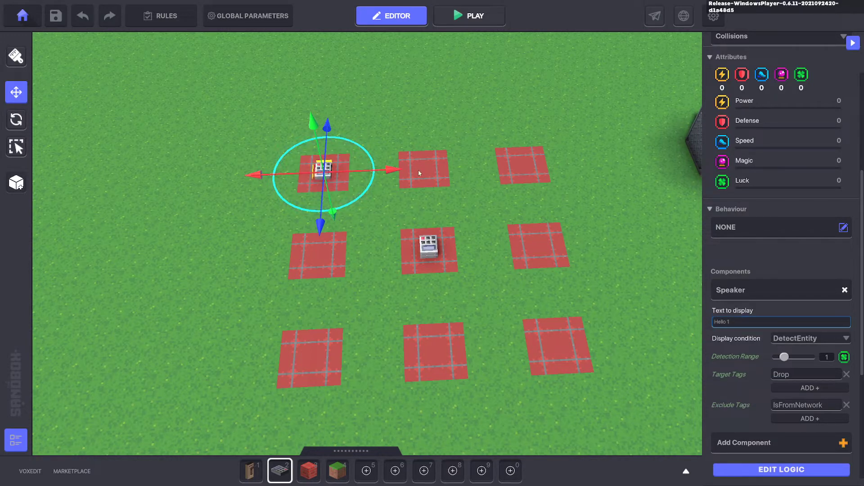
scroll("down", 3)
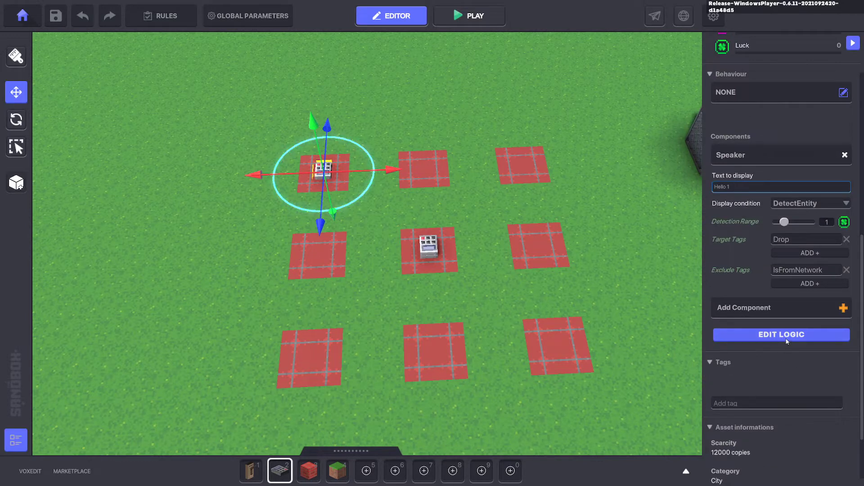
left_click(382, 160)
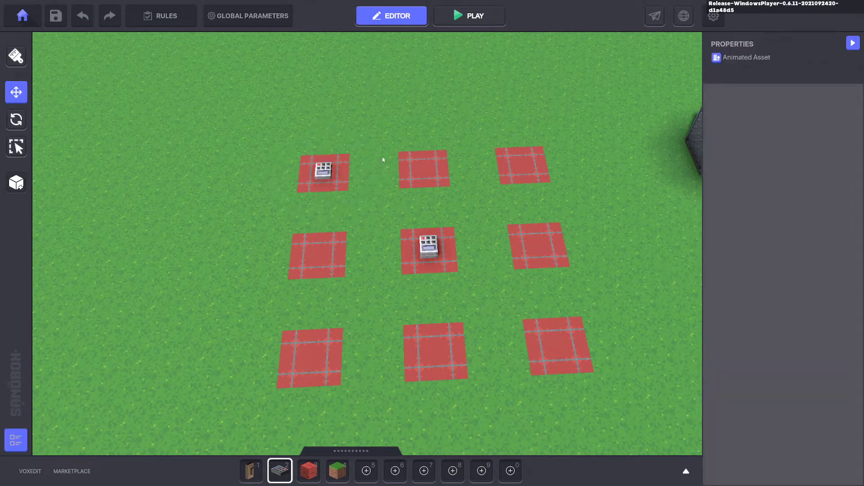
Add a speaker switch to the top-middle tile saying 'Hello 2', auto-hiding after 1 second
left_click(323, 170)
type("Hello 2")
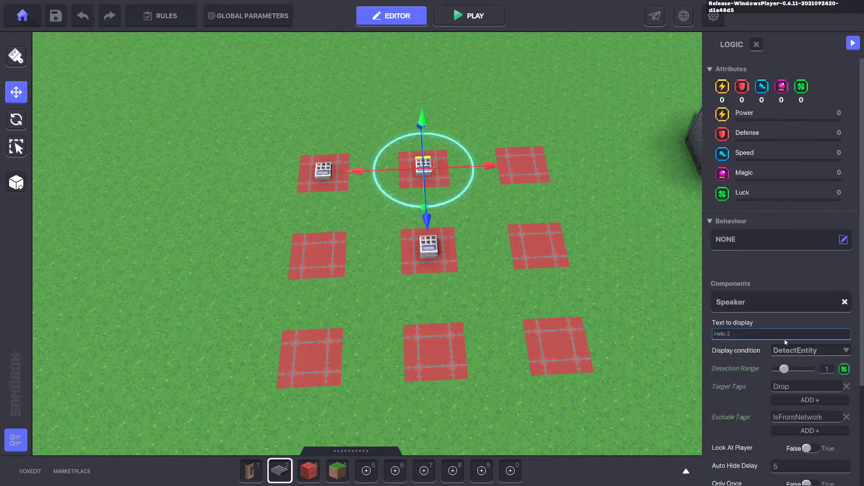
scroll("down", 3)
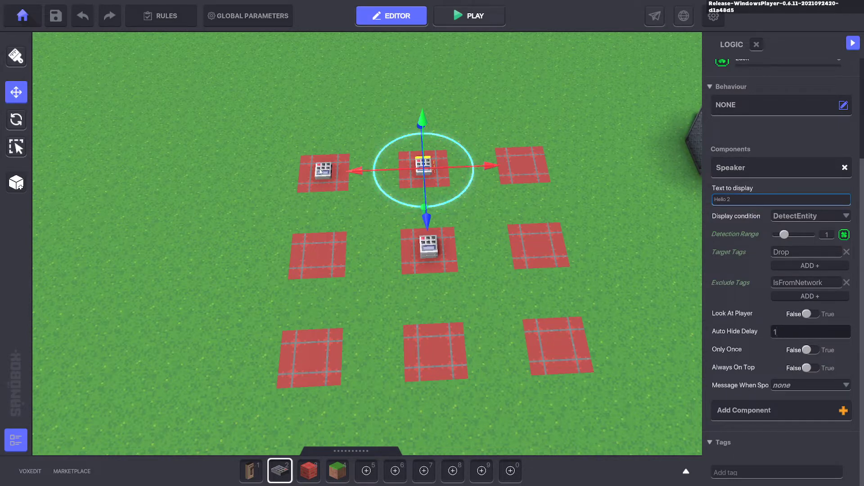
left_click(322, 171)
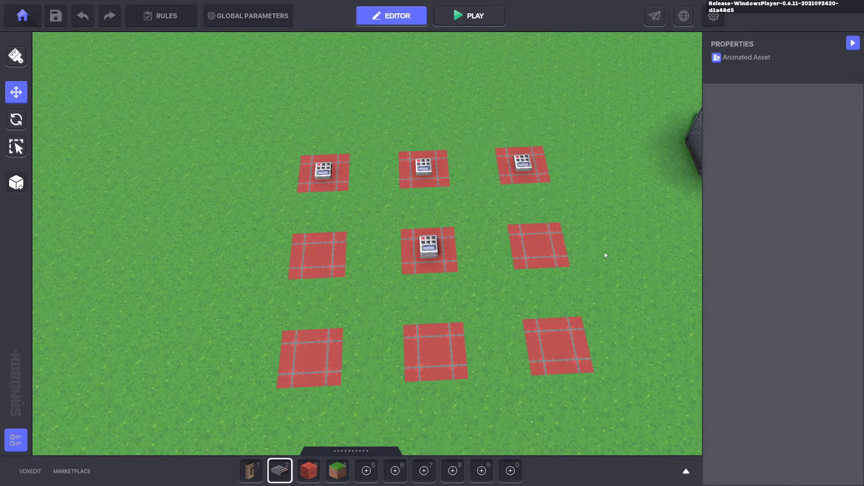
Play-test to see the 'Hello 1' balloon, then return to editing the P1 wall sign
left_click(469, 15)
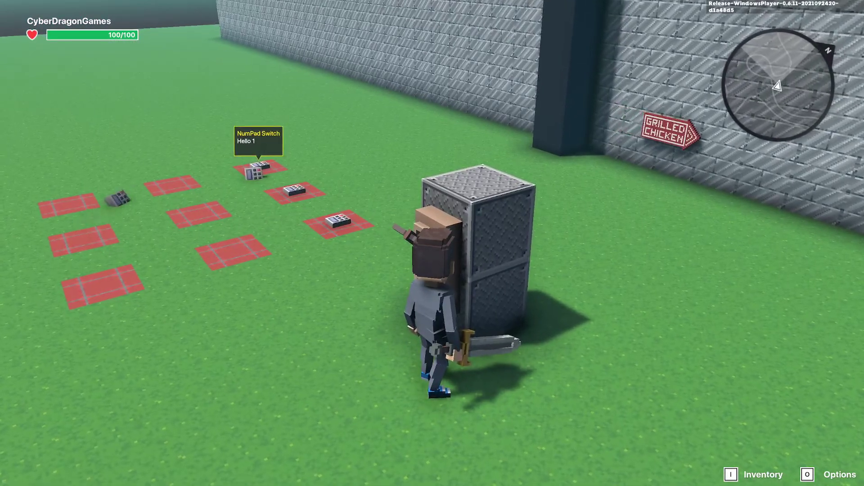
key("w")
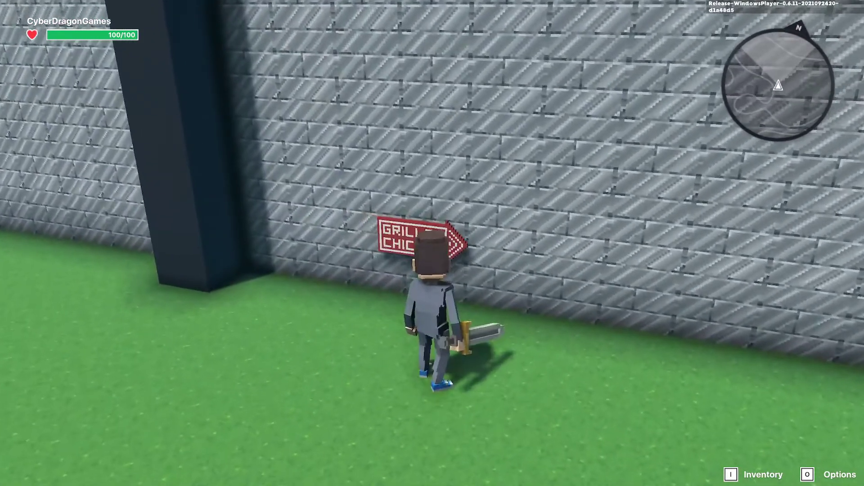
left_click(391, 15)
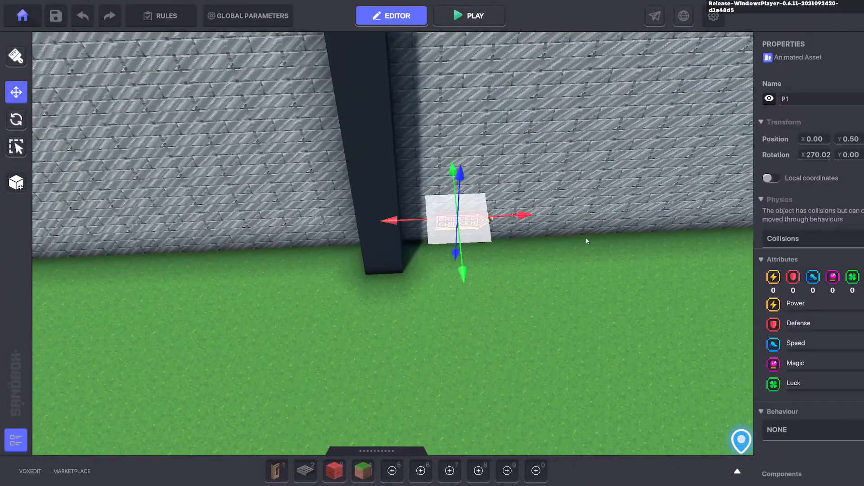
Play-test again to see Hello 1, Hello 2 and Hello 3 balloons above the switches
scroll("down", 3)
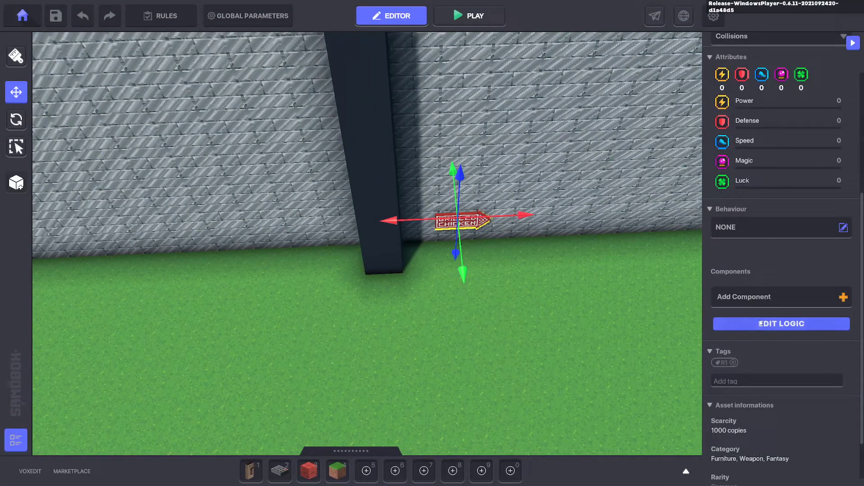
mouse_move(582, 301)
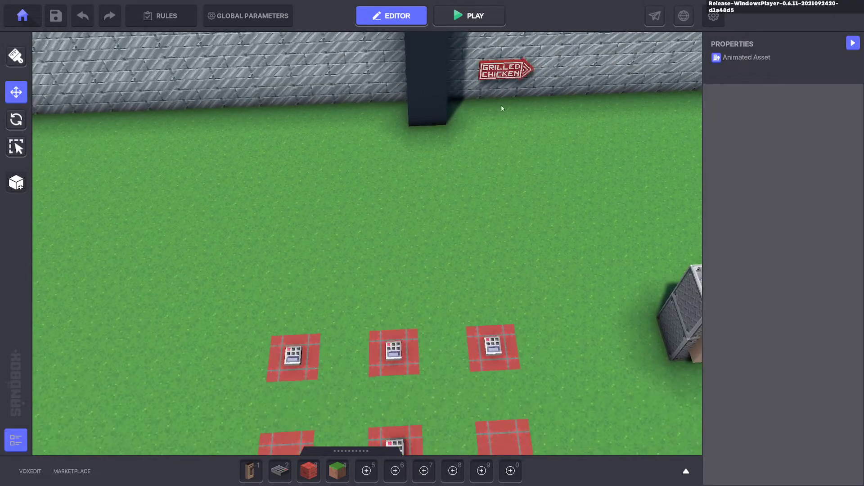
left_click(501, 70)
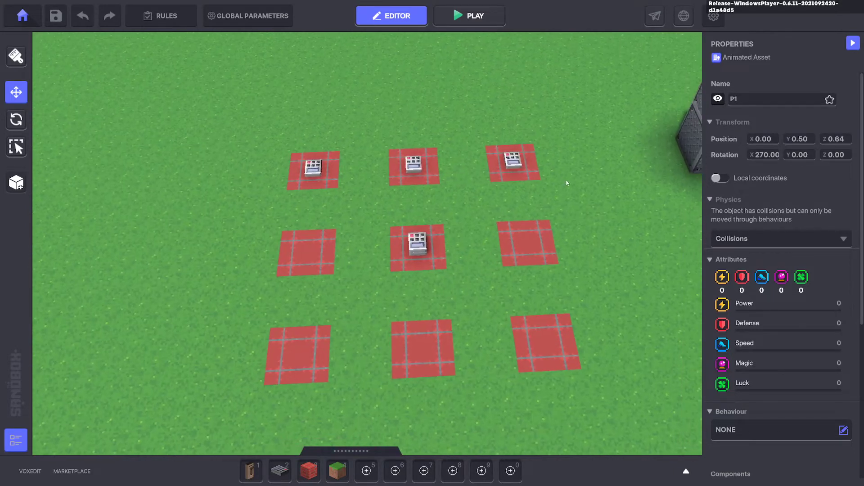
left_click(469, 15)
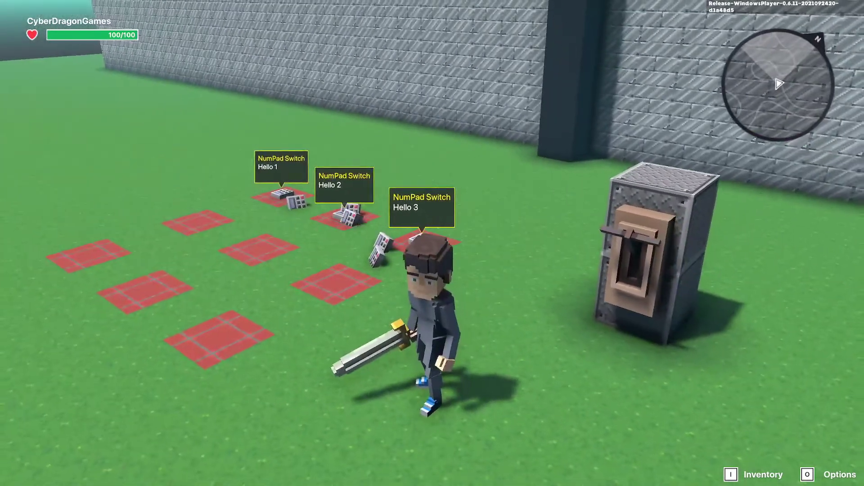
End the play test and return to the editor grid
left_click(391, 15)
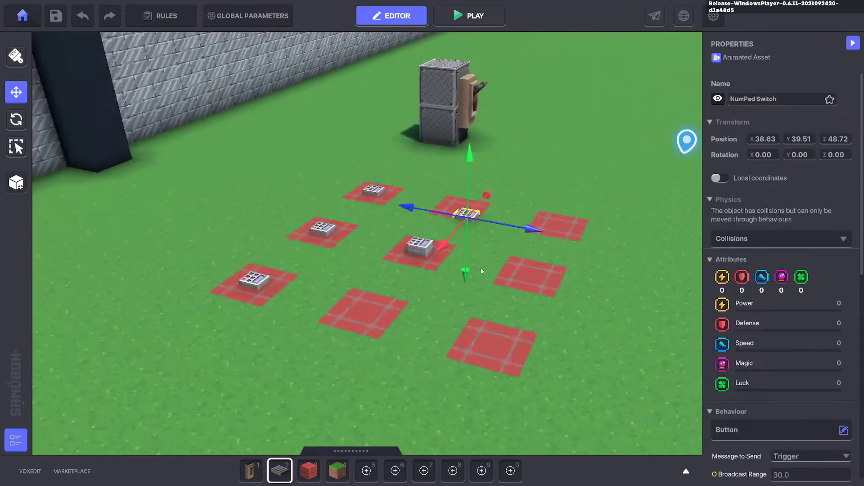
Move the numpad switch onto another red tile and attach a Speaker to it
left_click_drag(447, 212, 411, 245)
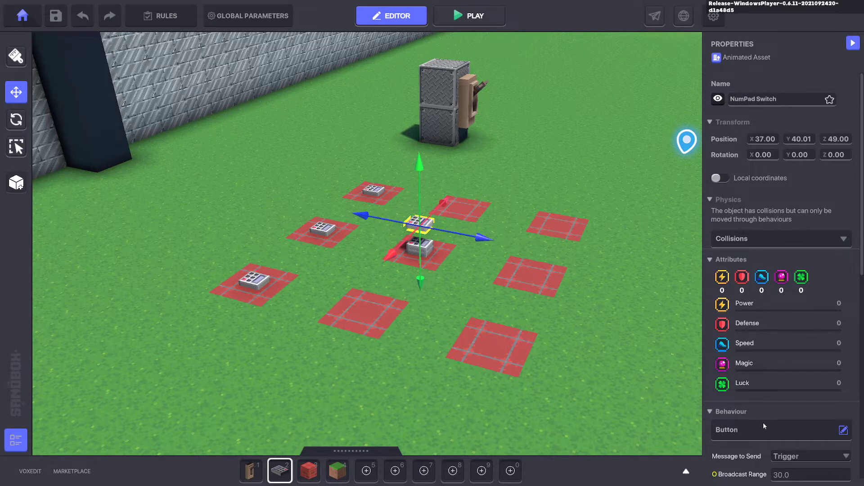
scroll("down", 3)
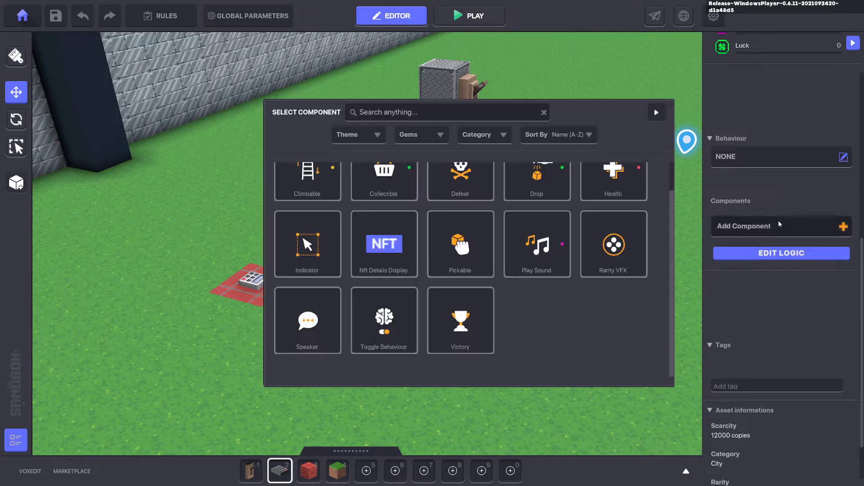
mouse_move(307, 320)
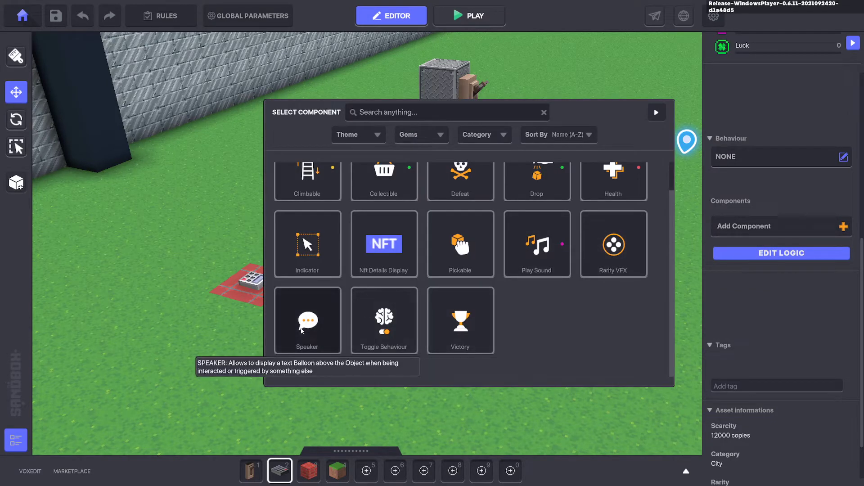
left_click(307, 320)
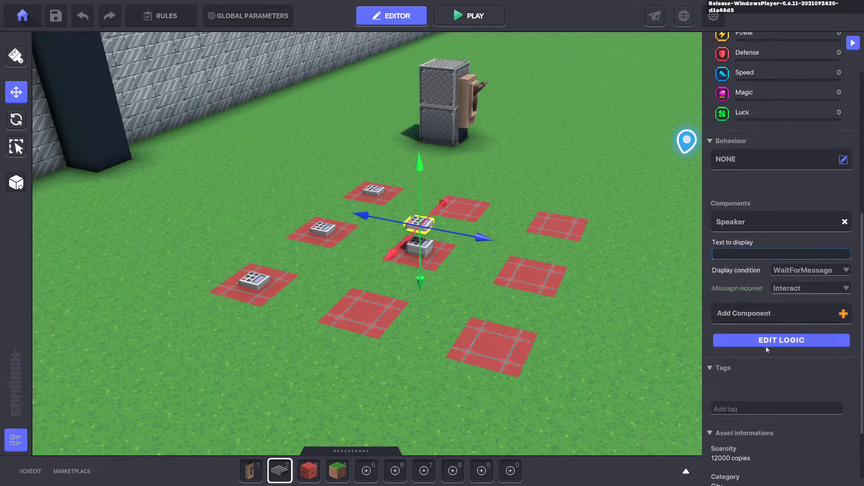
Make the speaker detect Drop-tagged entities, show KILL, hide after 1, send Kill.Drop, then play-test
left_click(780, 340)
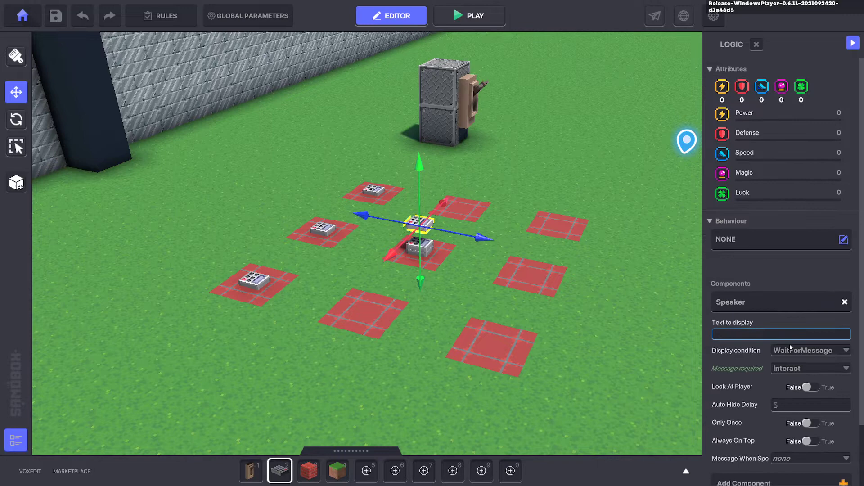
left_click(810, 350)
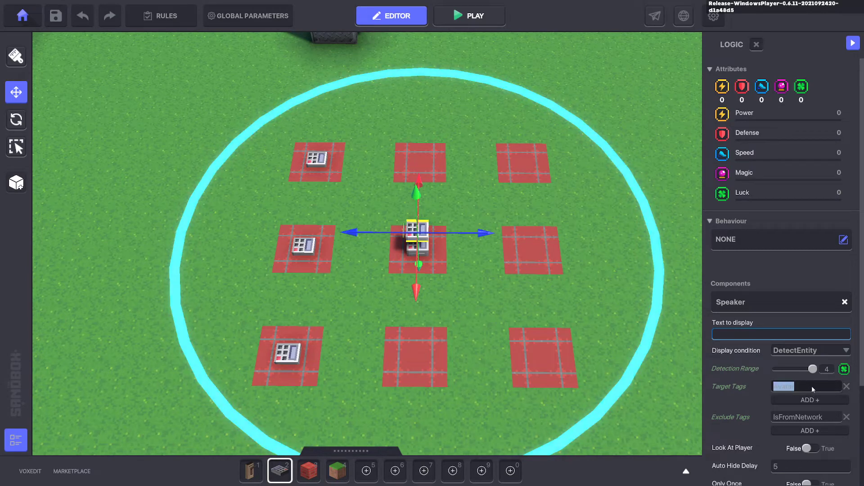
type("Drop")
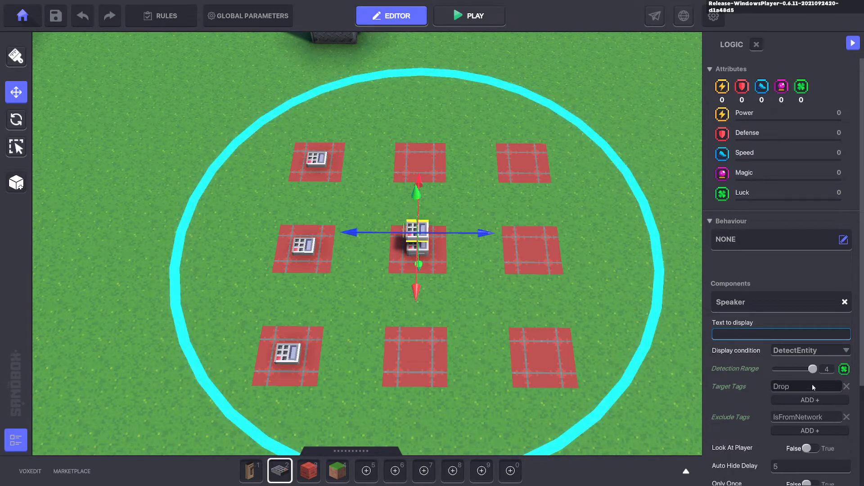
scroll("down", 3)
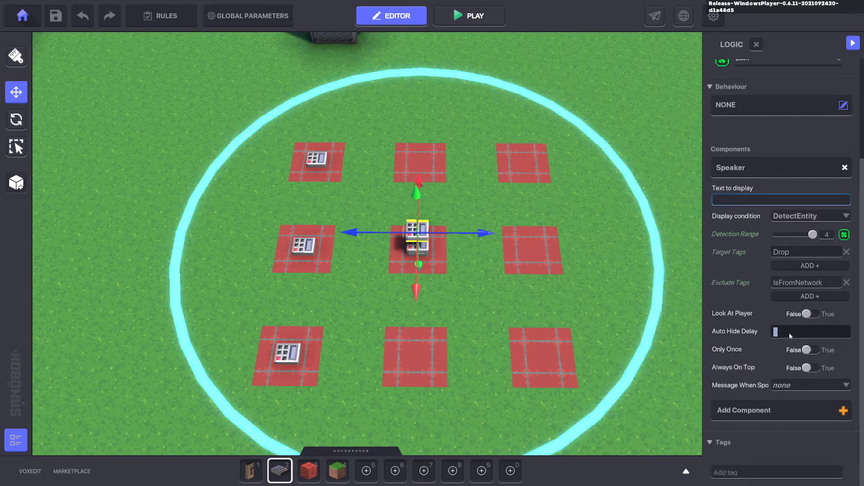
type("1")
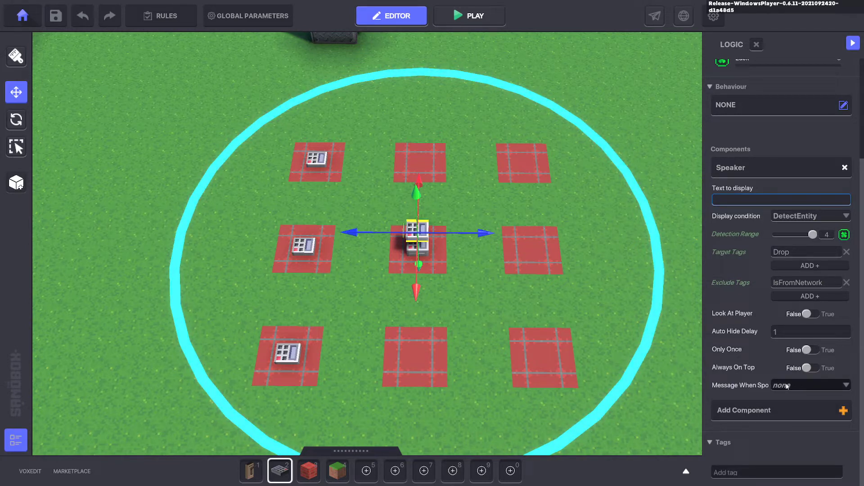
left_click(809, 385)
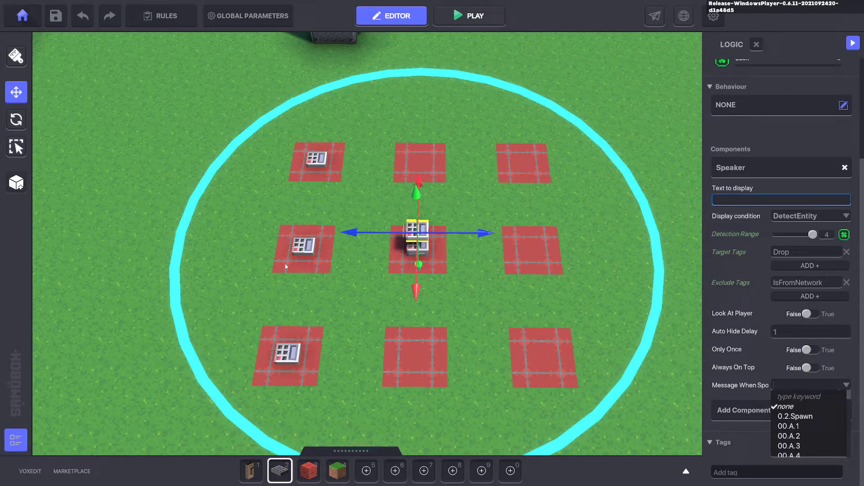
type("Kill.Drop")
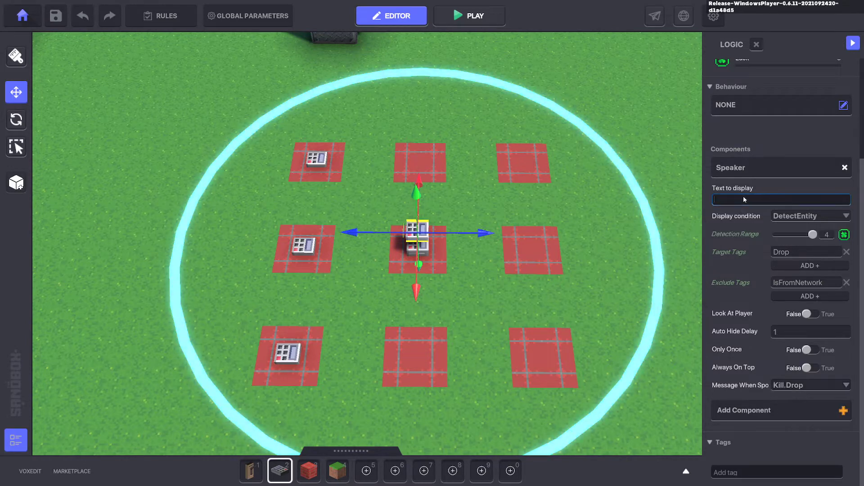
type("KILL")
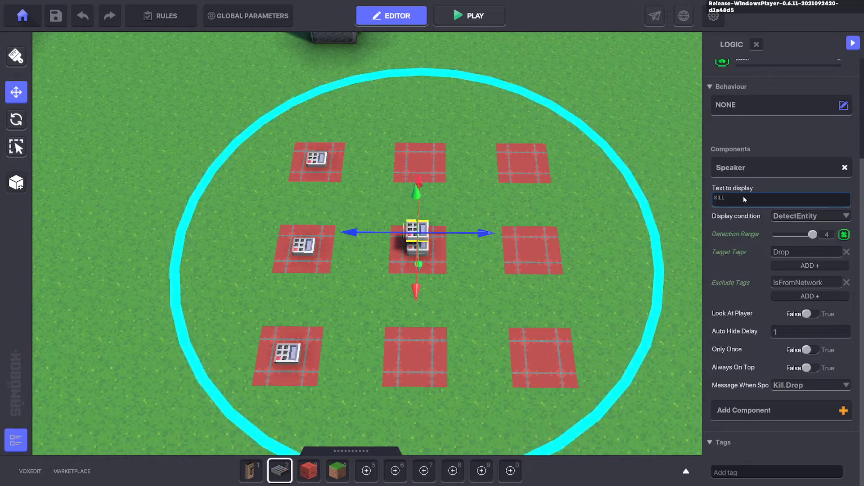
left_click(469, 14)
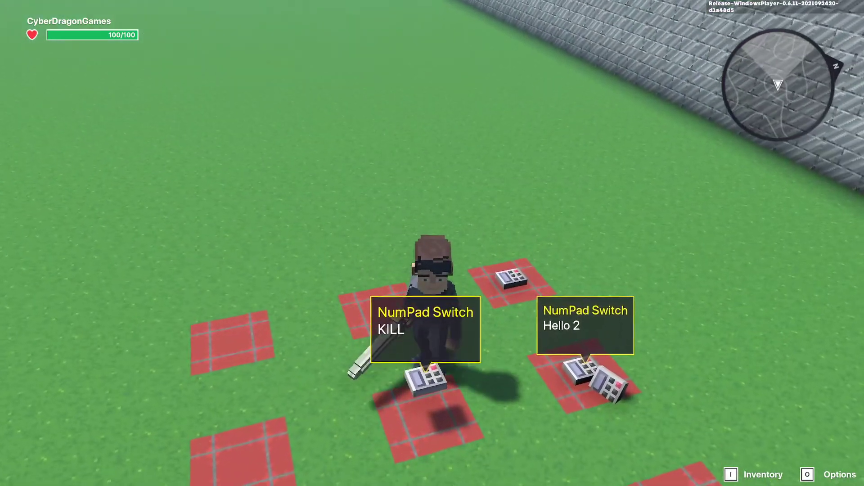
Stop the KILL play test and return to the editor
left_click(391, 15)
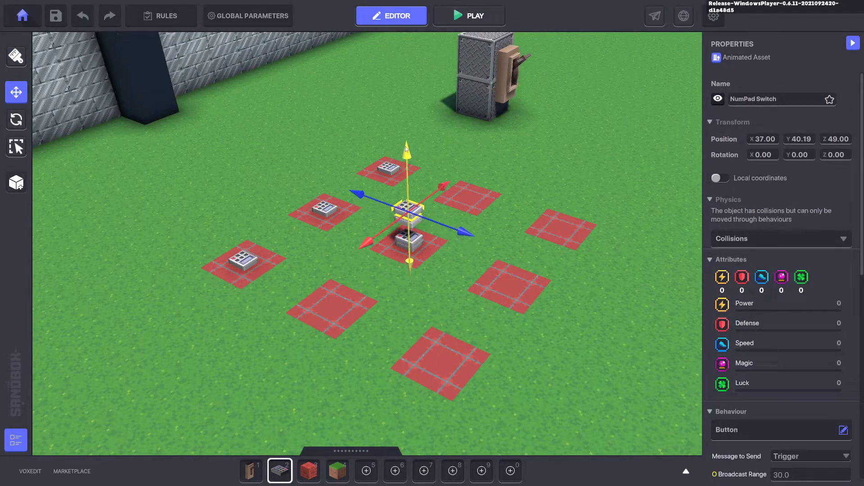
Change the switch to a Message Broadcaster that waits for the Kill.Drop message
scroll("down", 3)
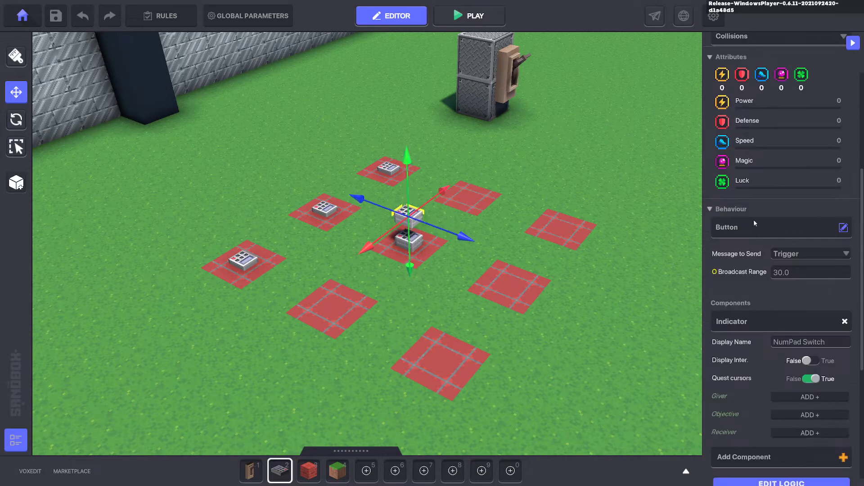
left_click(844, 228)
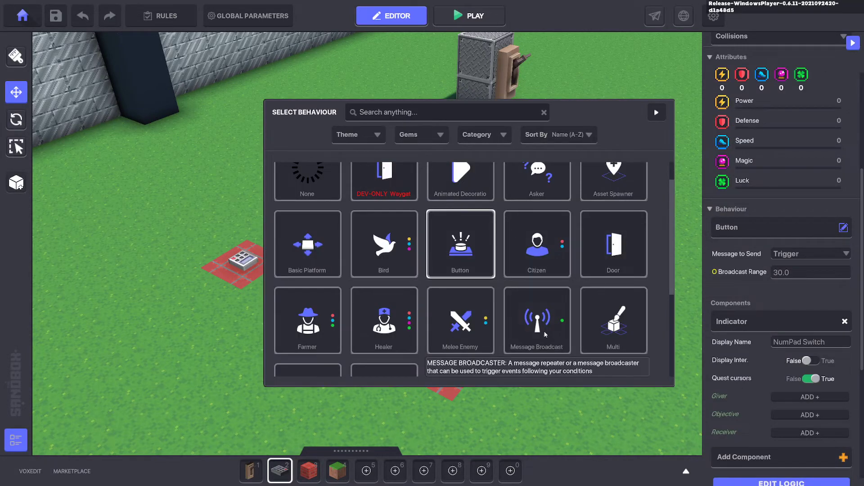
mouse_move(536, 320)
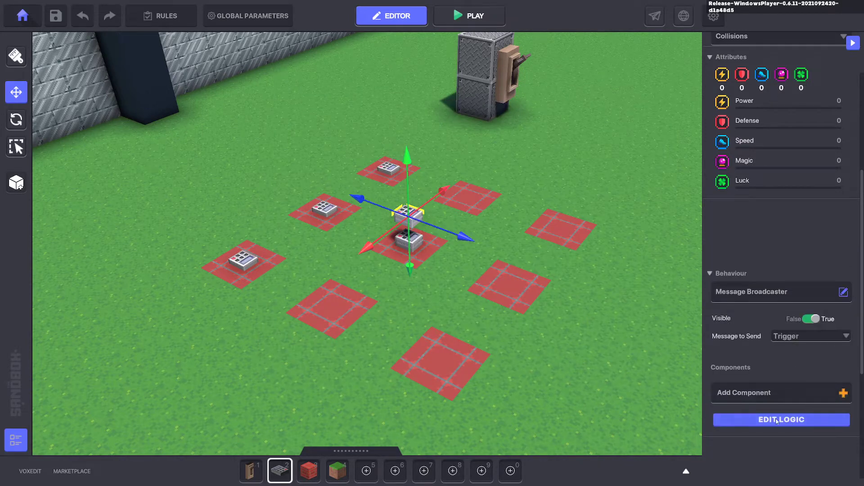
left_click(780, 419)
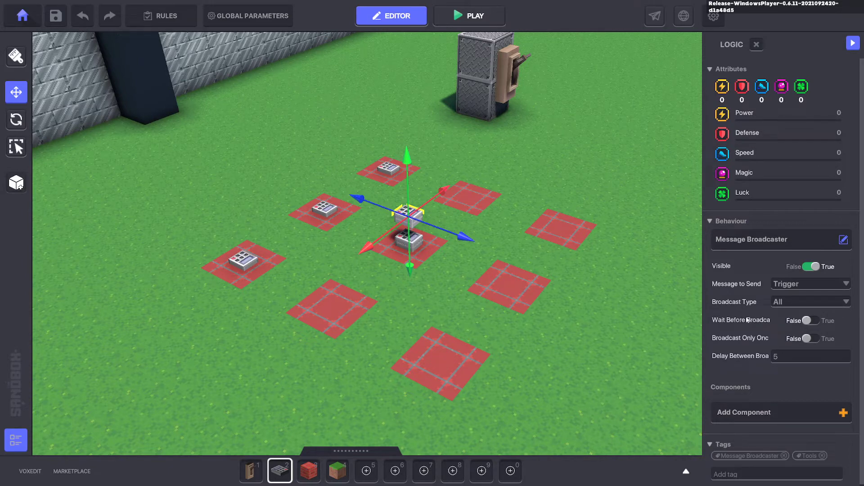
left_click(809, 320)
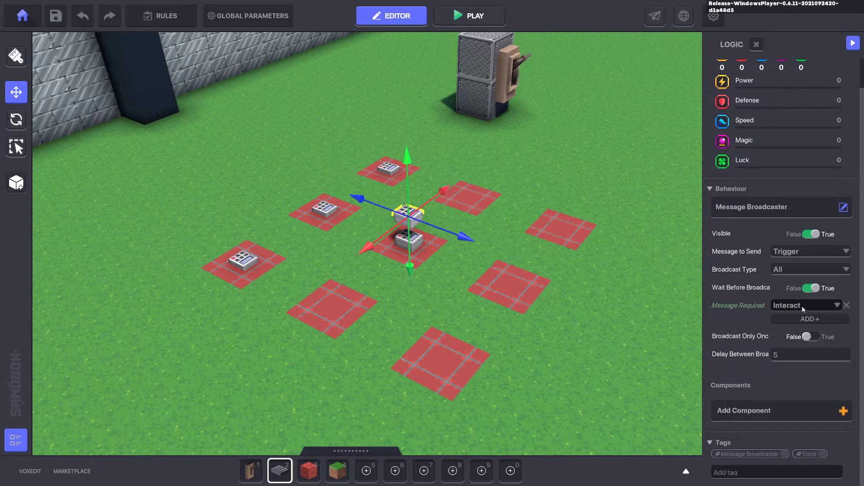
left_click(837, 306)
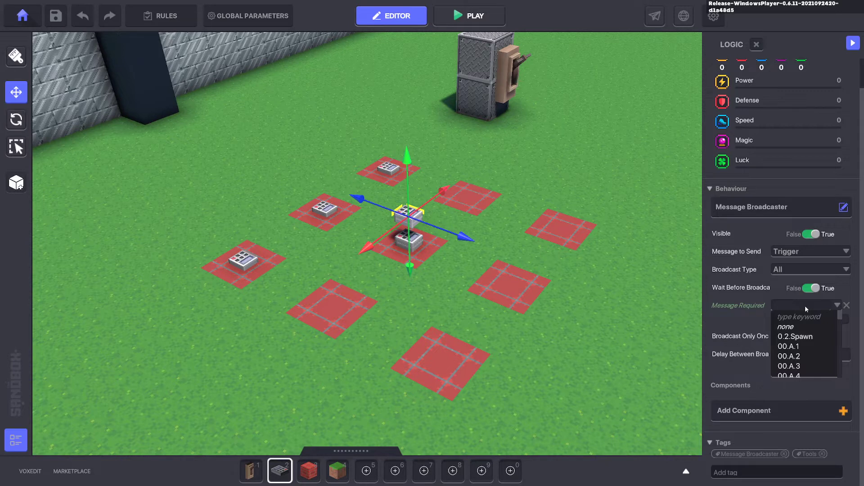
type("Kill.Drop")
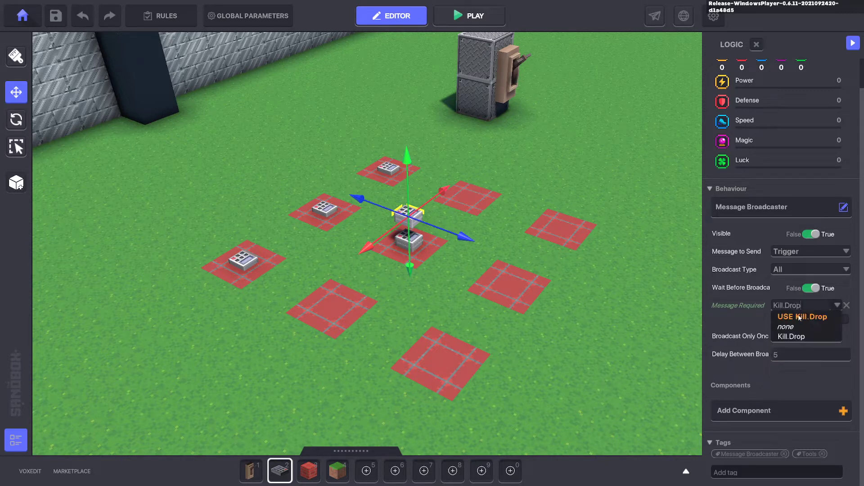
mouse_move(818, 316)
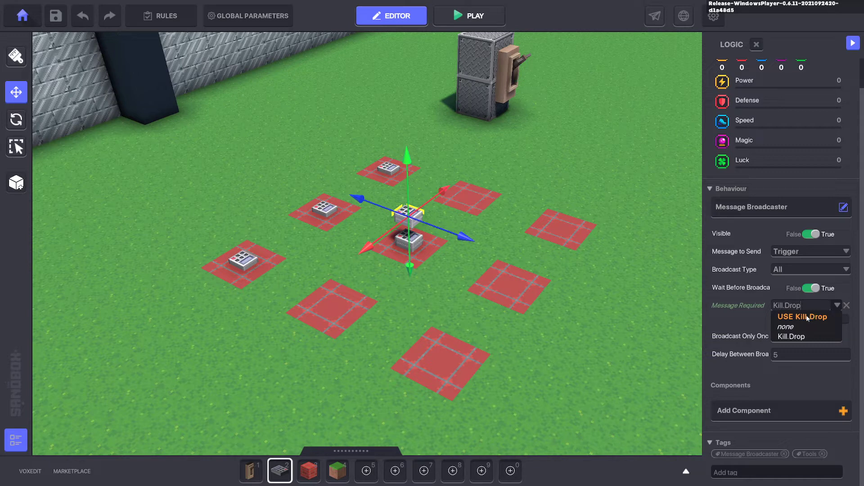
left_click(803, 317)
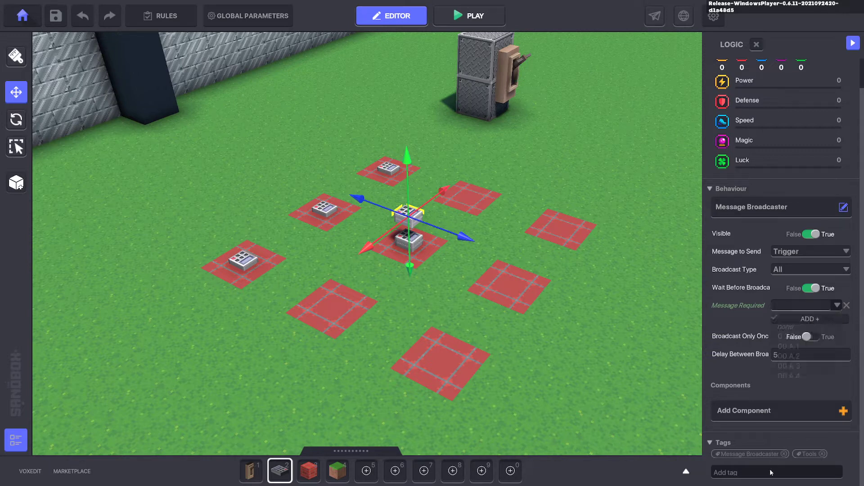
left_click(788, 346)
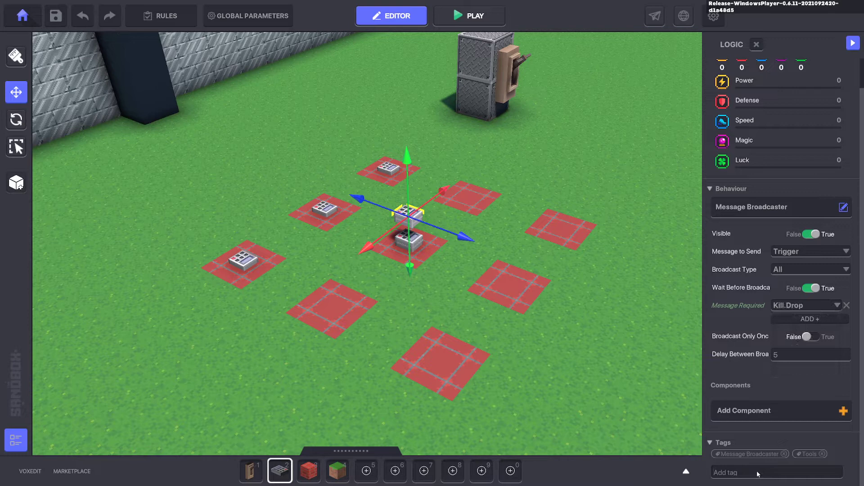
mouse_move(741, 336)
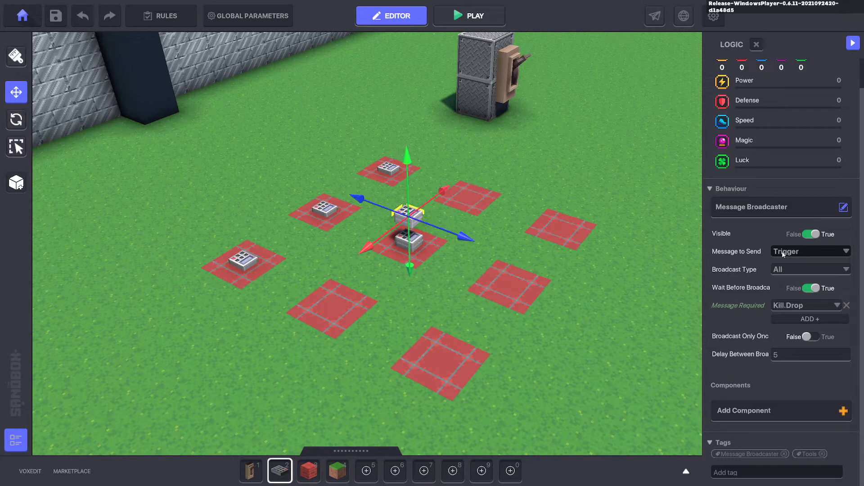
Broadcast Kill via SpecificTagsInRange to objects tagged Drop within range
left_click(809, 250)
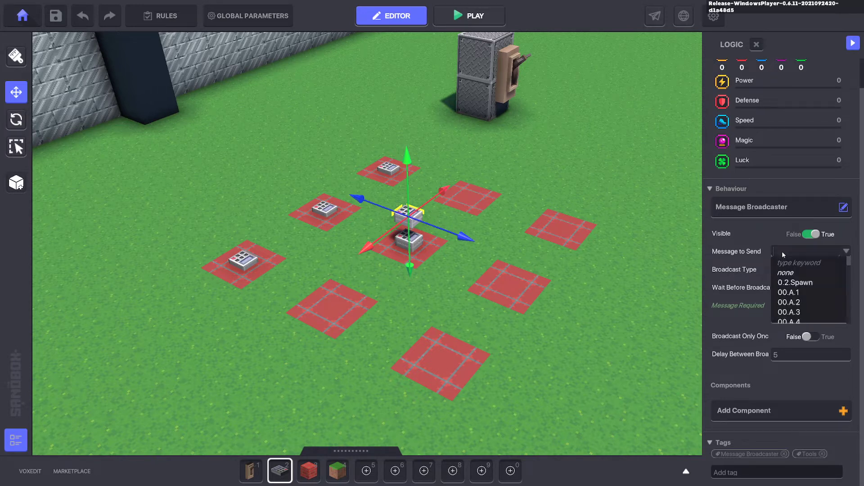
type("Kill")
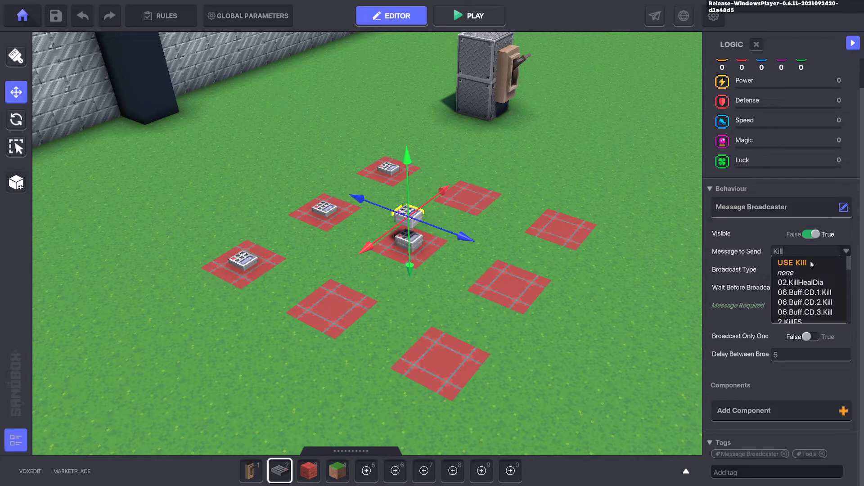
mouse_move(756, 235)
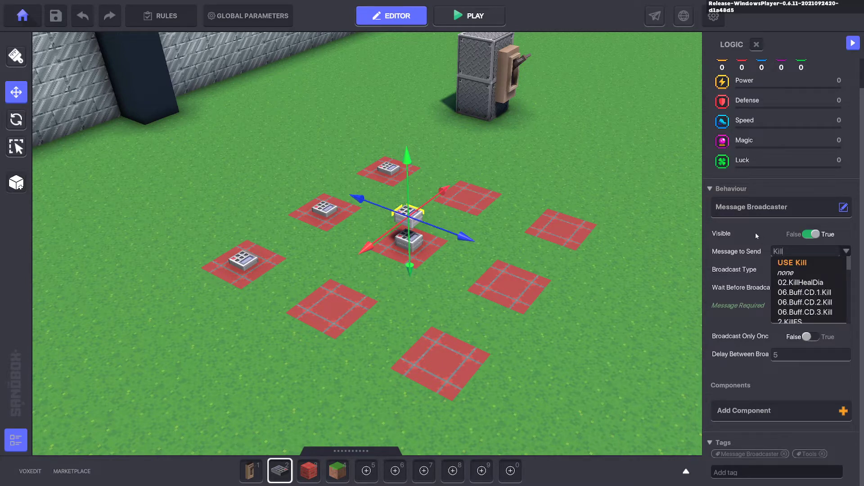
mouse_move(803, 255)
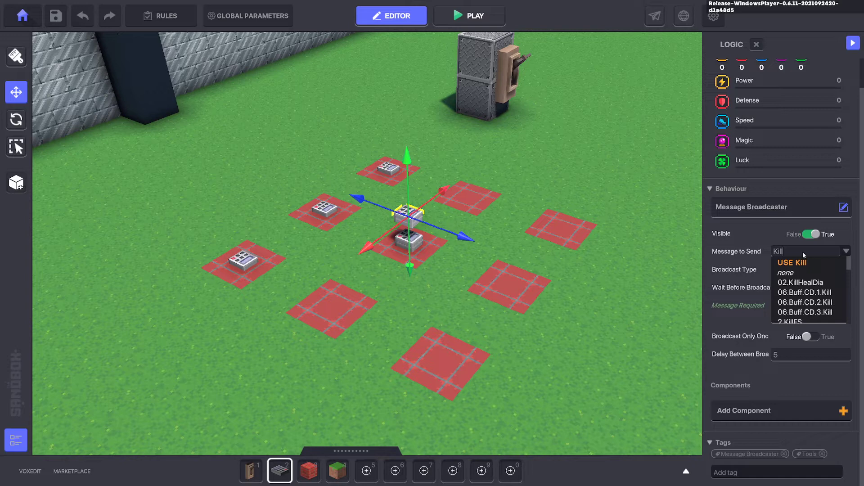
left_click(793, 262)
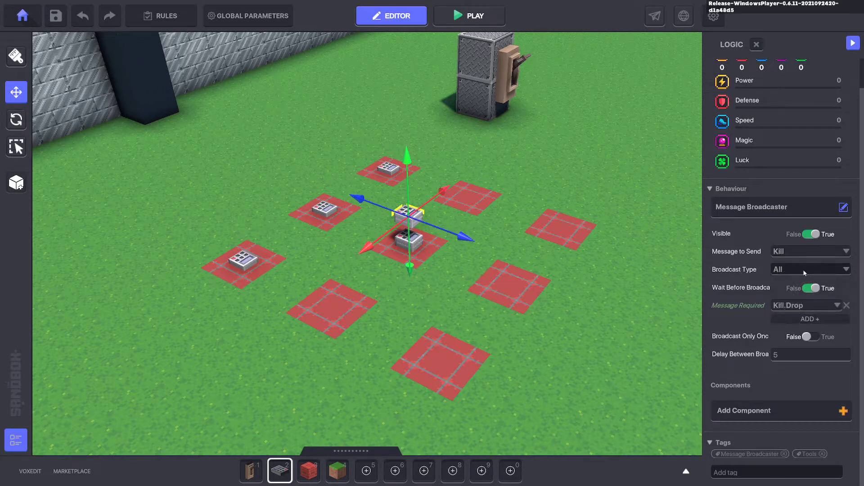
left_click(810, 269)
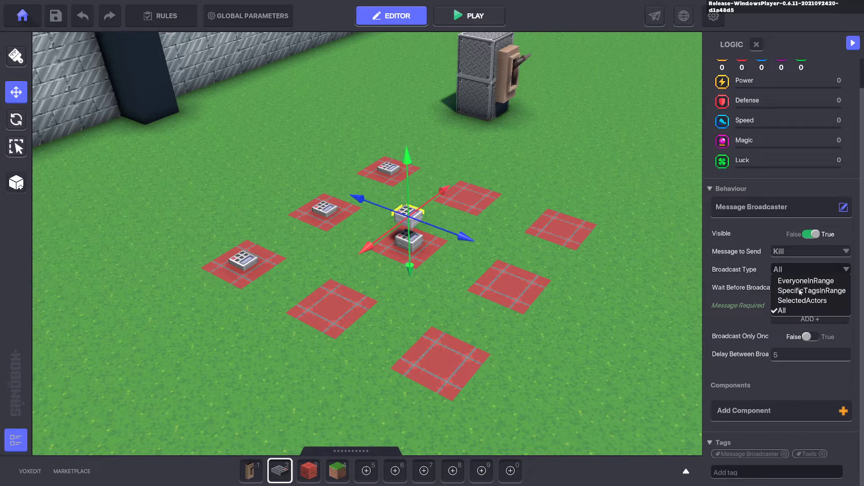
left_click(811, 291)
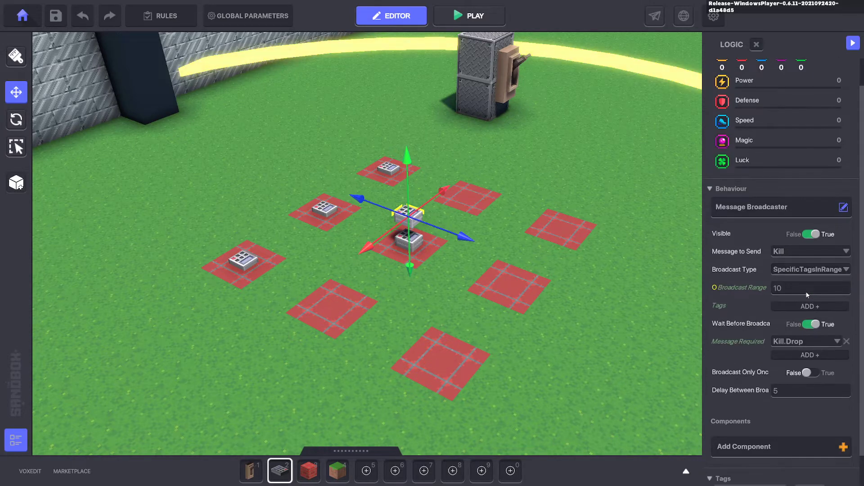
type("5")
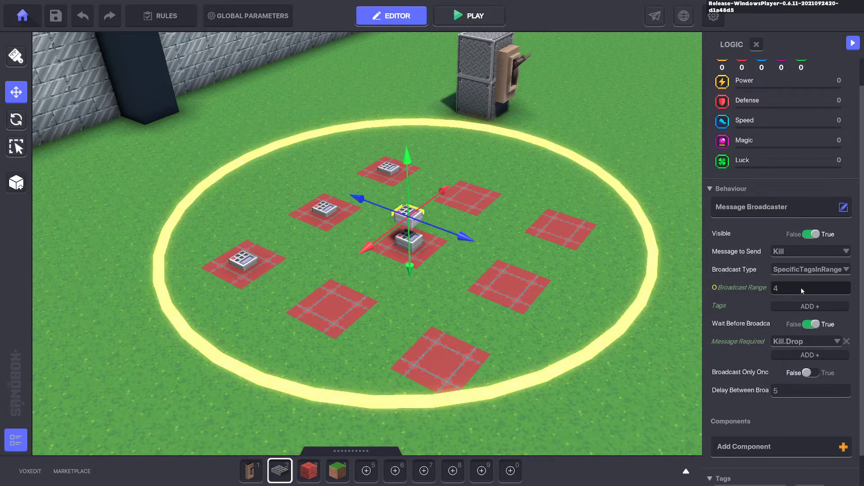
left_click(808, 306)
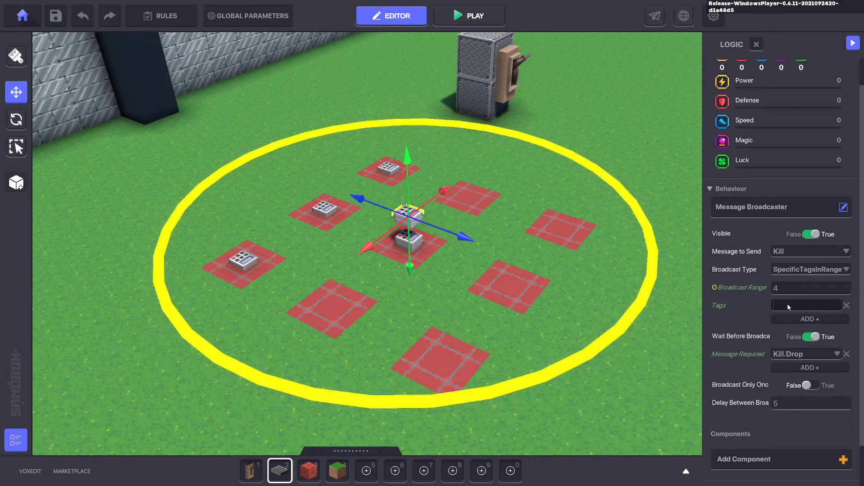
type("Drop")
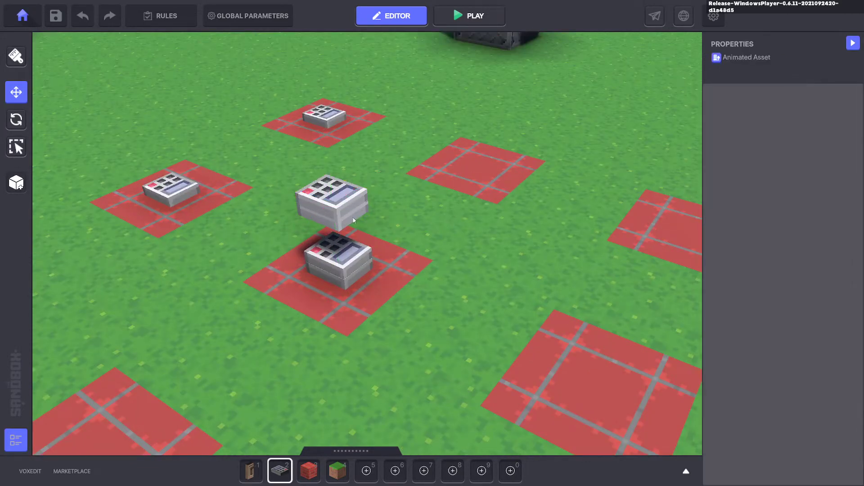
Select the floating Message Broadcaster, review its logic settings, and start a play test
left_click(331, 199)
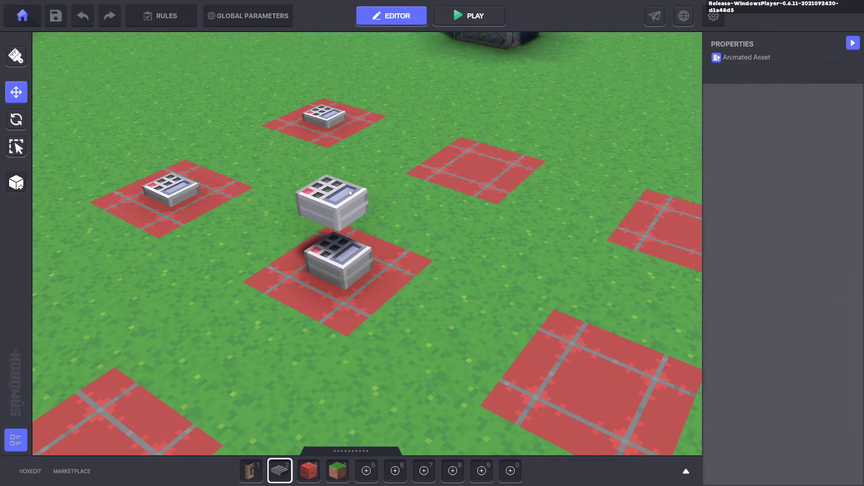
left_click(331, 199)
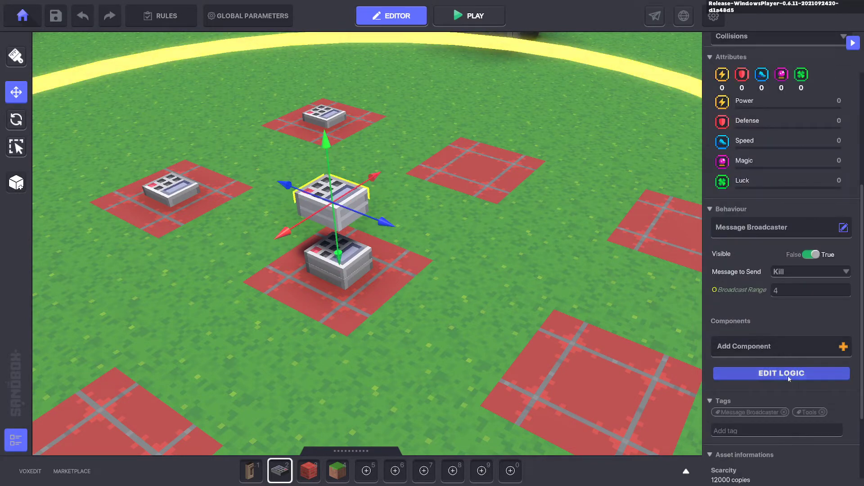
left_click(780, 373)
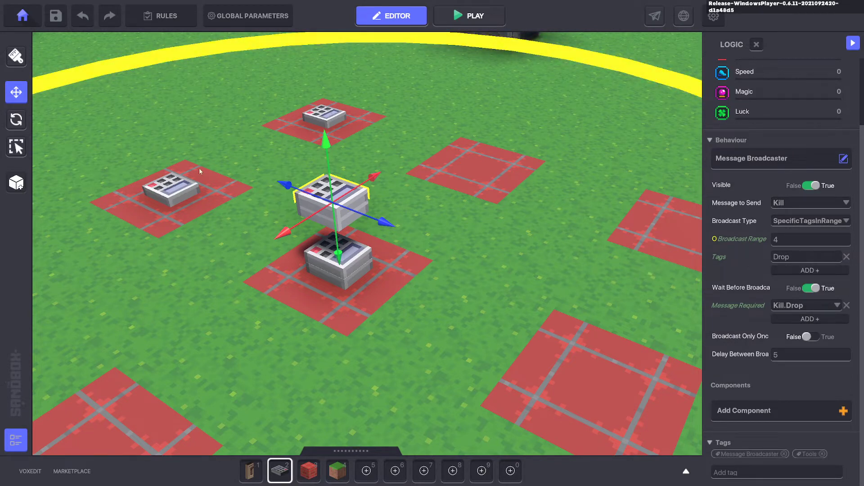
left_click(468, 15)
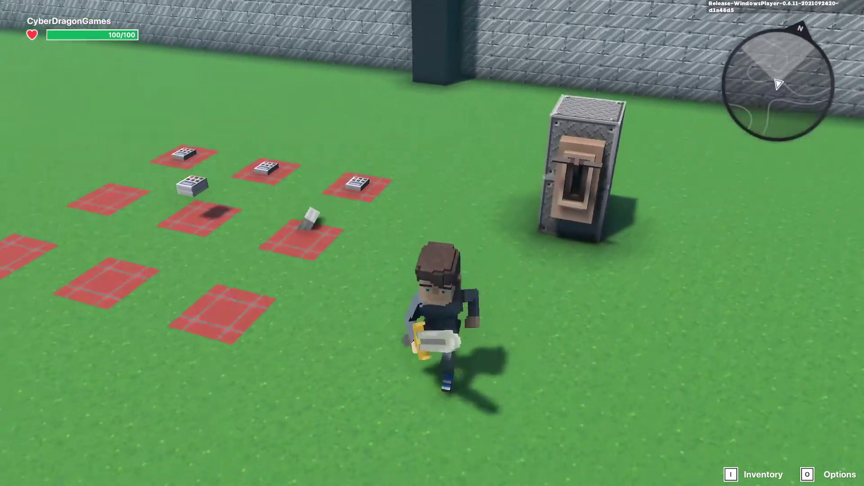
End the play test around the numpad pads and return to editing
left_click(391, 15)
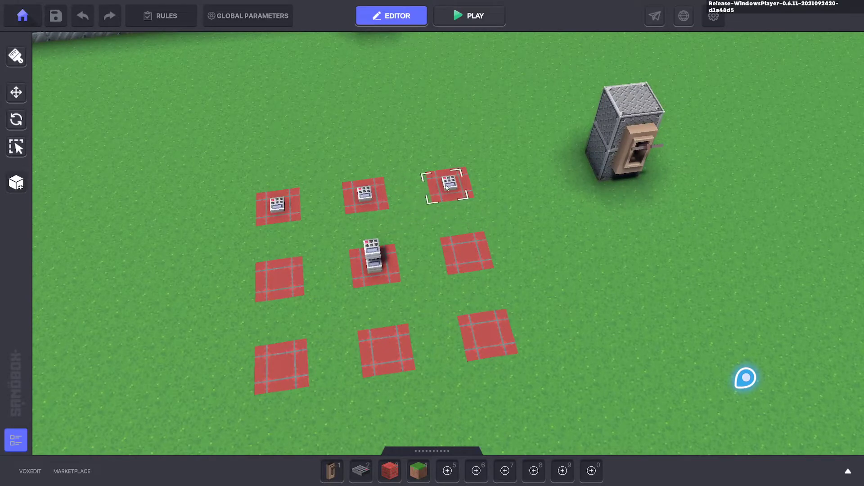
Renumber the top-right and lower-right speaker pads' greetings, e.g. Hello 5
left_click(447, 185)
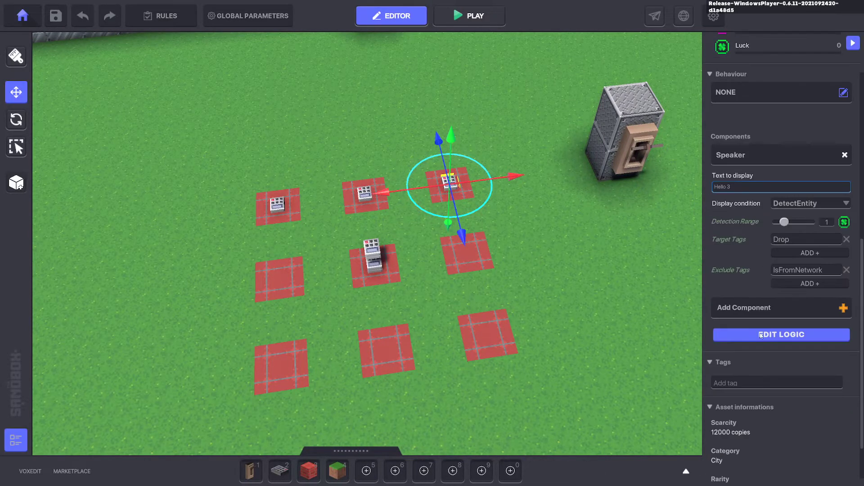
mouse_move(516, 269)
type("4")
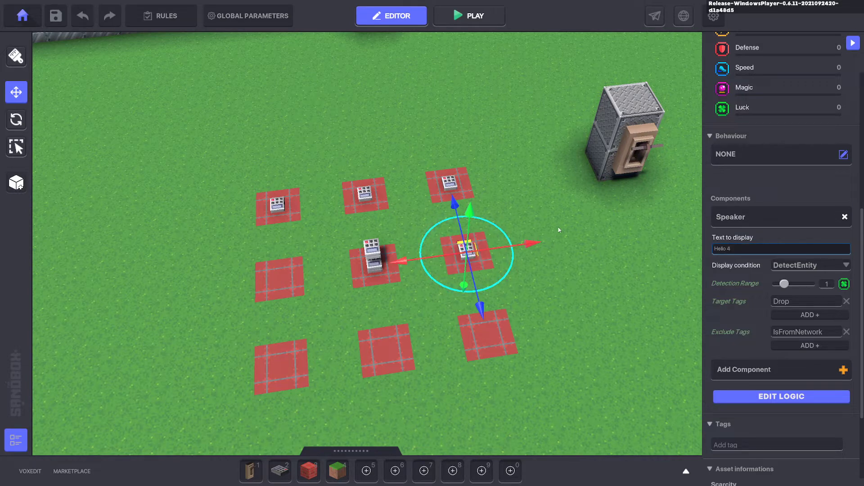
left_click(468, 254)
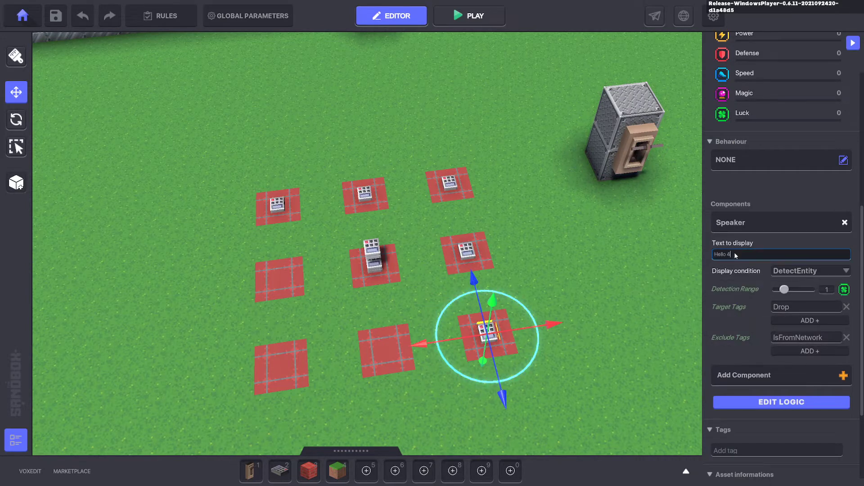
type("5")
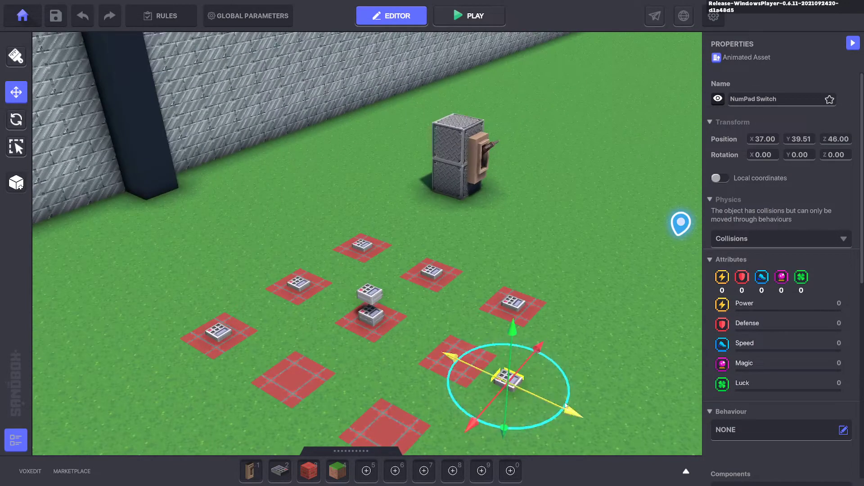
scroll("down", 3)
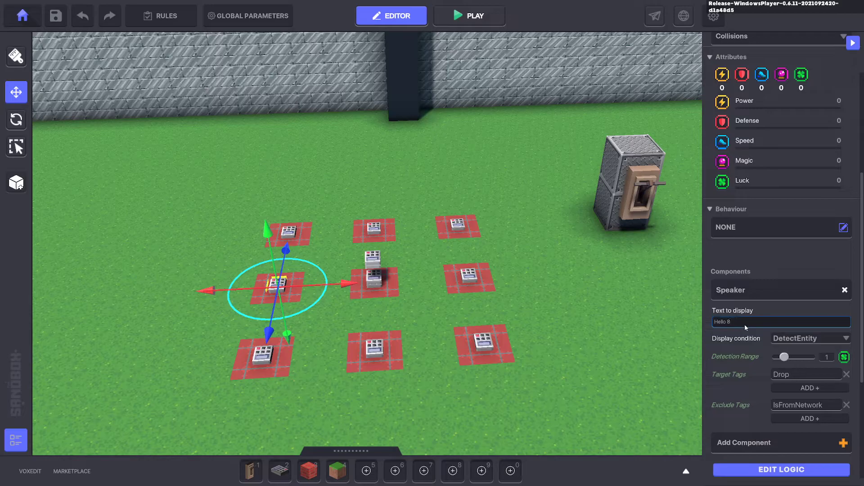
left_click(468, 15)
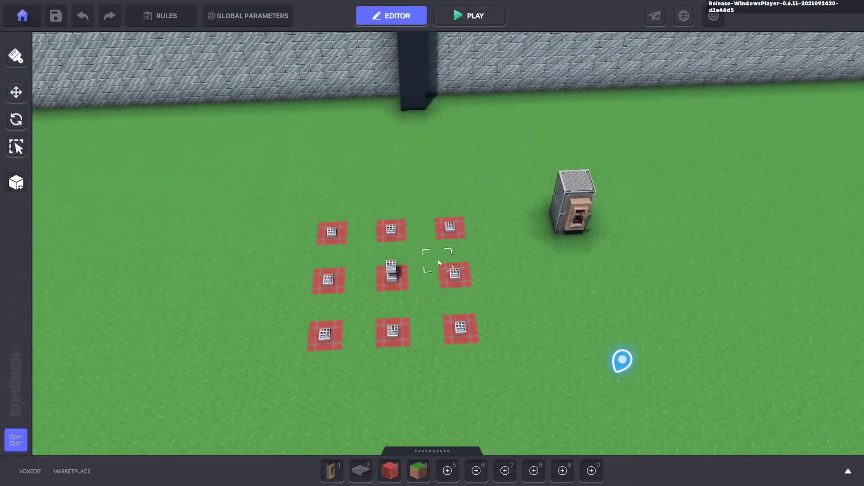
Select the top-left Hello 1 pad to show its Speaker logic
left_click(333, 231)
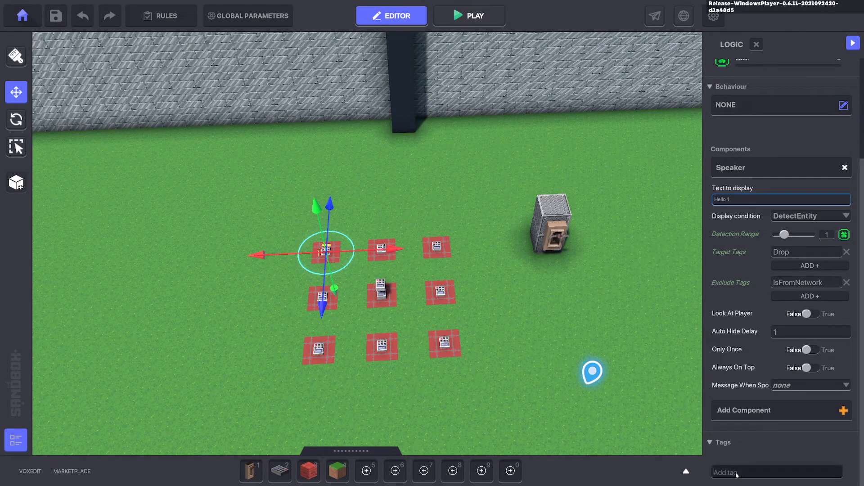
Make the Hello 1 pad's speaker send the Number1 message when spoken
type("Num")
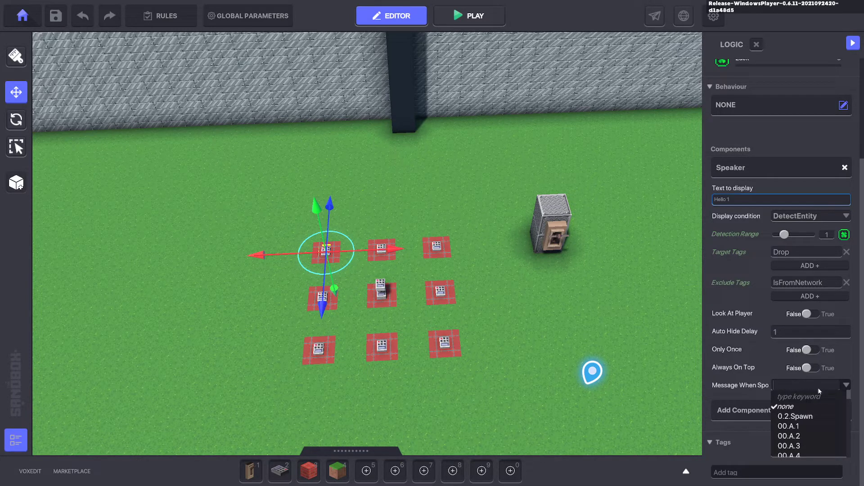
mouse_move(783, 398)
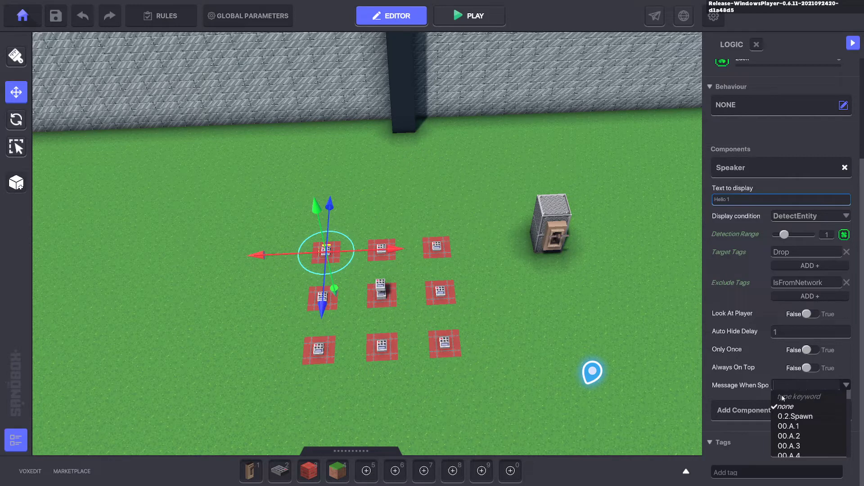
type("Number1")
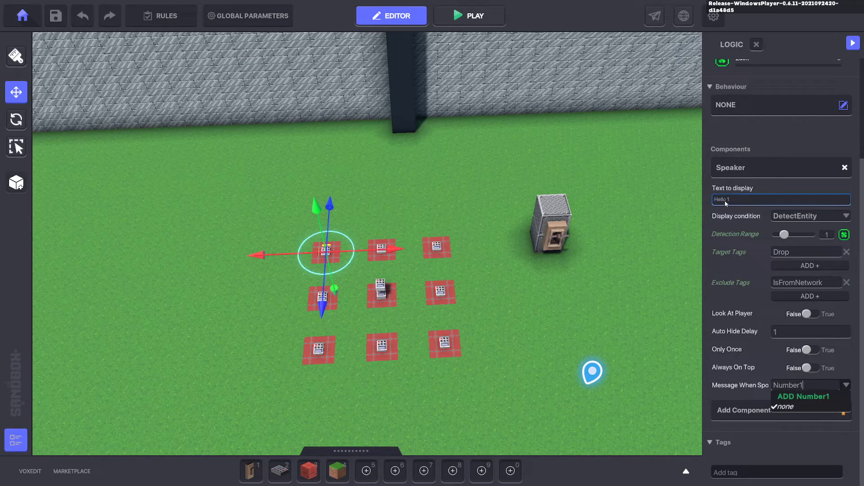
mouse_move(395, 239)
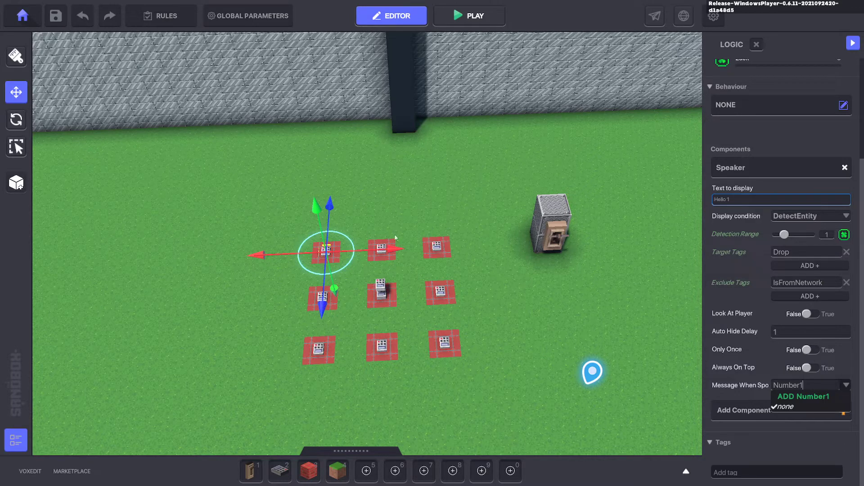
left_click(783, 406)
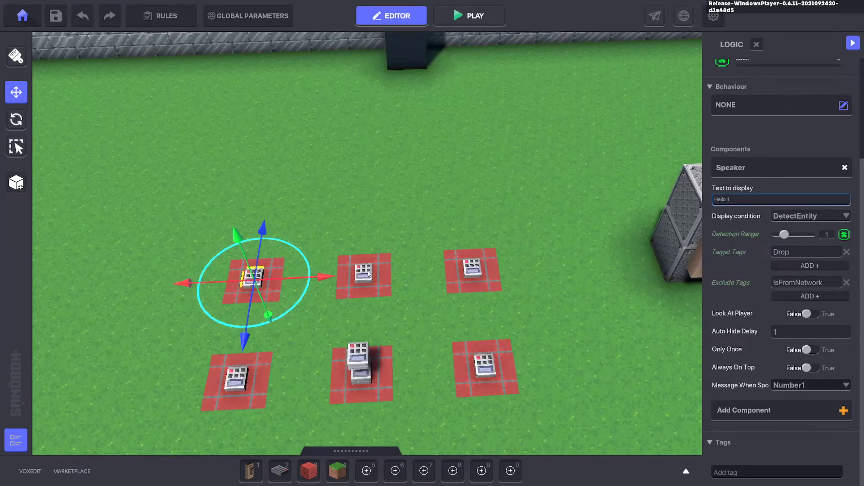
Select the Hello 2 pad and enter Number2 in its Message When Spoken list
left_click(363, 274)
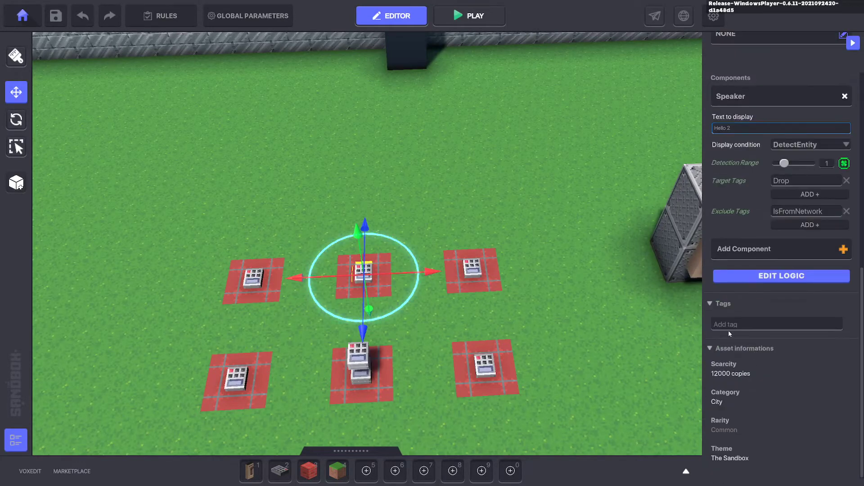
type("Number2")
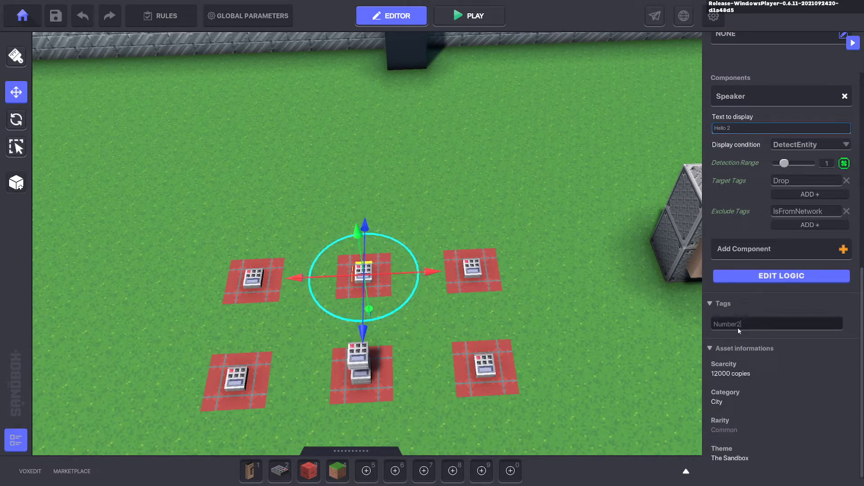
left_click(780, 276)
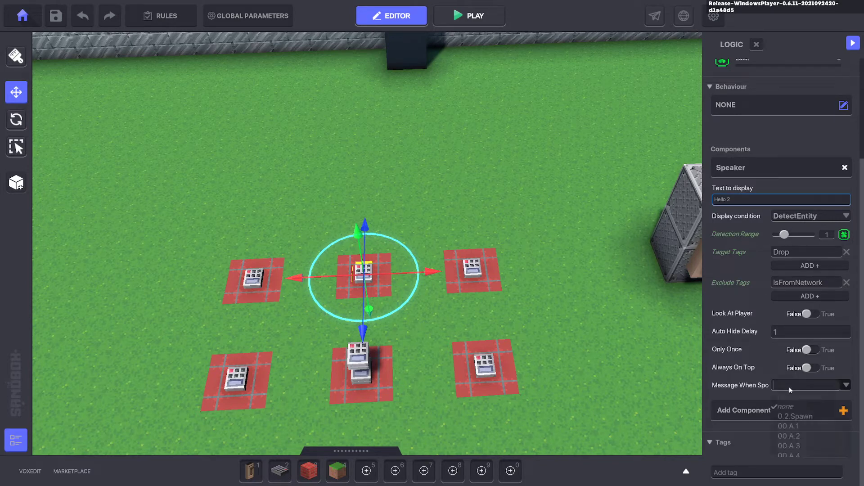
left_click(811, 385)
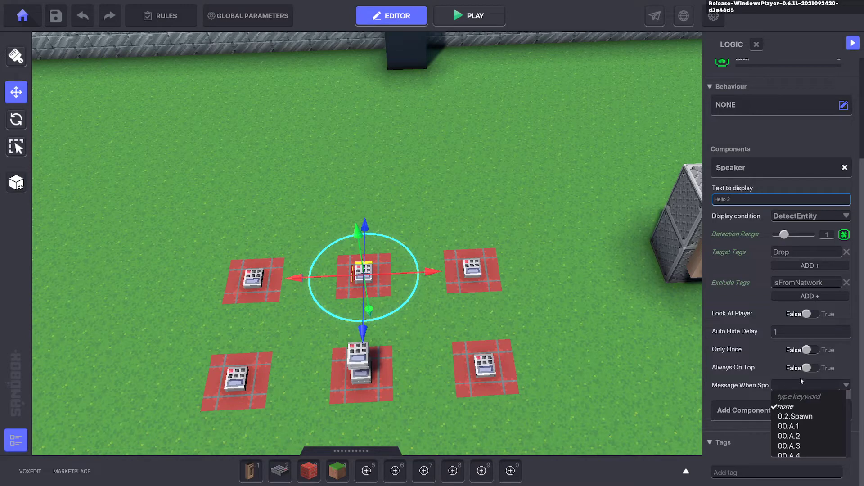
type("Number2")
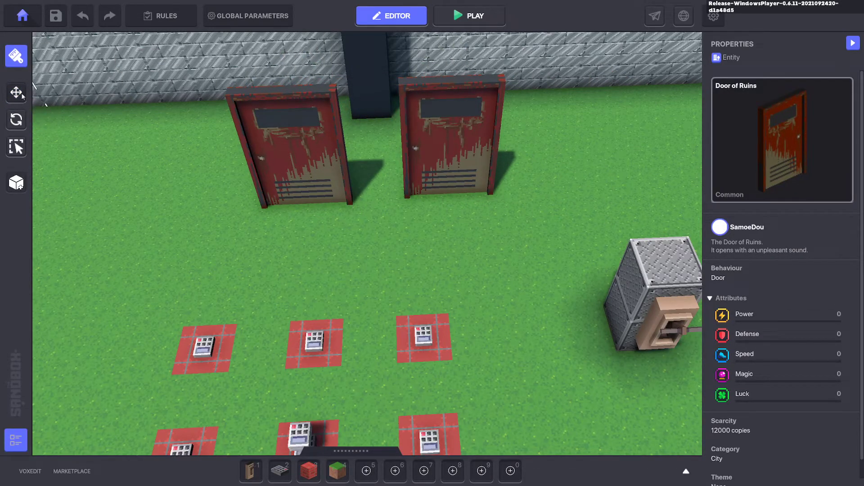
Review the left Door of Ruins' required messages, add the right door, then reselect the left
left_click(284, 149)
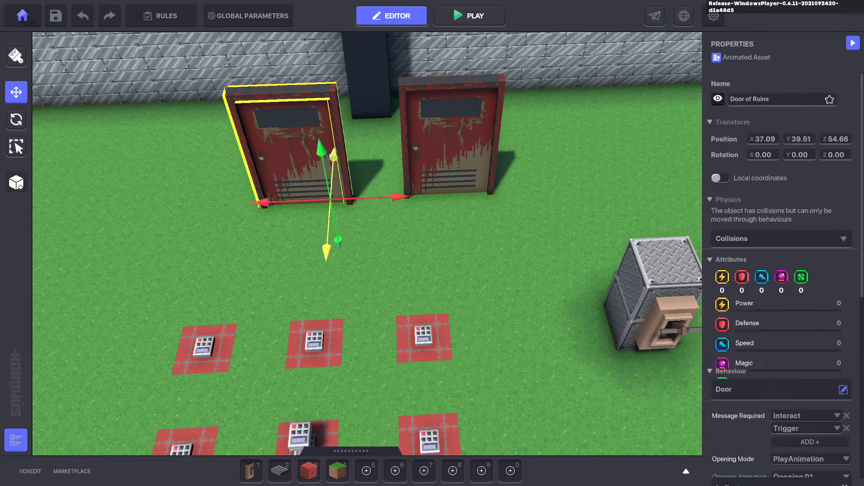
scroll("down", 3)
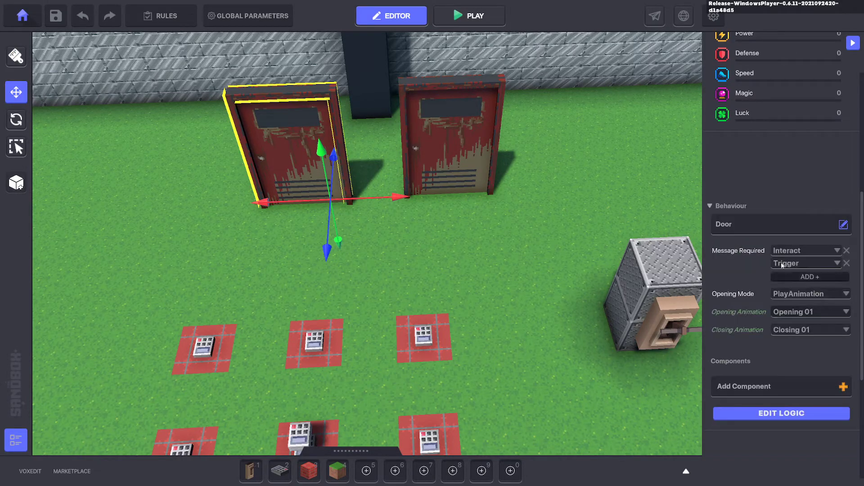
mouse_move(471, 157)
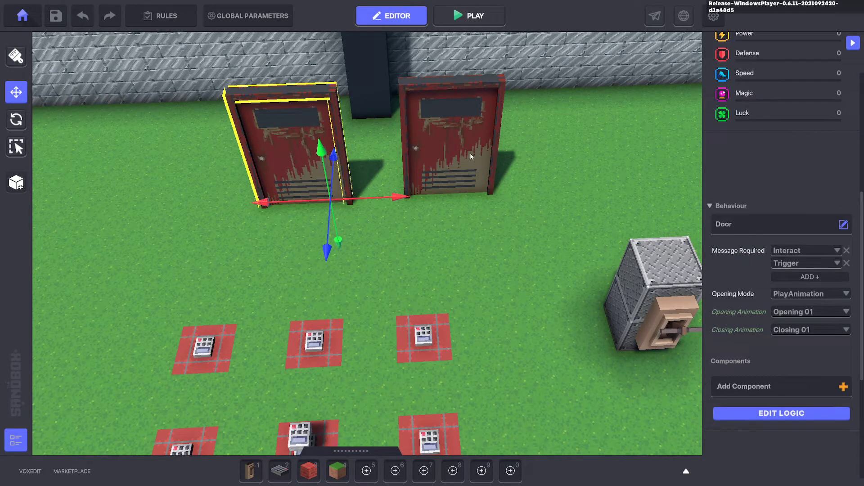
left_click(452, 138)
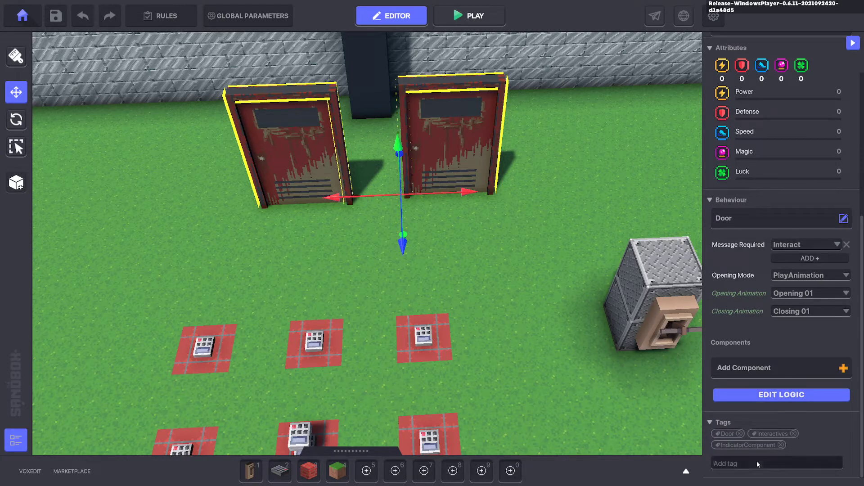
type("Number2")
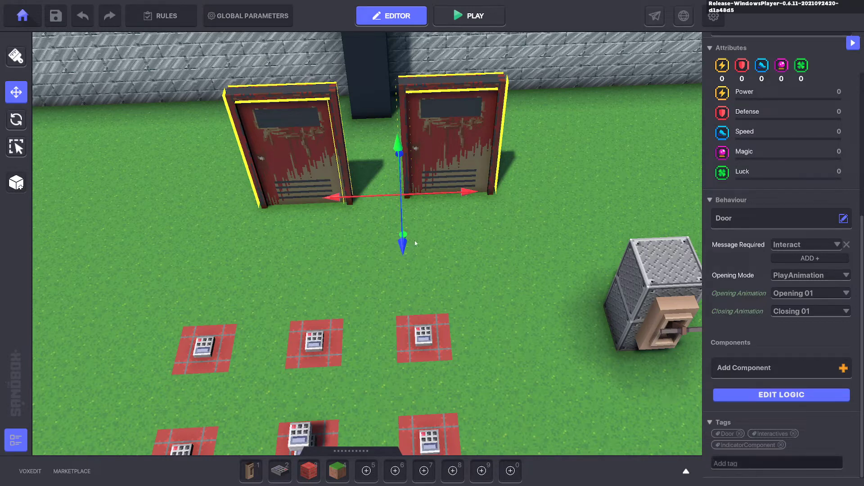
left_click(287, 138)
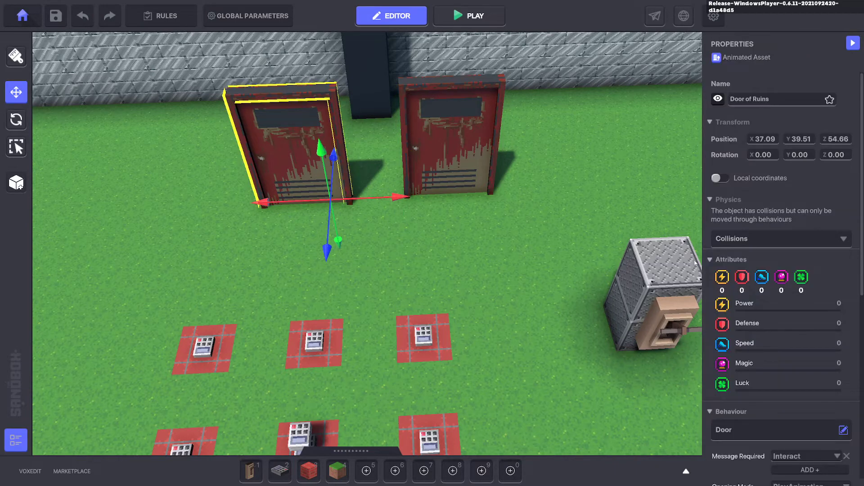
Set the right door's required message to Number2, then deselect it
scroll("down", 3)
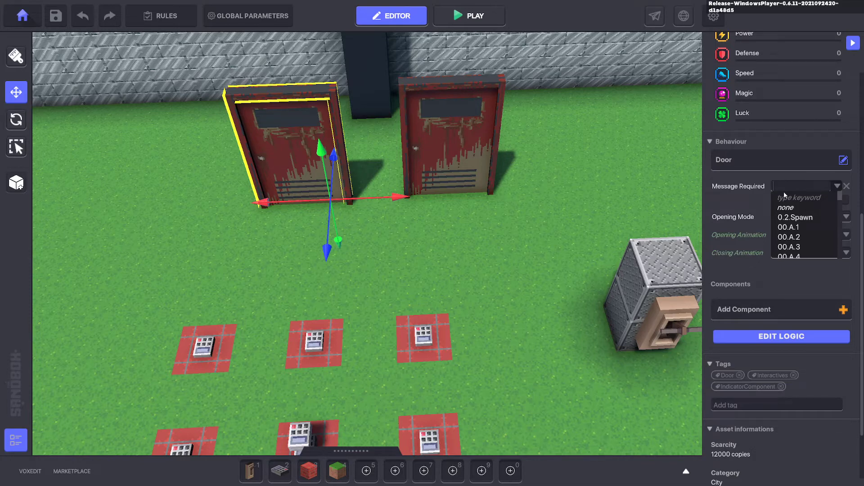
type("N")
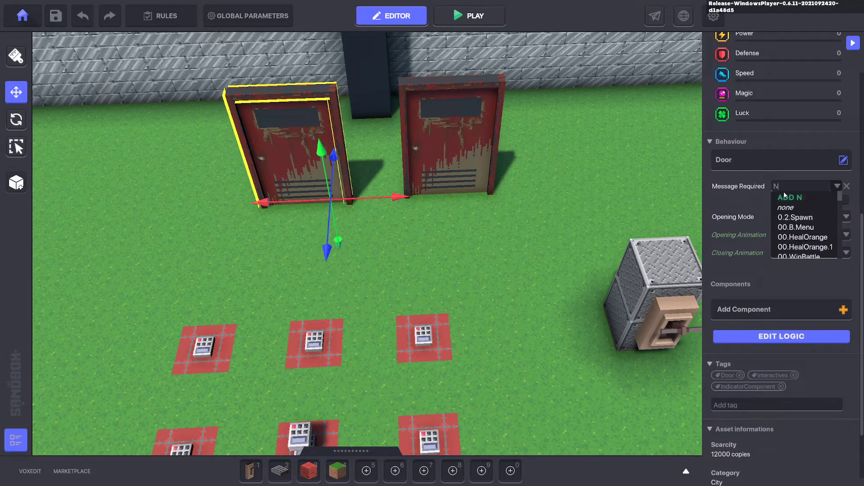
type("Number1")
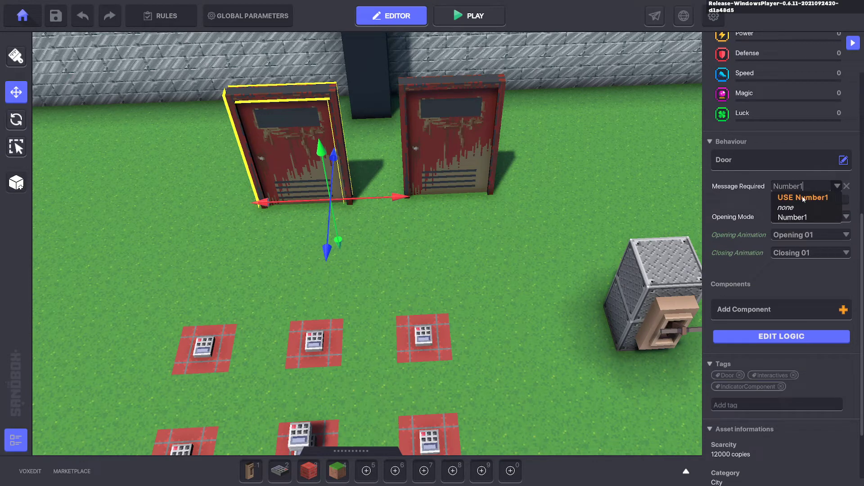
mouse_move(481, 147)
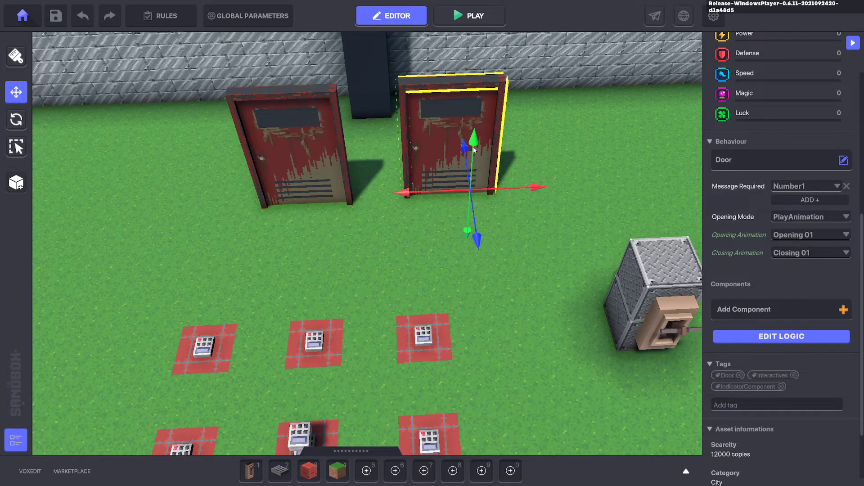
mouse_move(800, 189)
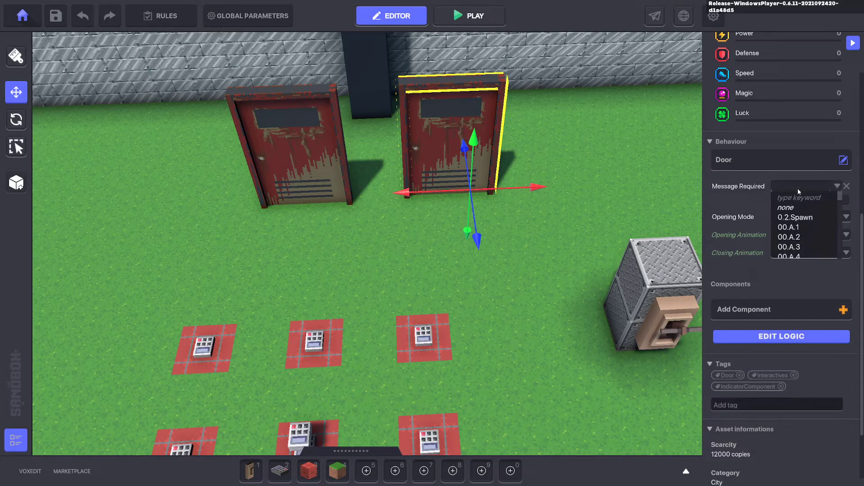
type("N")
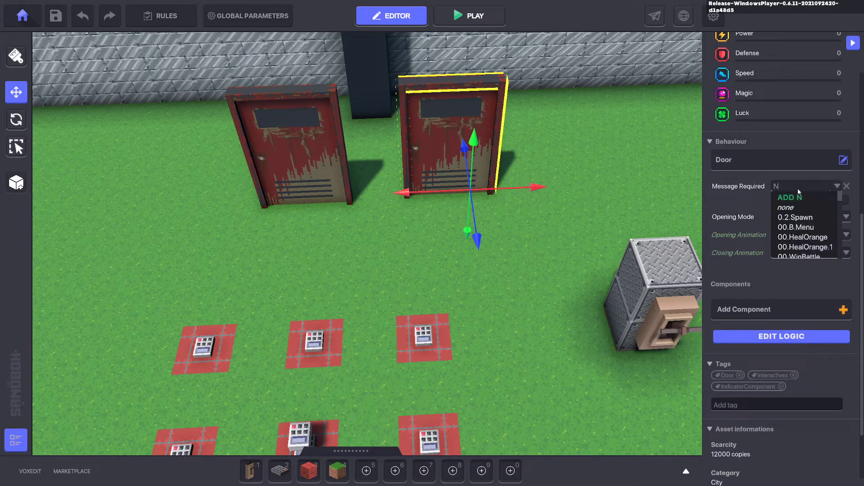
type("umber2")
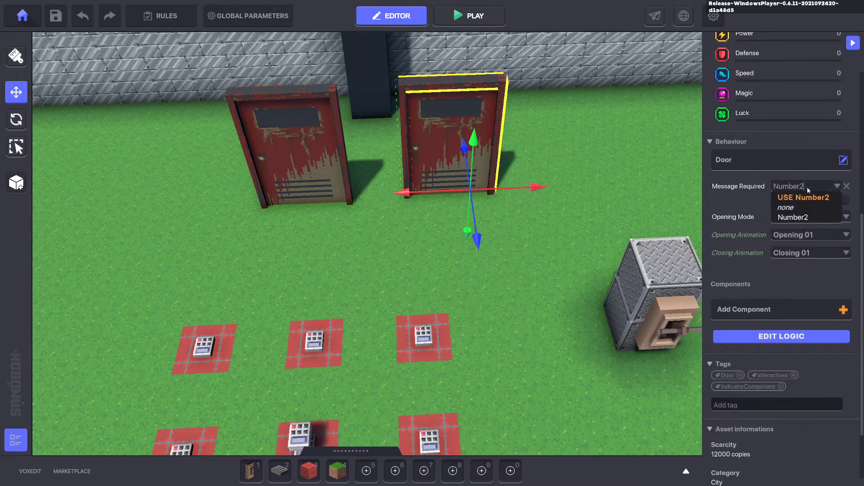
mouse_move(553, 235)
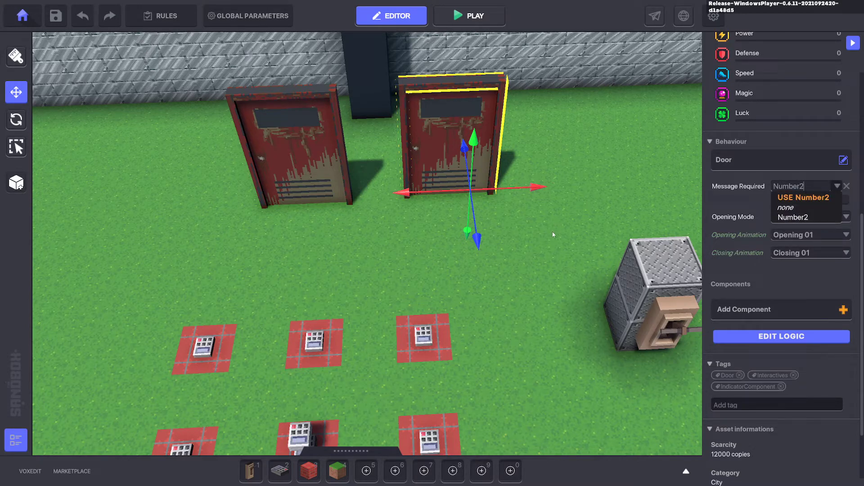
mouse_move(538, 243)
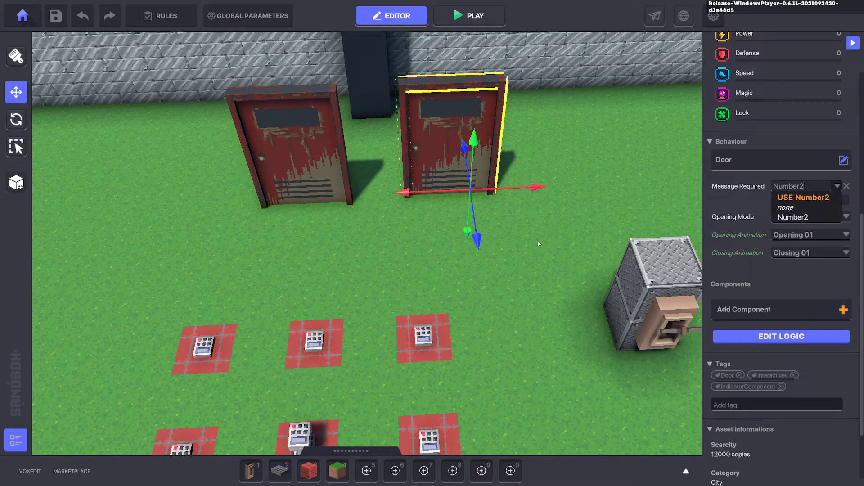
left_click(810, 216)
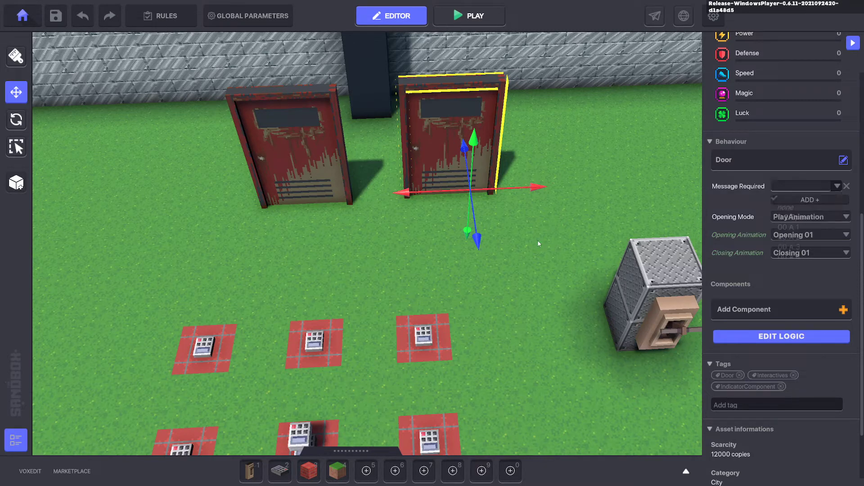
left_click(540, 243)
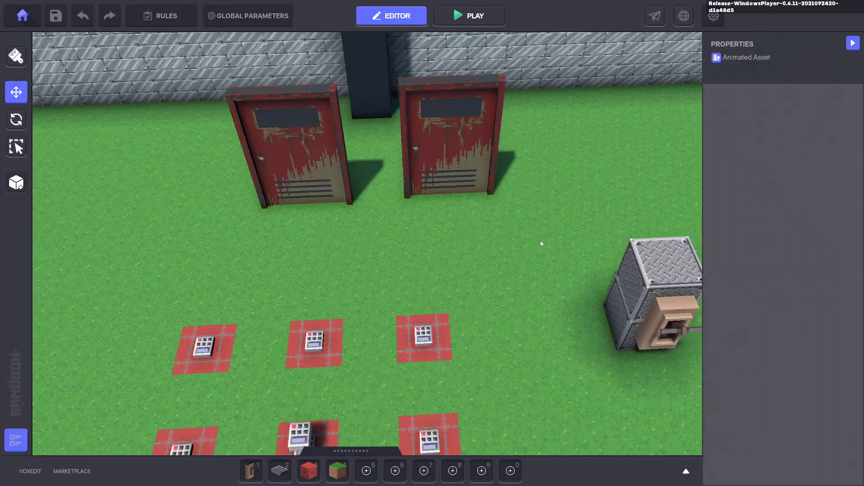
left_click(469, 16)
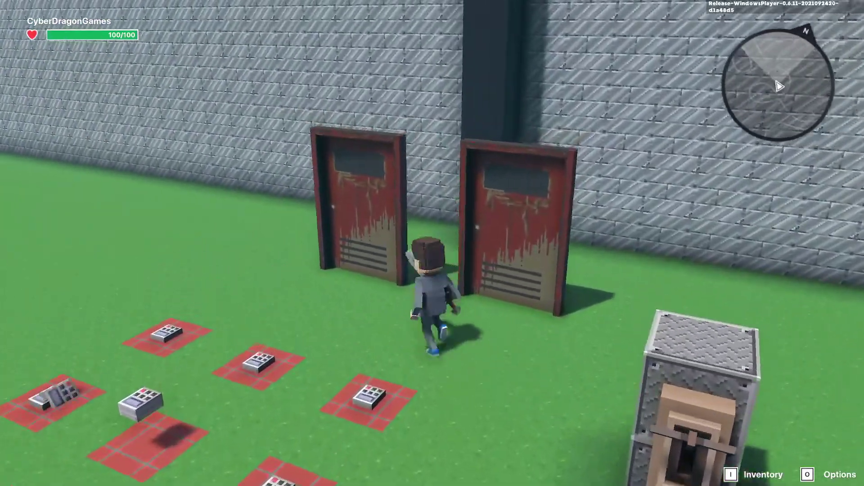
key("w")
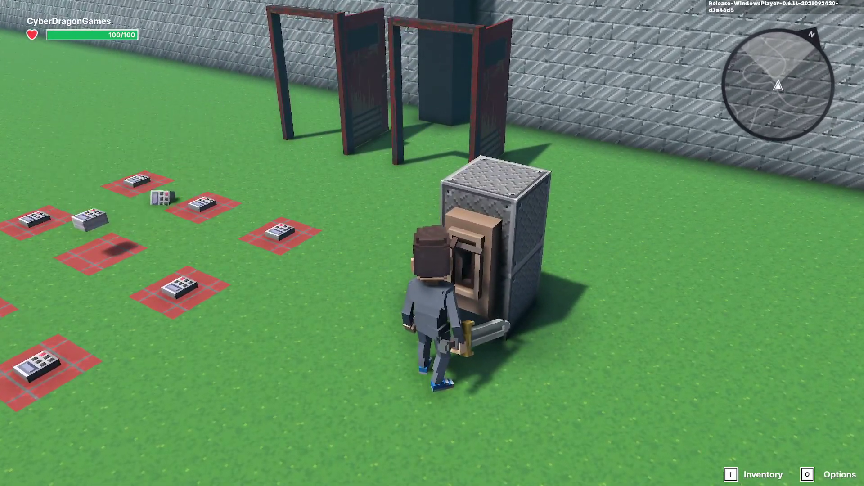
mouse_move(196, 204)
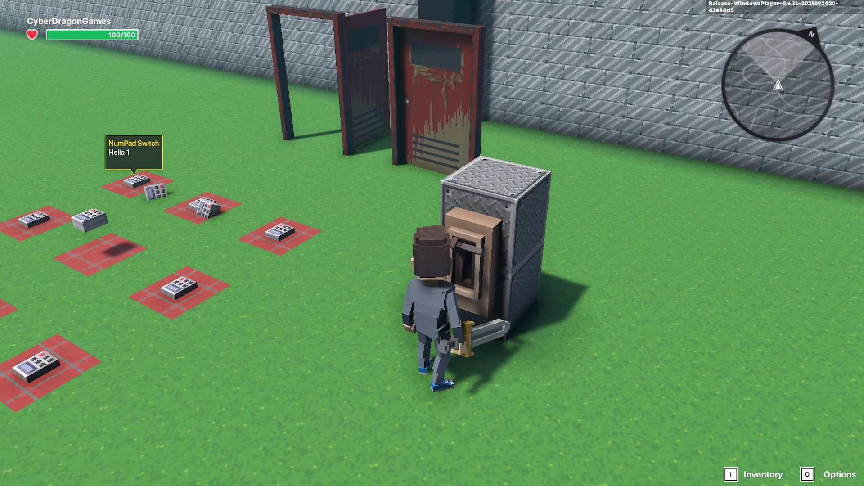
left_click(391, 15)
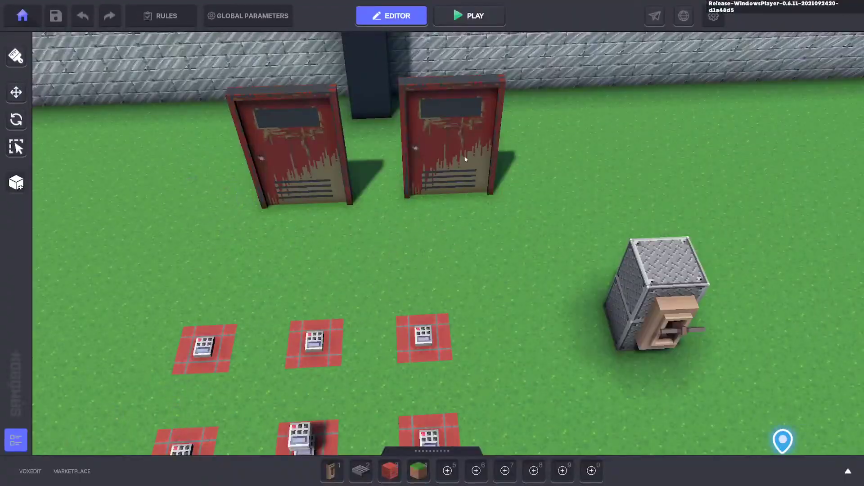
Turn the small object into an Asset Spawner and remove its Indicator component
left_click(425, 335)
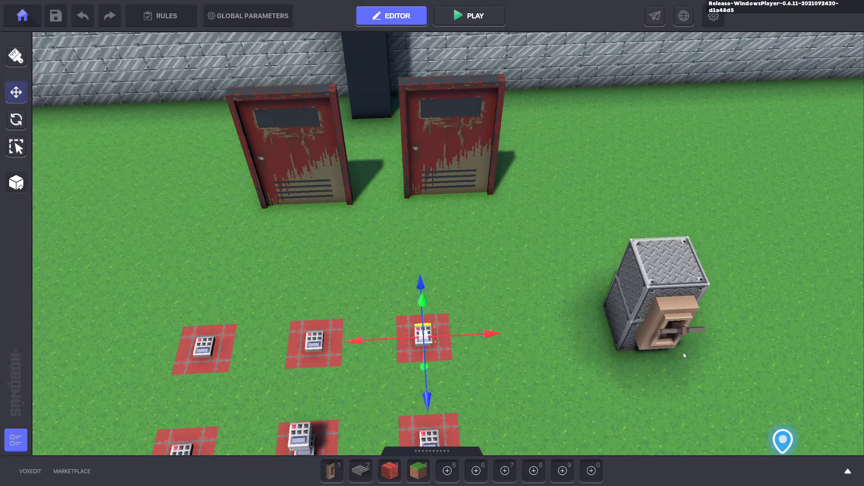
left_click(425, 334)
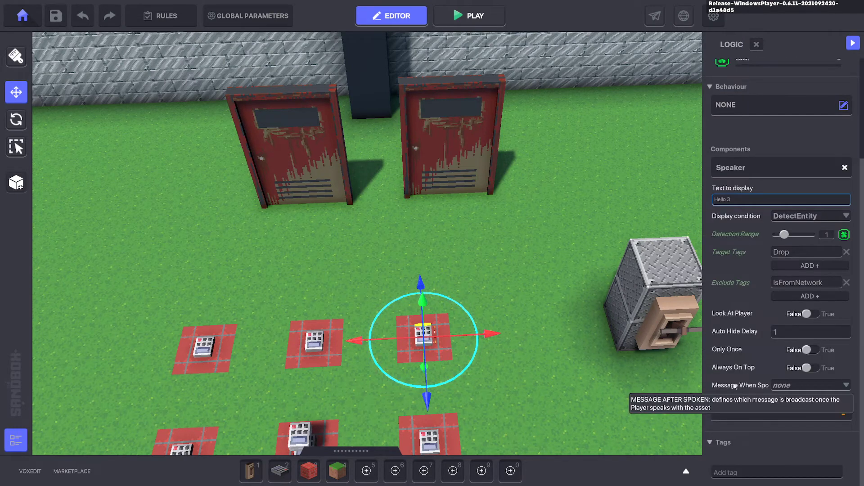
mouse_move(521, 204)
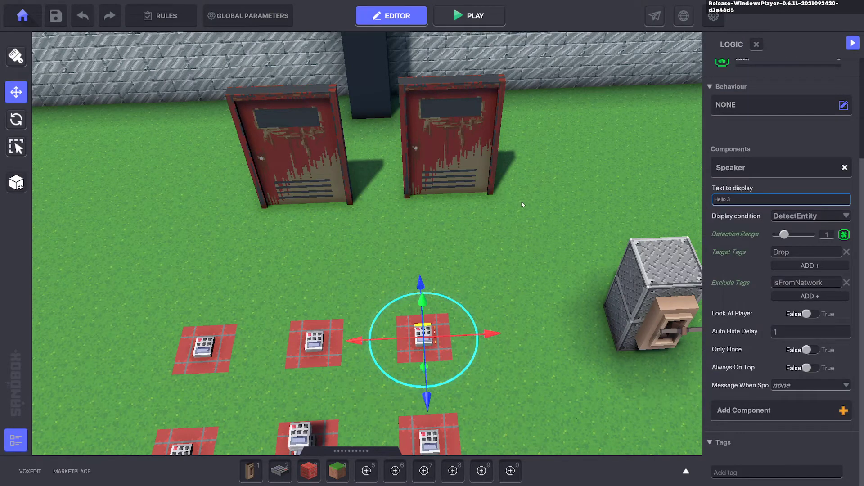
mouse_move(570, 177)
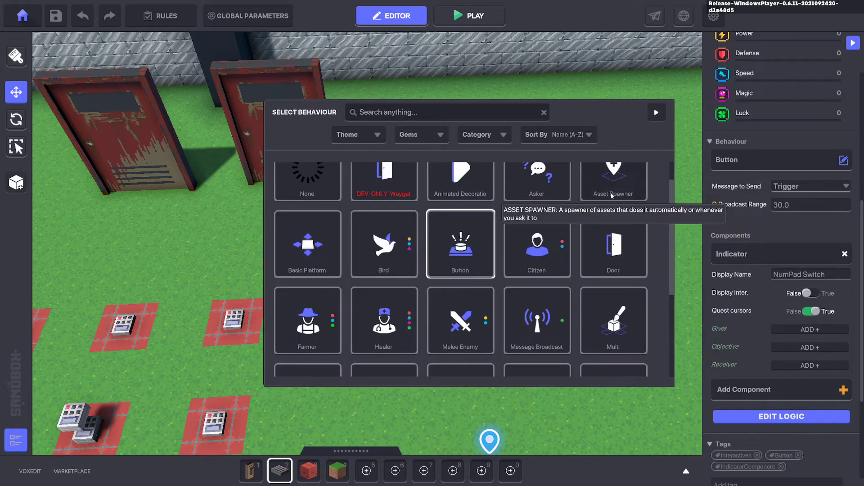
left_click(612, 180)
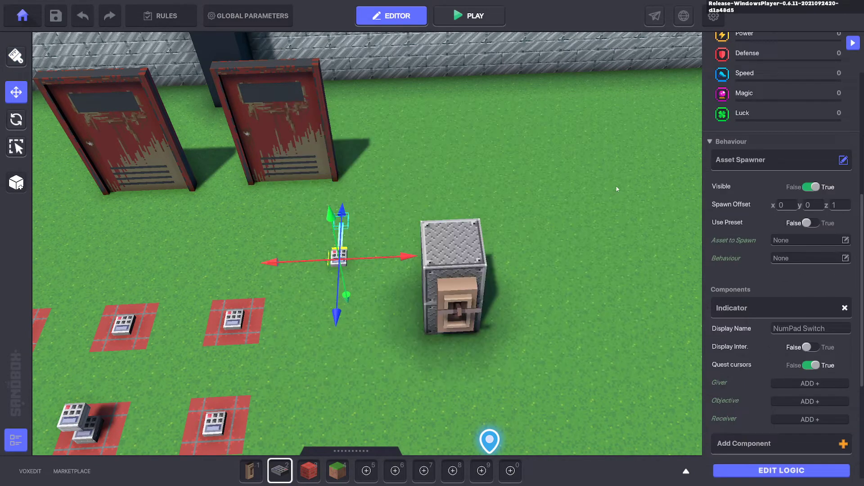
left_click(844, 307)
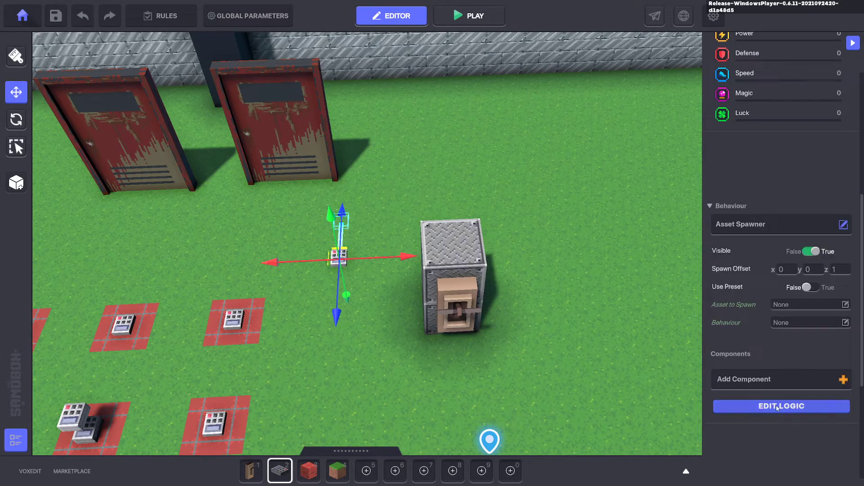
mouse_move(802, 368)
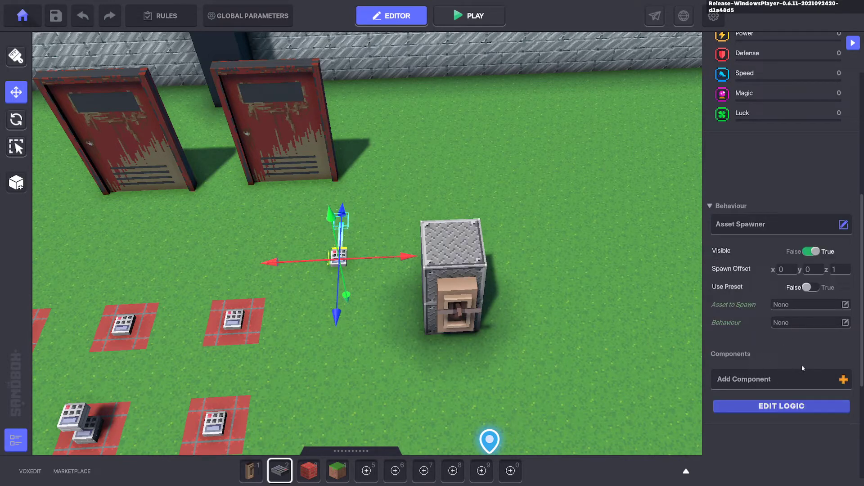
Remove a default required message and set the spawner's Message Required to Number3
left_click(781, 406)
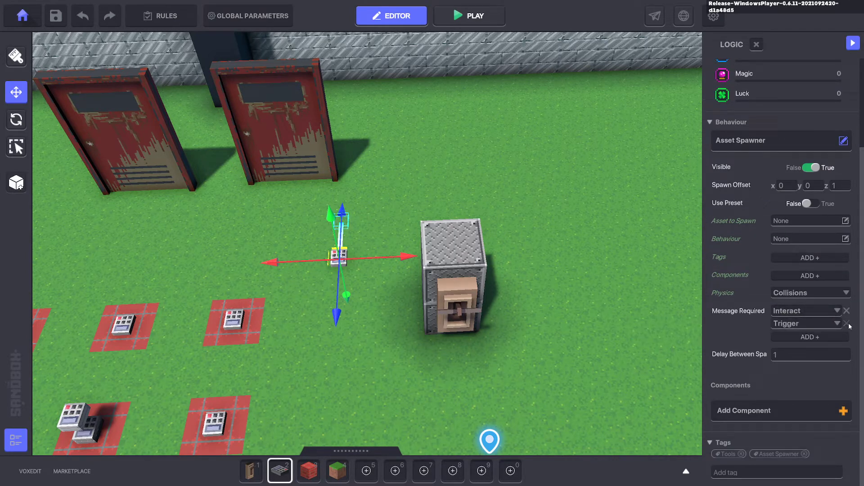
left_click(848, 323)
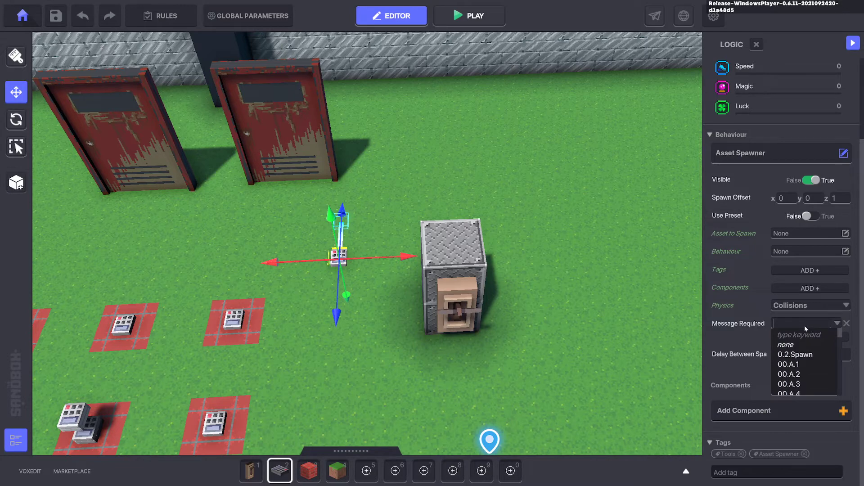
mouse_move(810, 330)
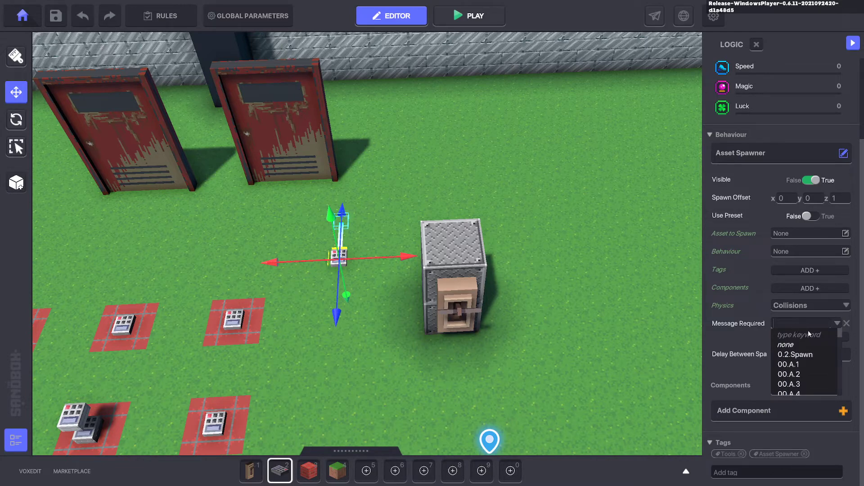
type("Number3")
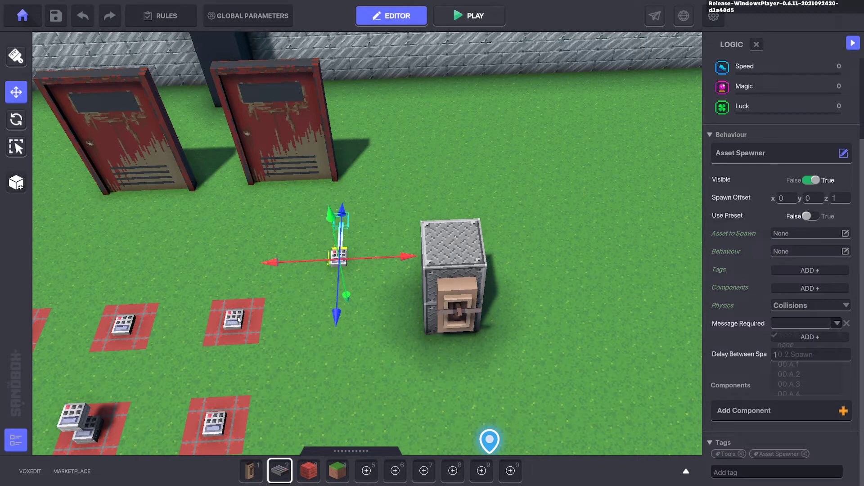
left_click(234, 320)
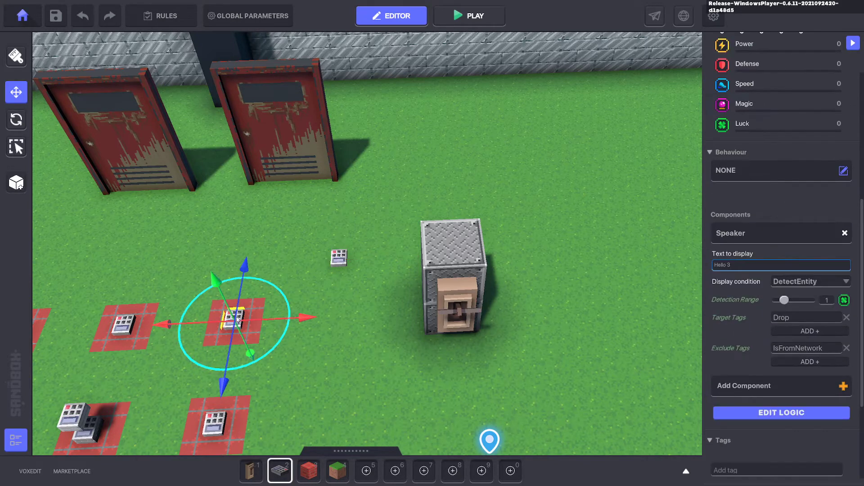
Make the Hello 3 pad's speaker broadcast Number3 after speaking
left_click(845, 232)
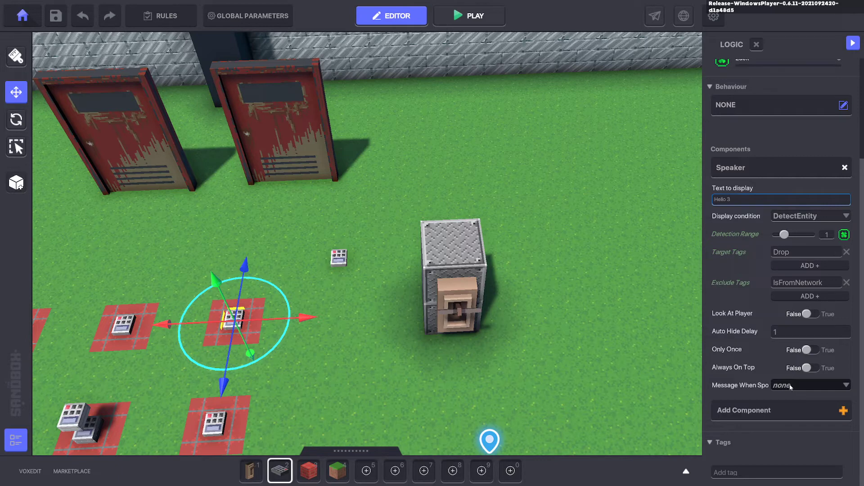
left_click(809, 385)
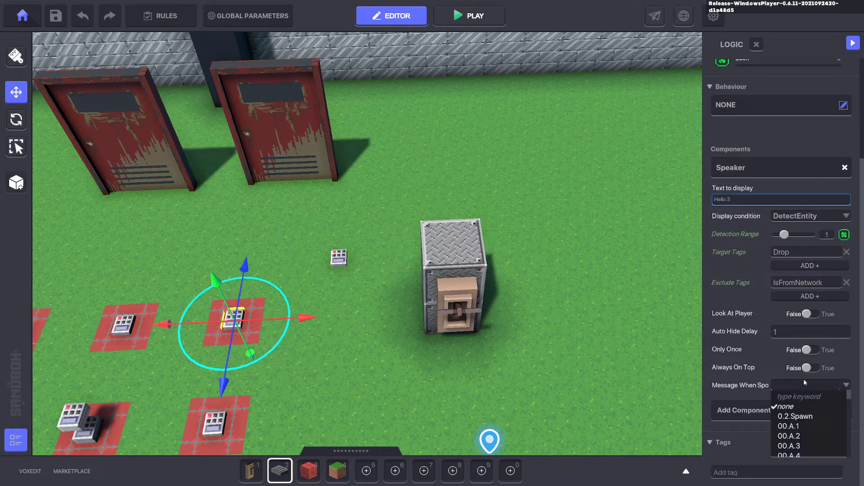
mouse_move(818, 401)
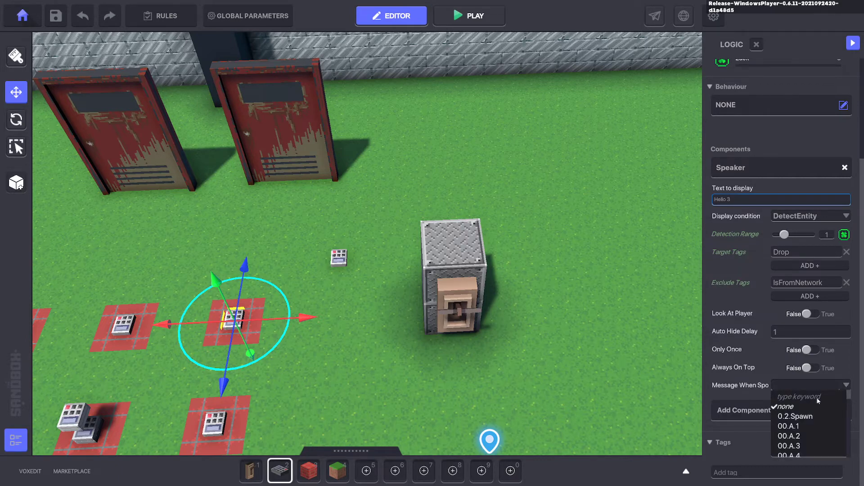
type("Number3")
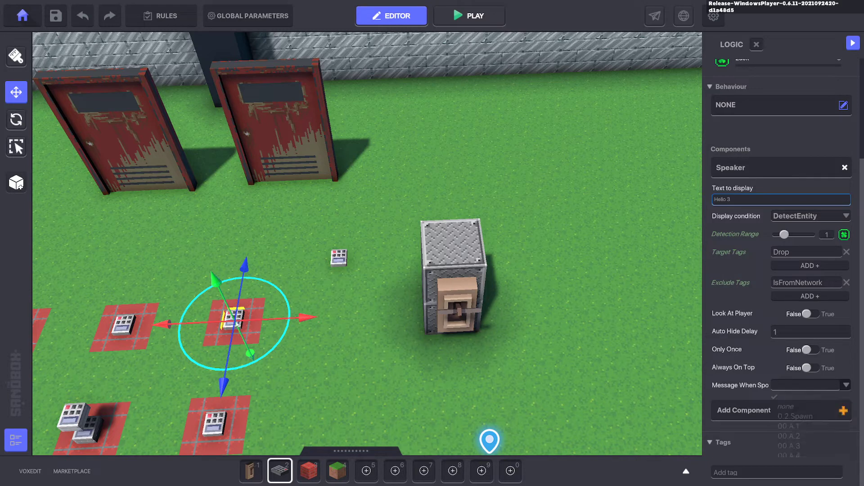
left_click(811, 385)
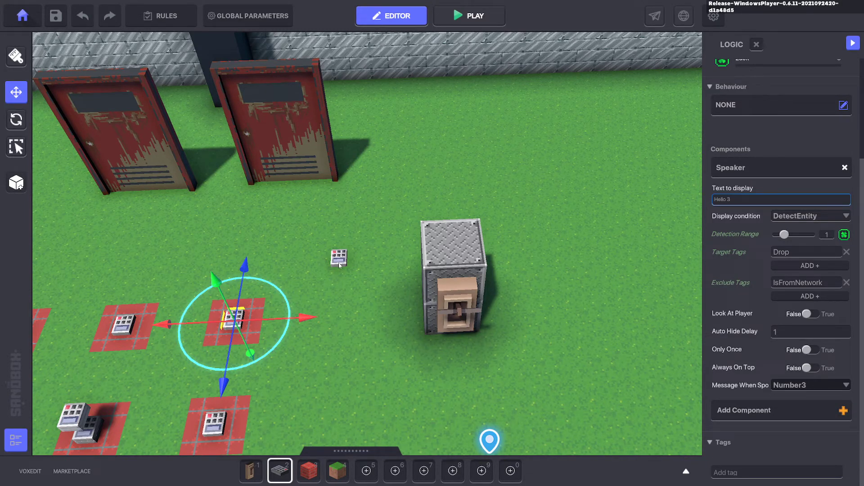
left_click(338, 257)
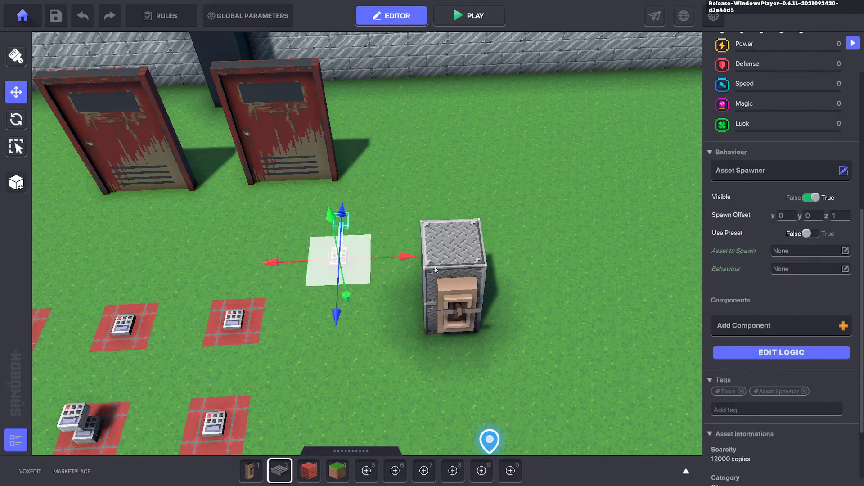
Set the spawner to spawn the Golden Key and add a Collectible component
left_click(845, 251)
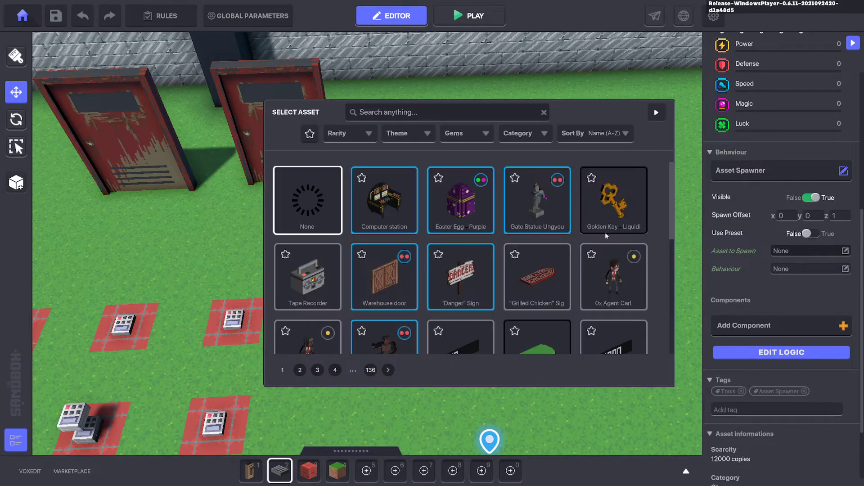
left_click(614, 199)
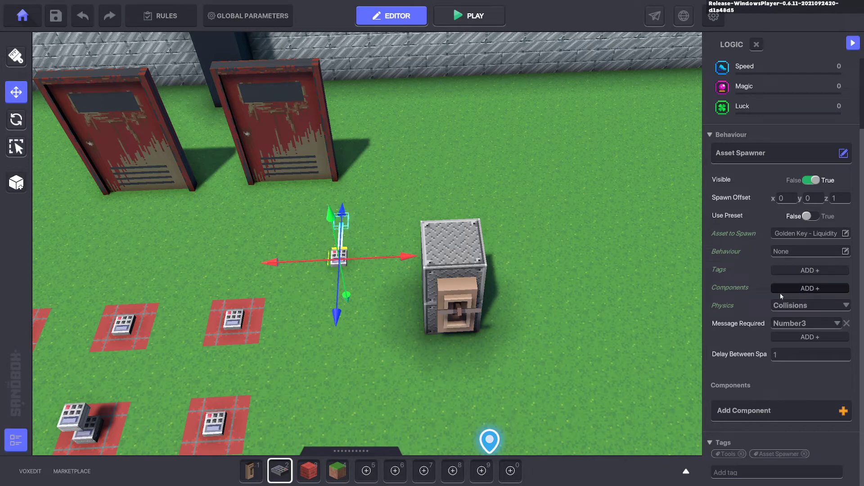
left_click(780, 410)
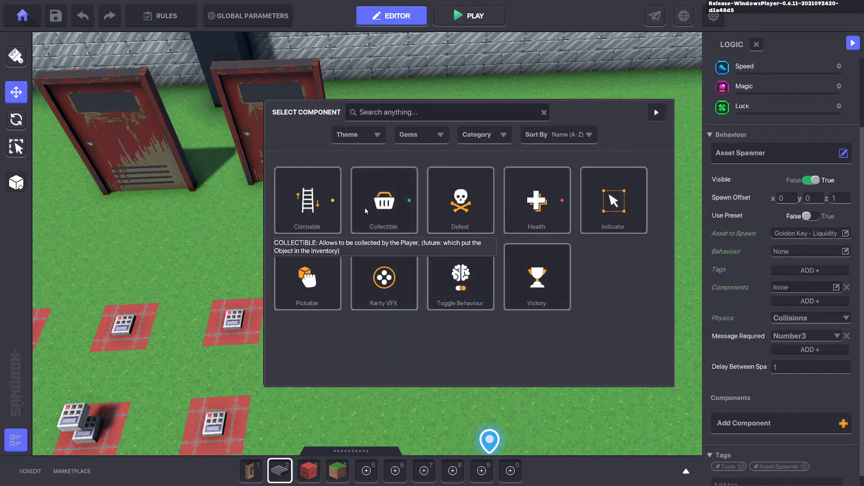
left_click(383, 200)
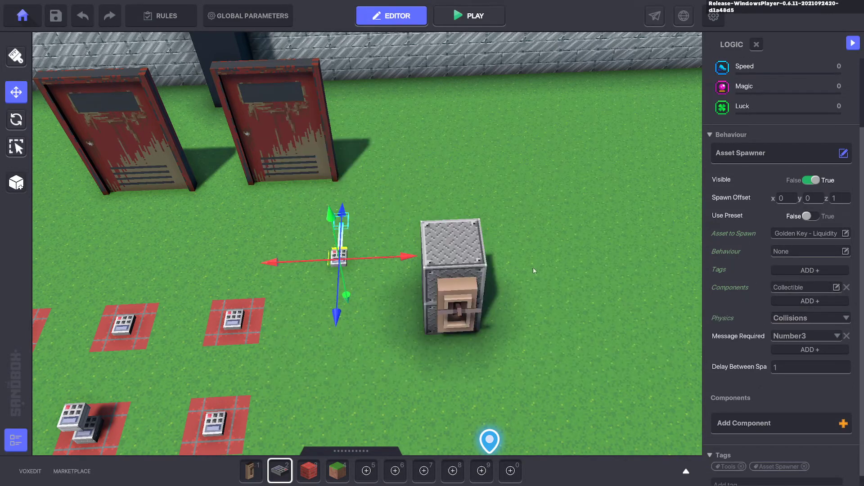
left_click(469, 15)
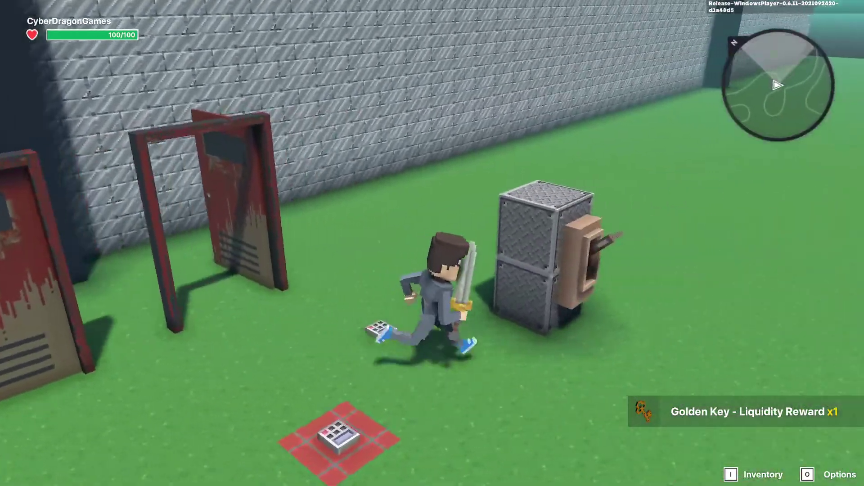
Play-test collecting the spawned Golden Key, then return to the editor
left_click(391, 15)
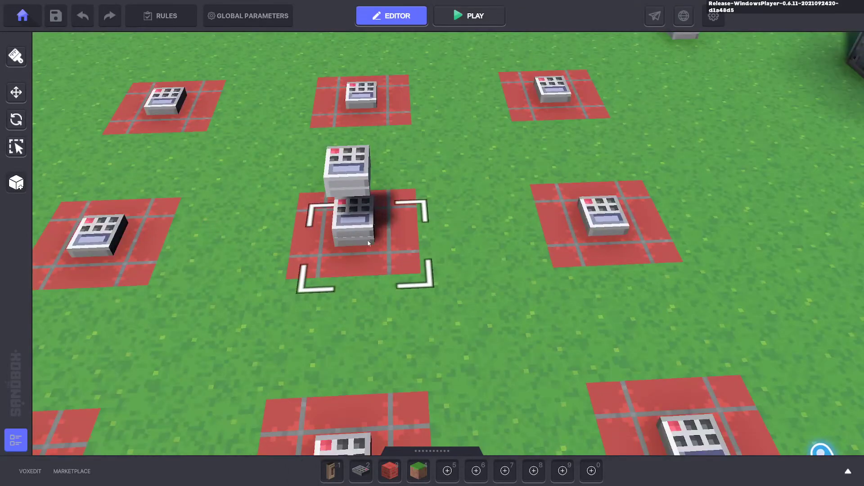
Make Bird2 a Basic Platform moving 10 along x at speed 9.1 with zero wait
left_click(353, 221)
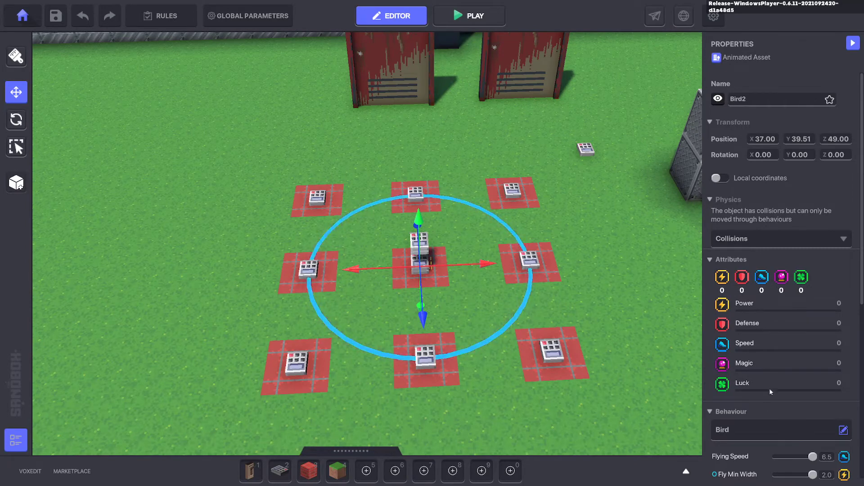
left_click(842, 429)
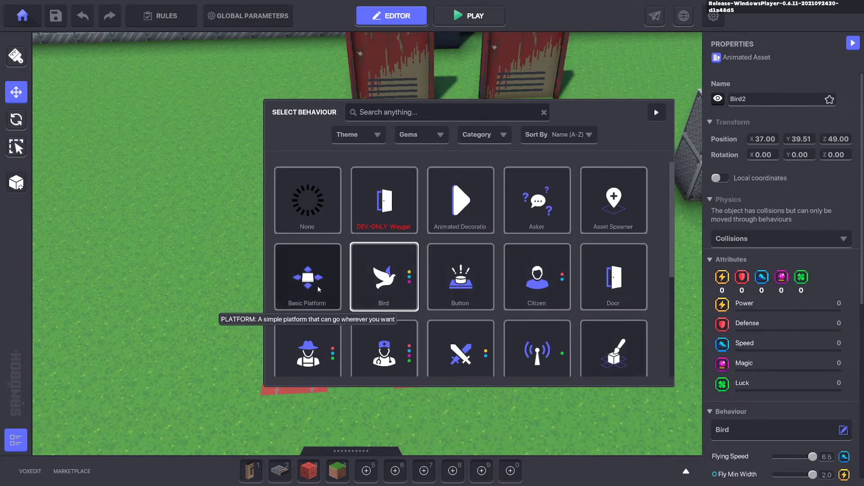
left_click(307, 276)
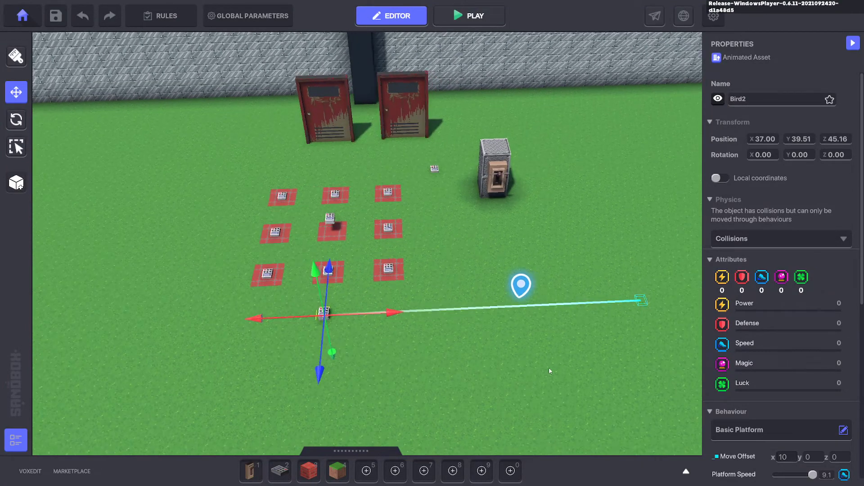
scroll("down", 3)
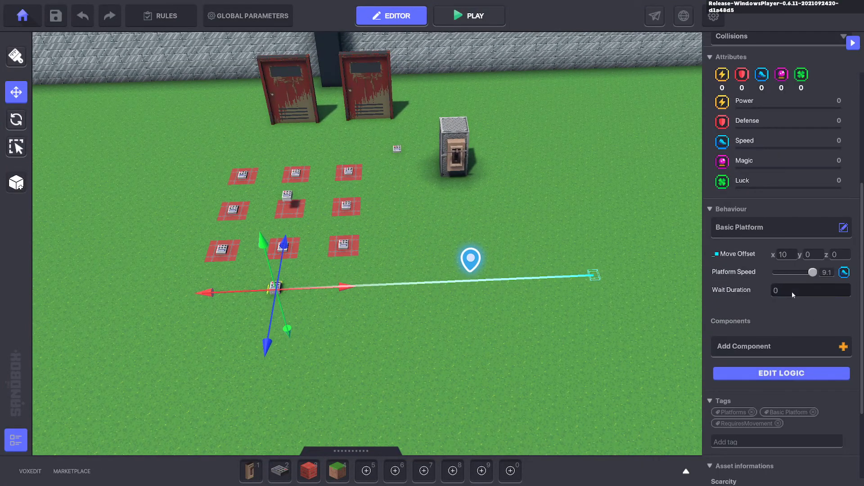
mouse_move(240, 247)
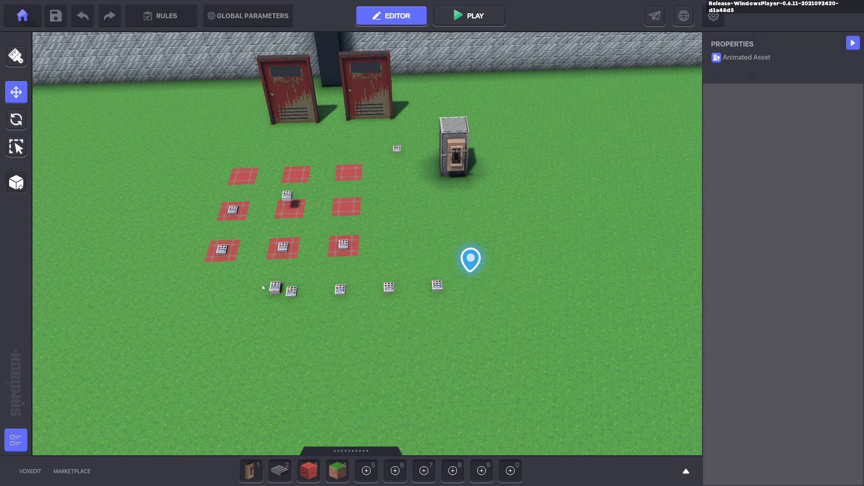
Change the Bird2 Drop spawner's Spawn Offset z from 1 to 0
left_click(275, 287)
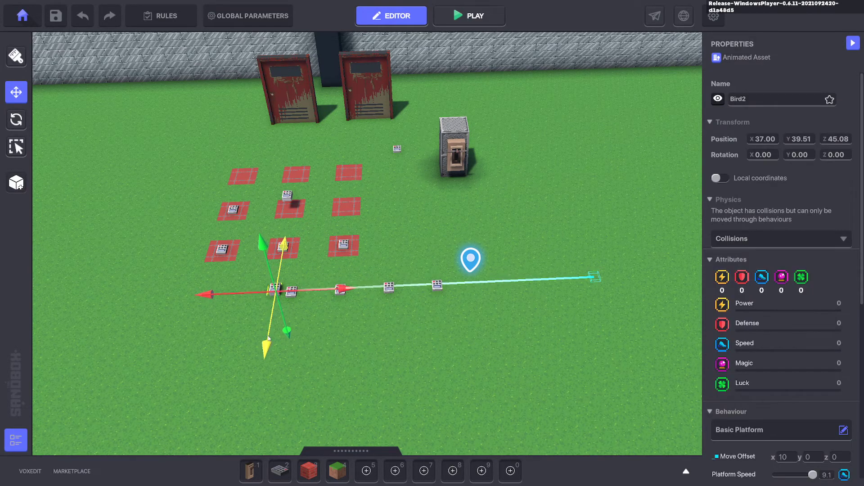
left_click(469, 15)
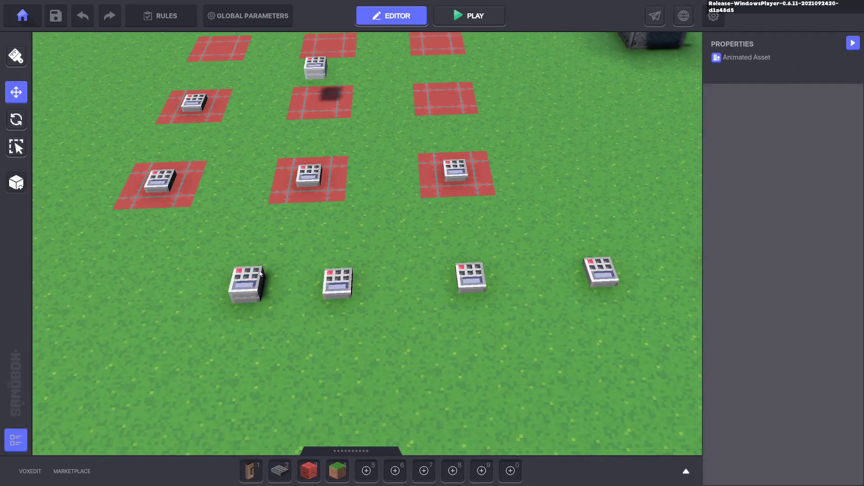
left_click(247, 285)
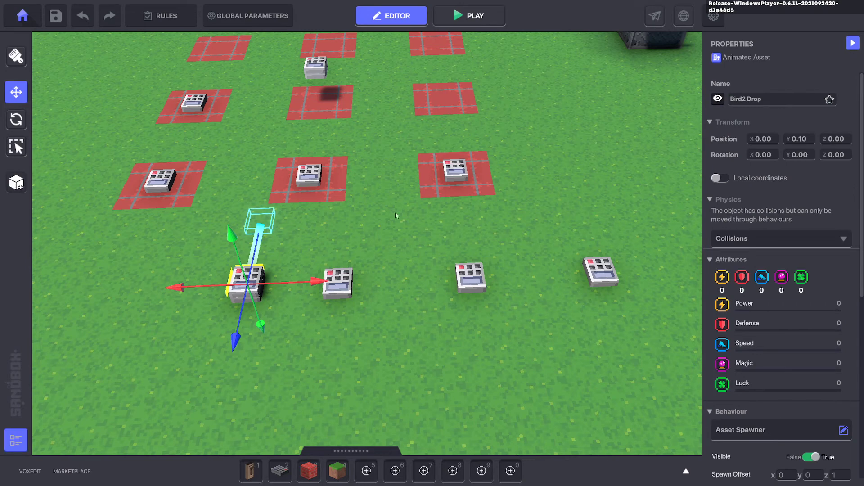
scroll("down", 3)
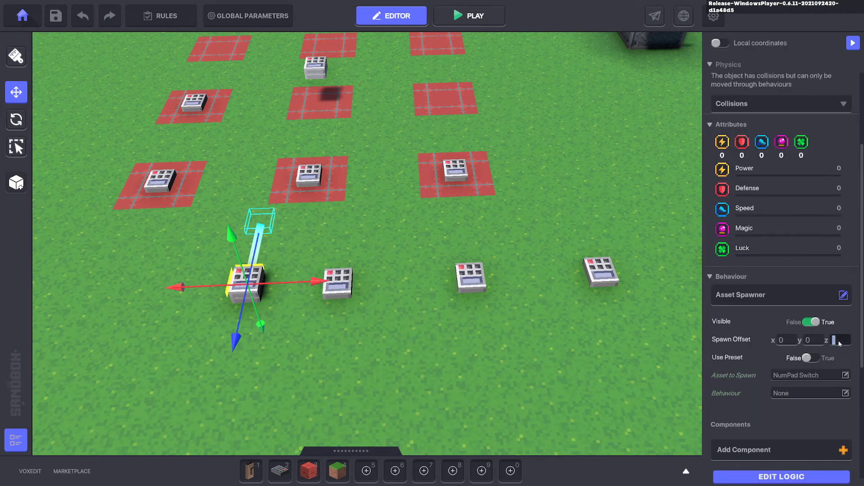
left_click(841, 340)
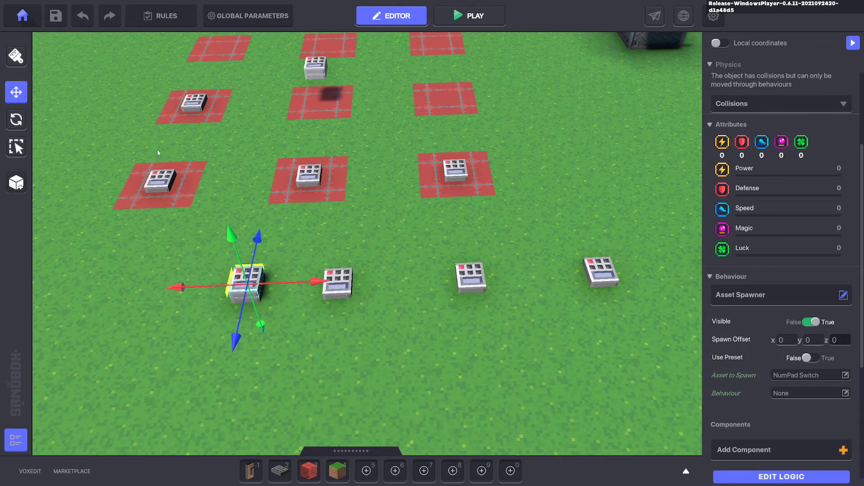
mouse_move(621, 279)
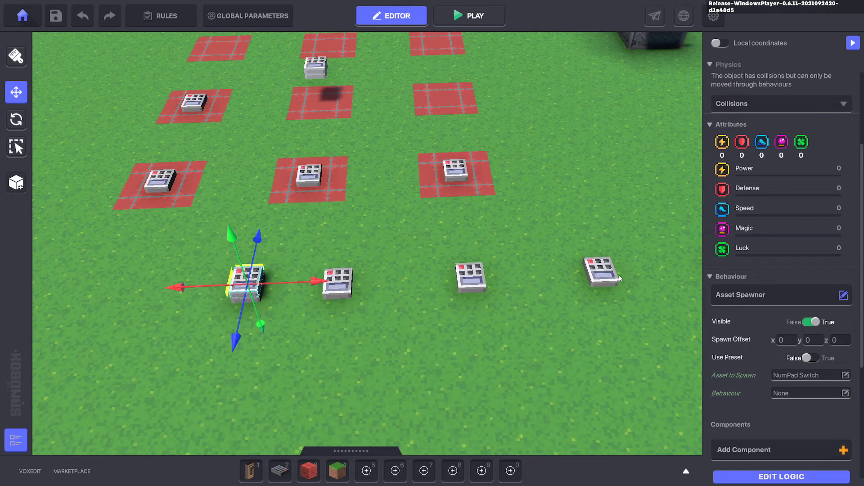
left_click(469, 14)
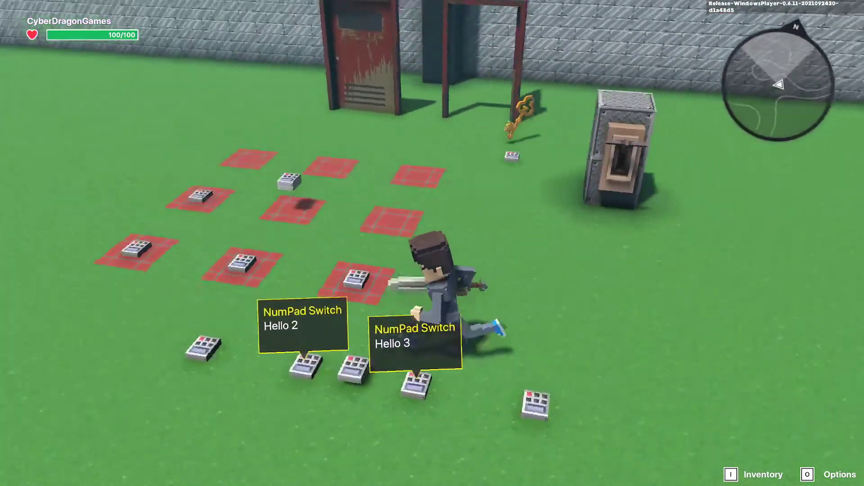
Play-test the moving numpads with their greeting bubbles, then return to the editor
left_click(391, 15)
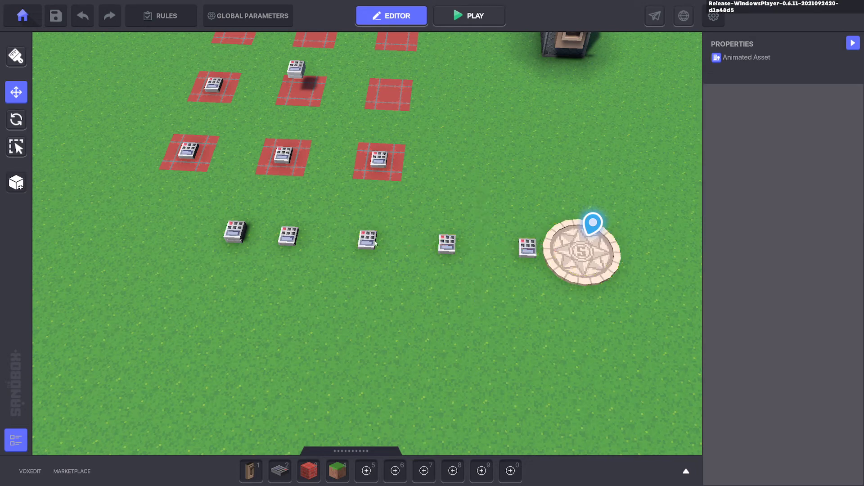
Move each row NumPad Switch onto its own red pad beneath the row
left_click(367, 238)
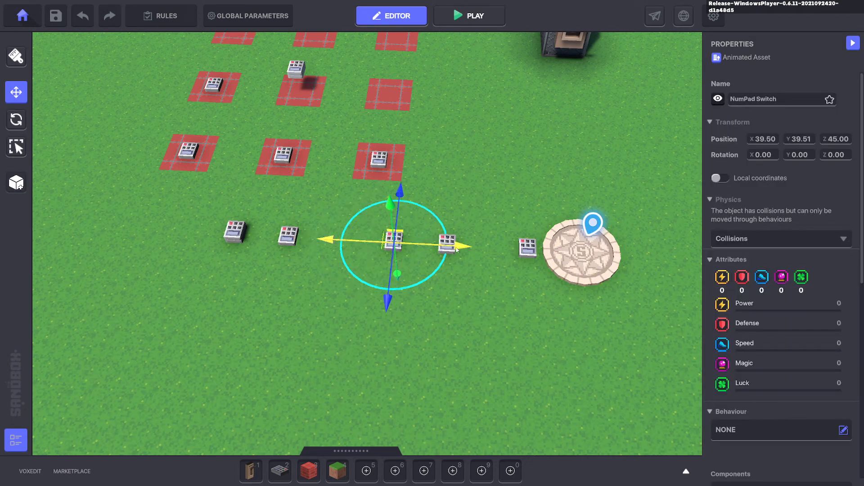
left_click(308, 471)
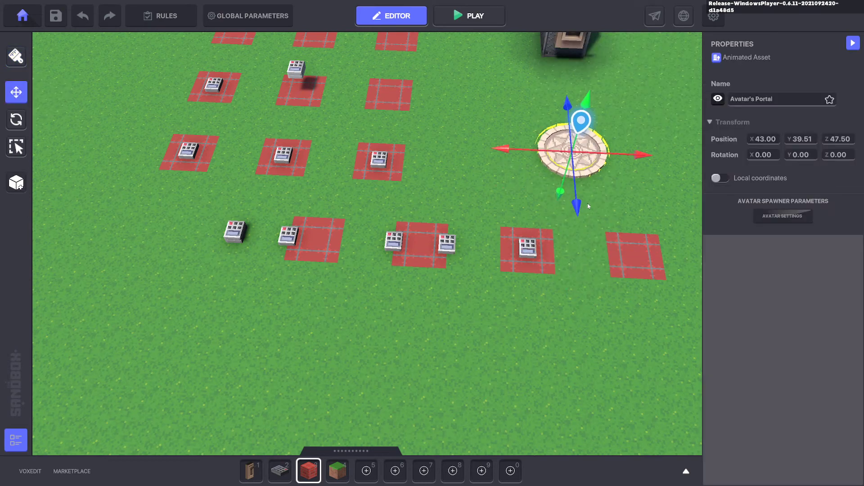
left_click(282, 238)
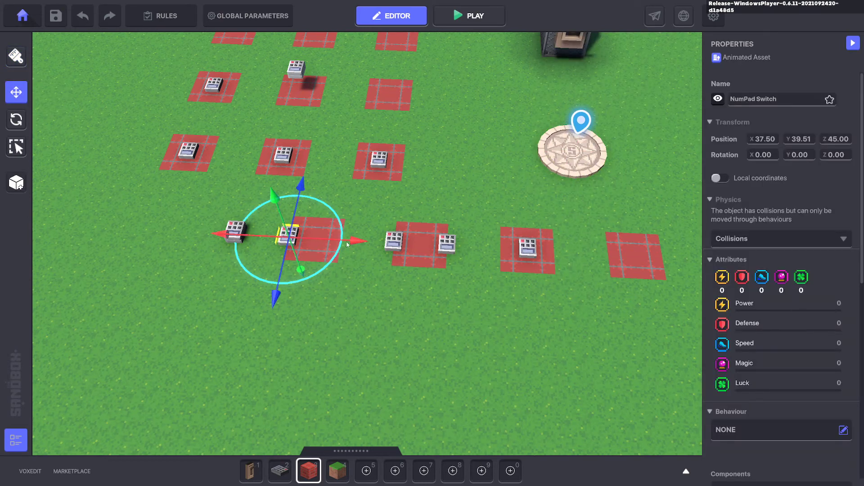
left_click(424, 248)
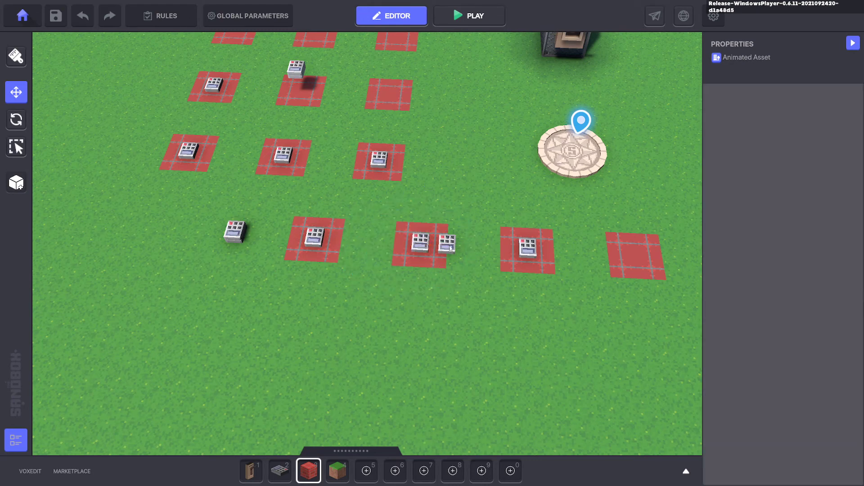
left_click(447, 243)
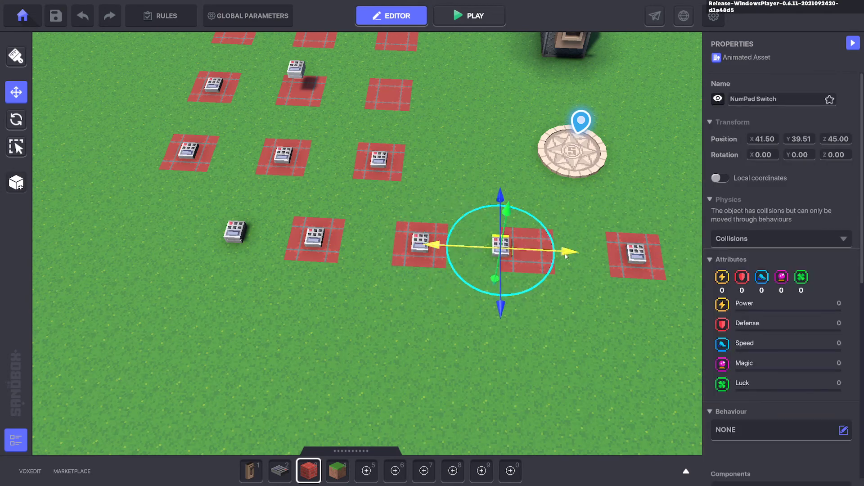
left_click(470, 15)
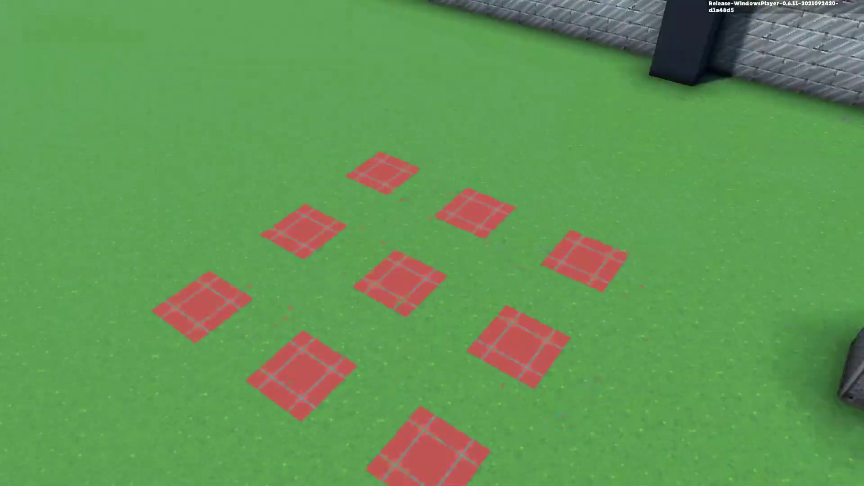
Check a row numpad's Message Broadcaster, clear the selection, and start a play test
left_click(390, 15)
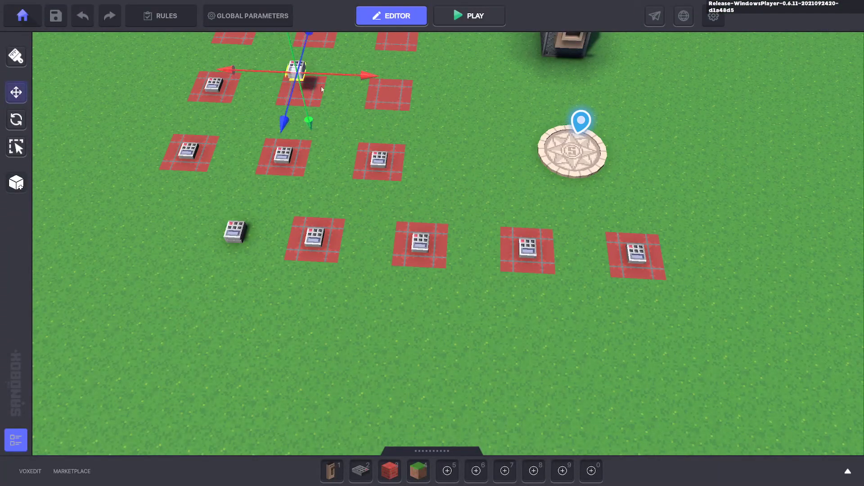
left_click(296, 68)
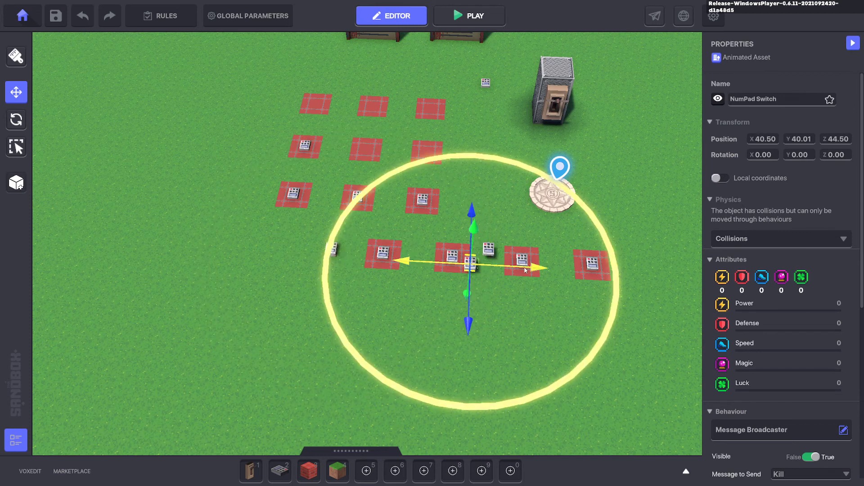
left_click(615, 217)
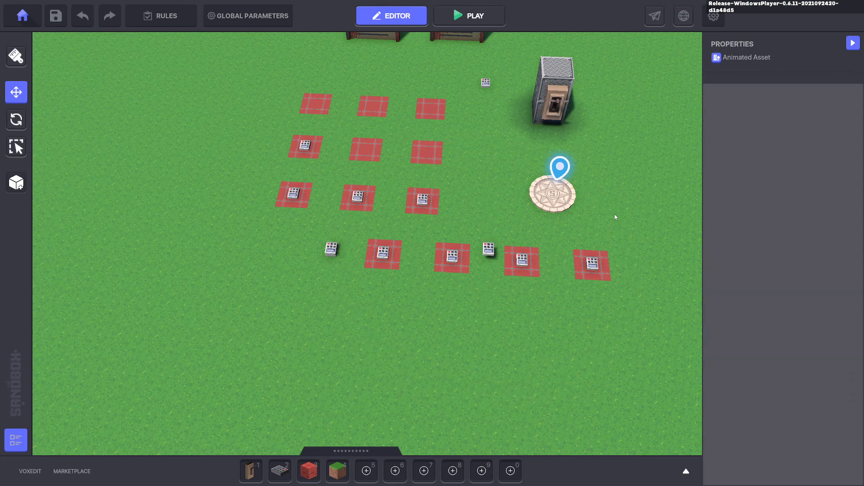
left_click(470, 15)
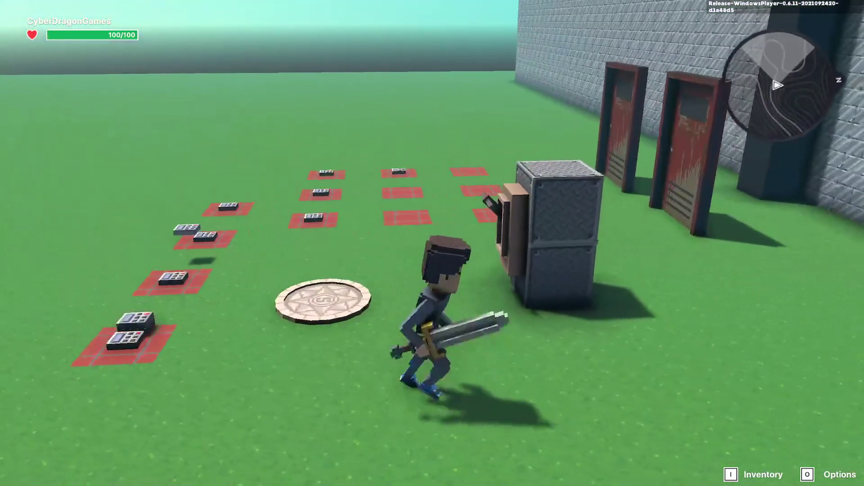